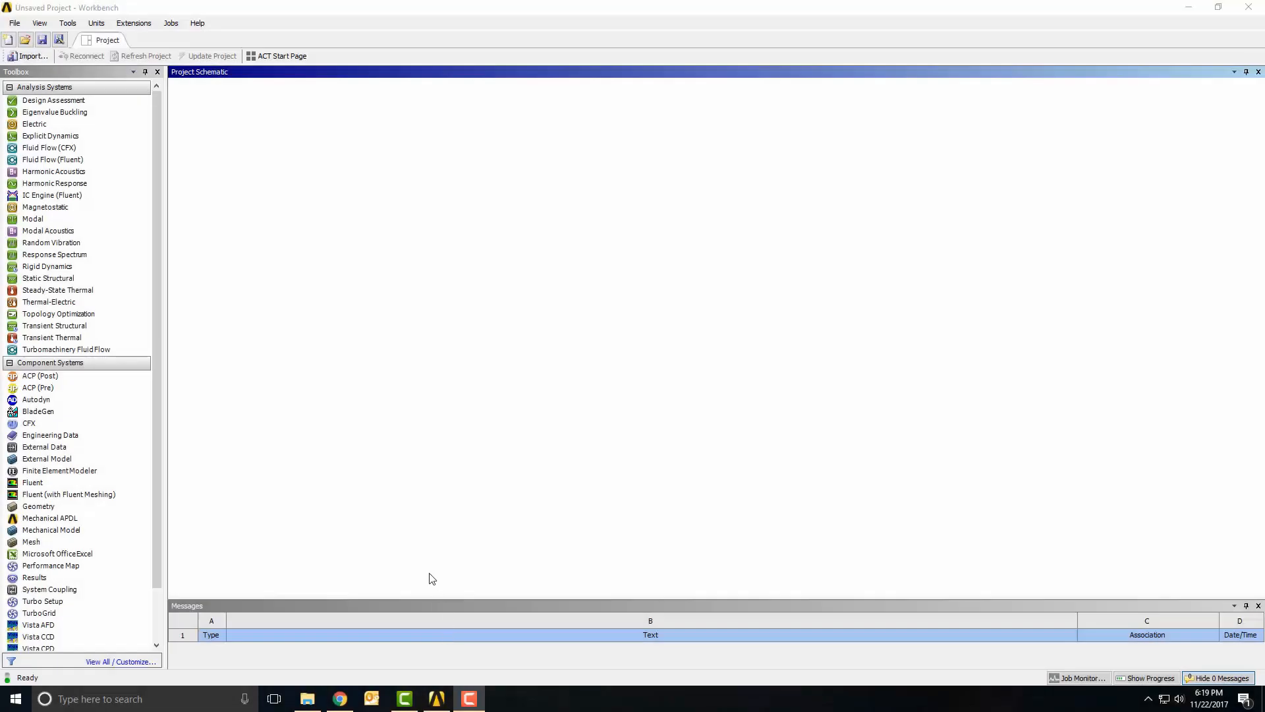
pyautogui.moveTo(155, 235)
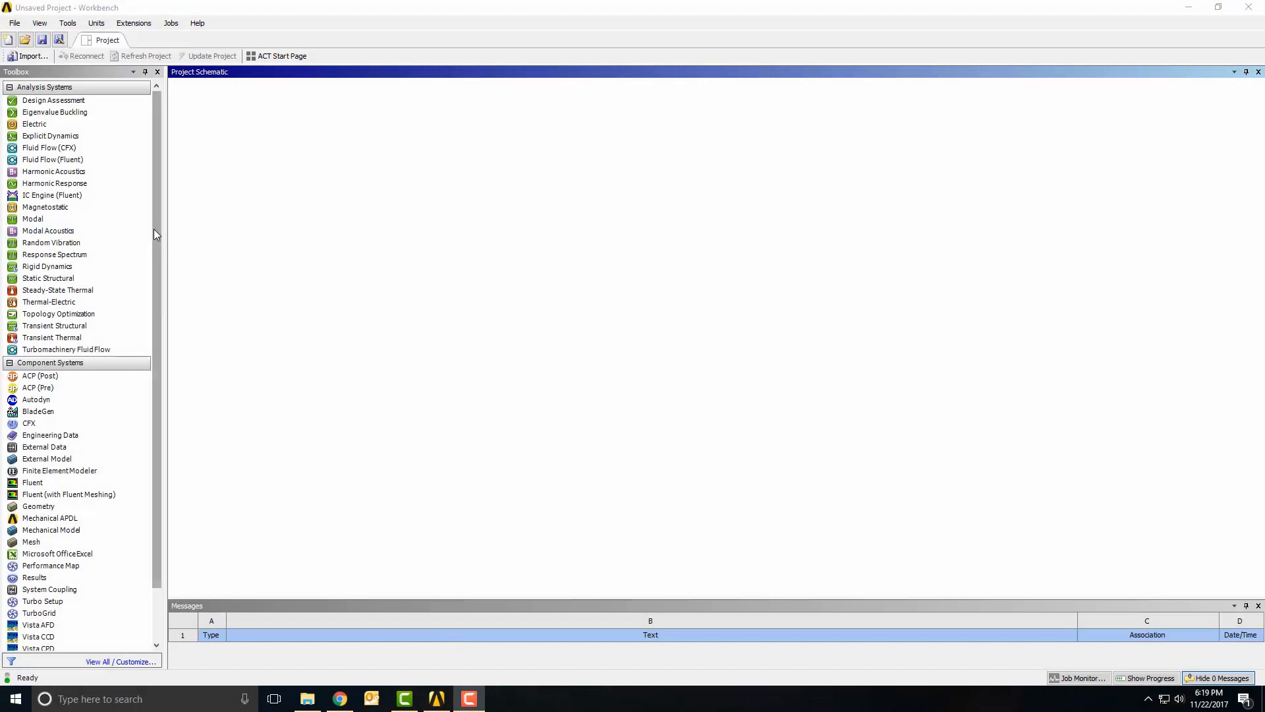
# - Add a Fluid Flow (Fluent) analysis system to the Project Schematic
pyautogui.click(50, 159)
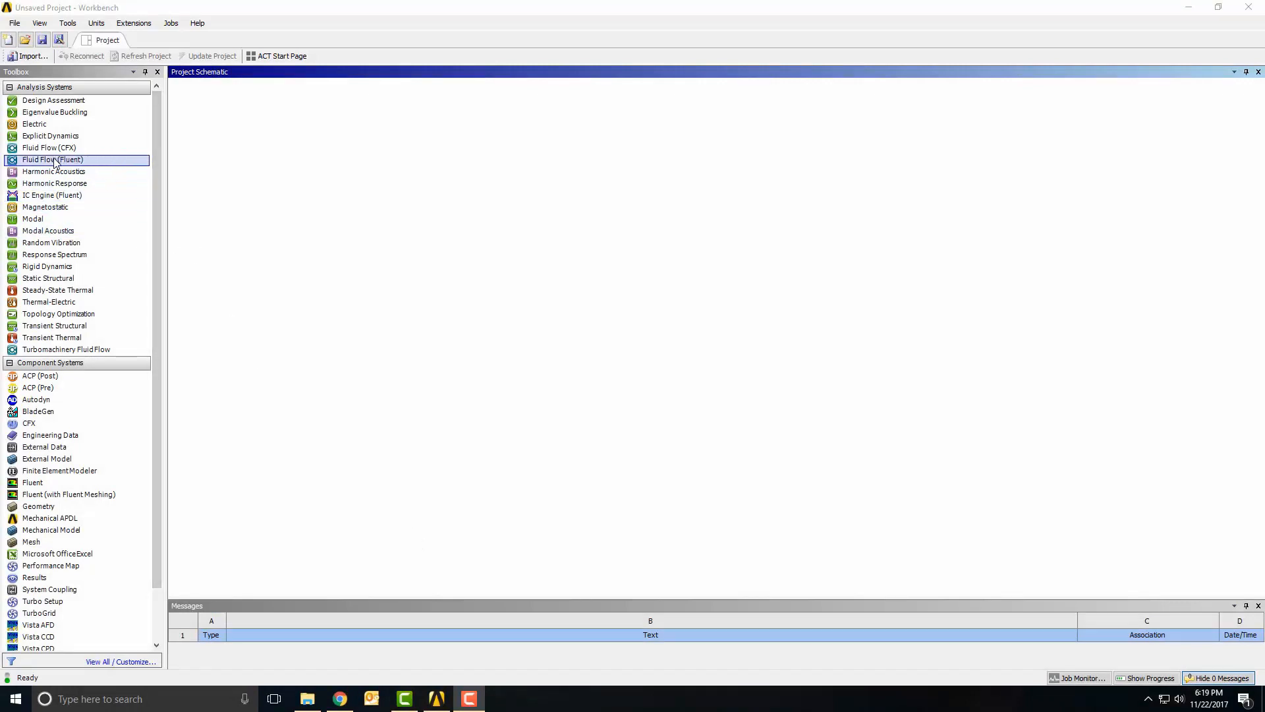
pyautogui.moveTo(53, 159); pyautogui.dragTo(247, 141)
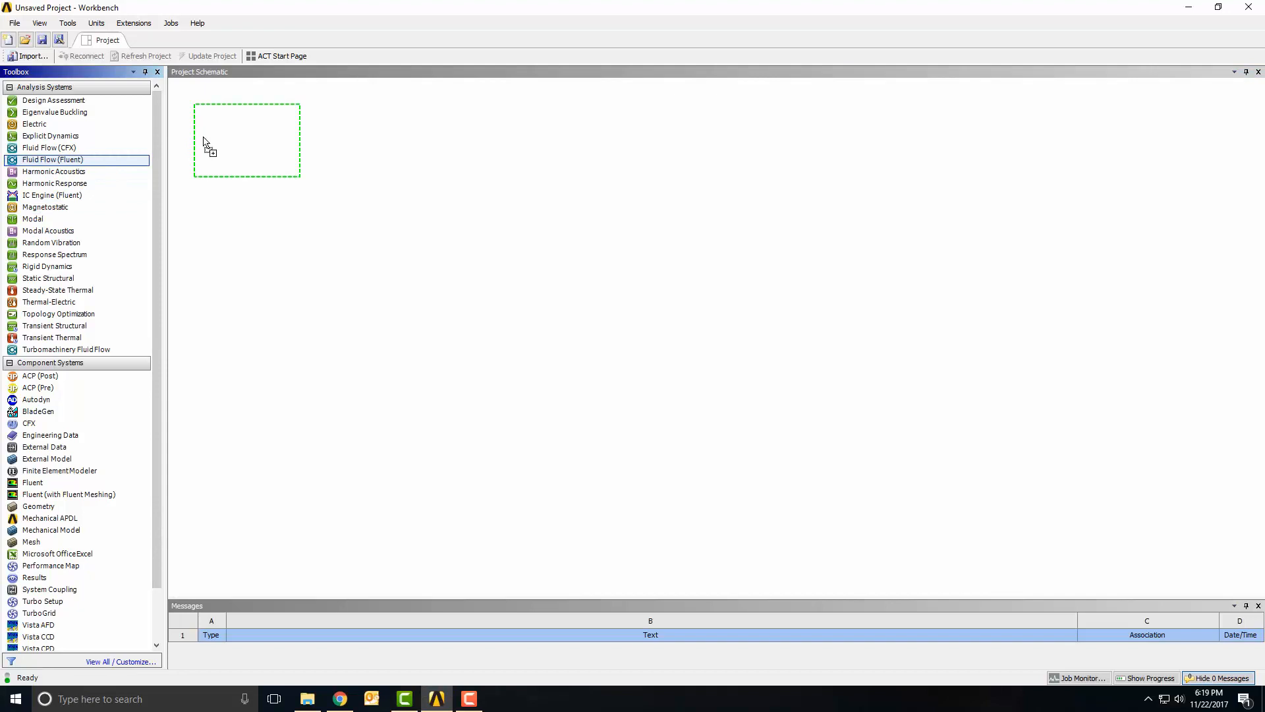
pyautogui.moveTo(52, 159); pyautogui.dragTo(246, 141)
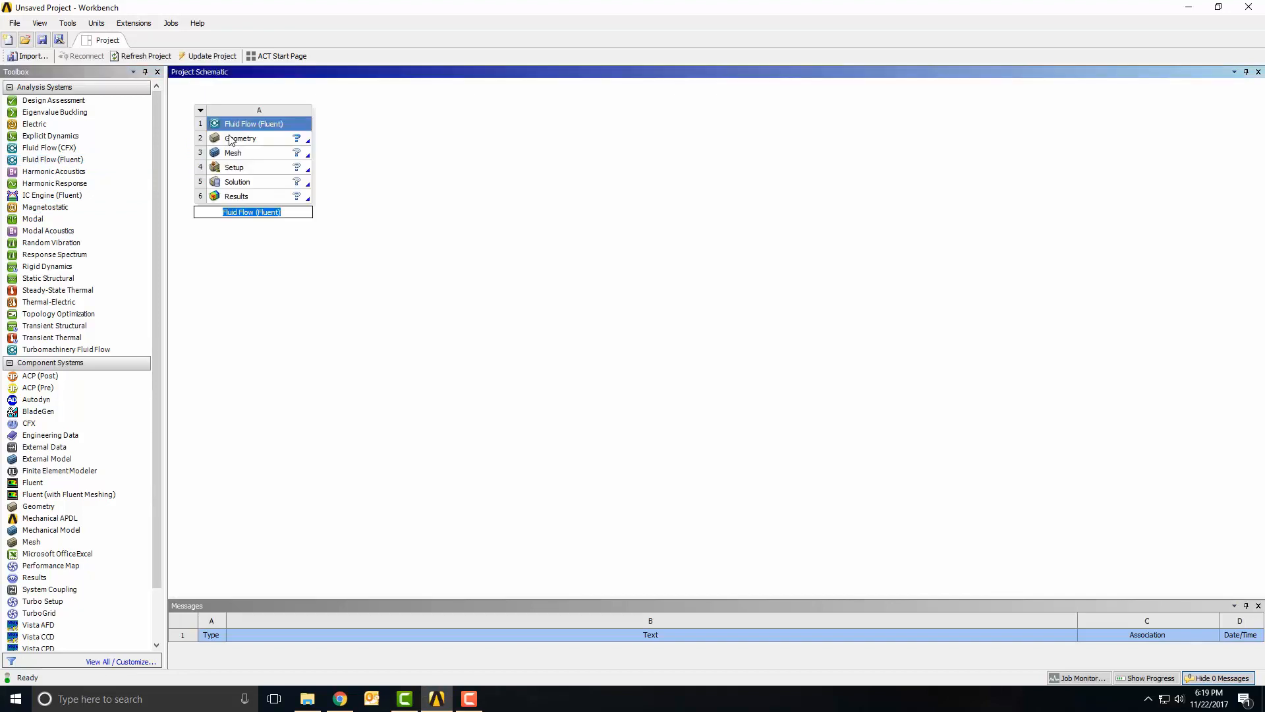
# - Import the recent heat exchanger geometry file into the system's Geometry cell
pyautogui.click(248, 138)
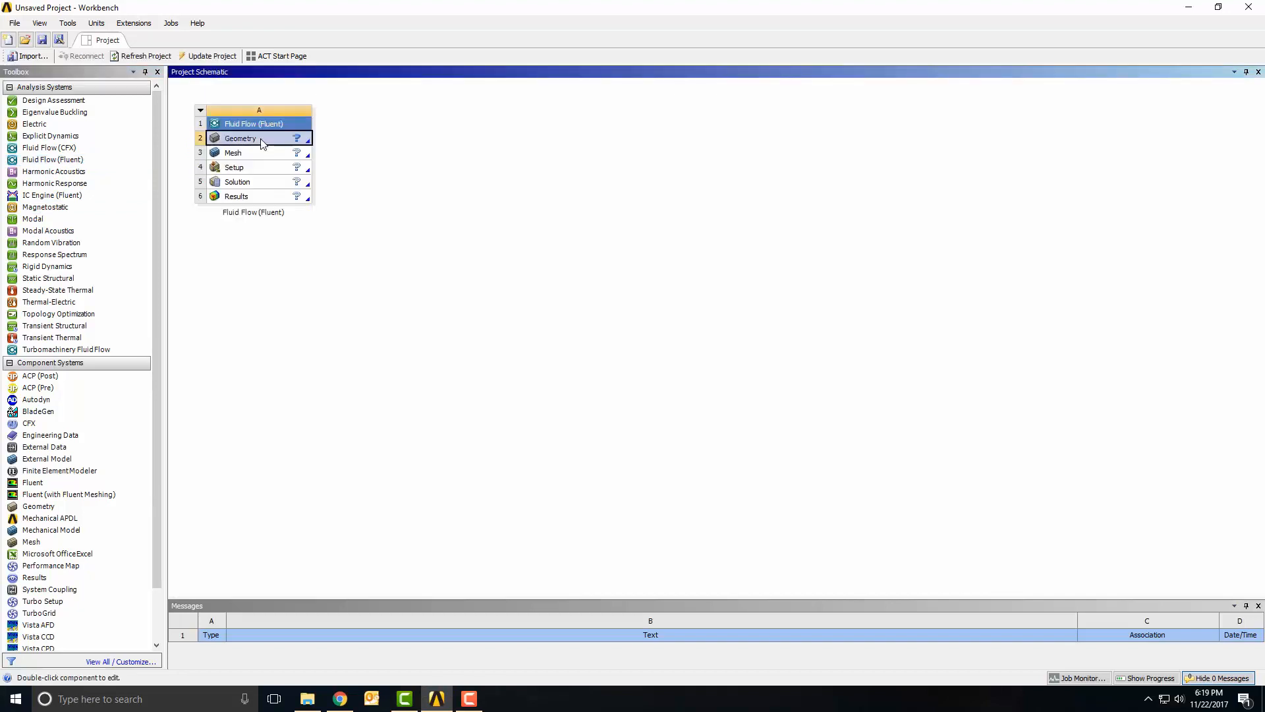
pyautogui.rightClick(240, 138)
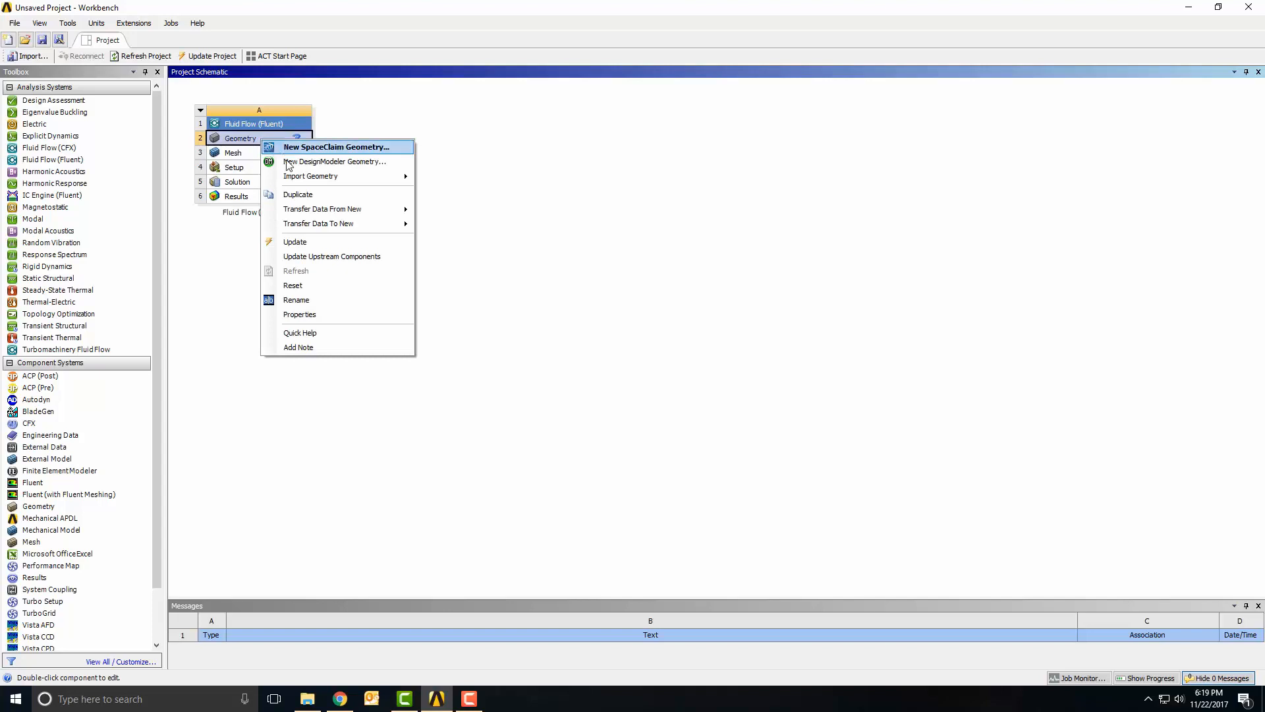
pyautogui.moveTo(311, 177)
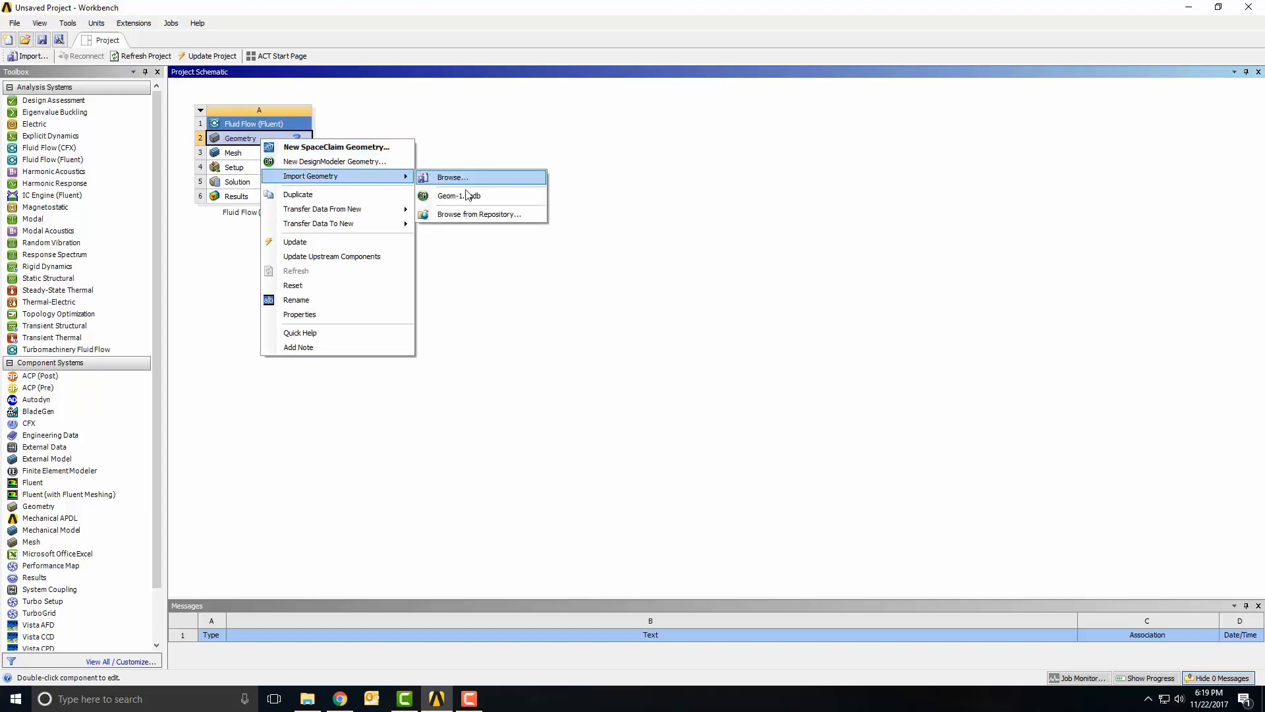
pyautogui.click(459, 195)
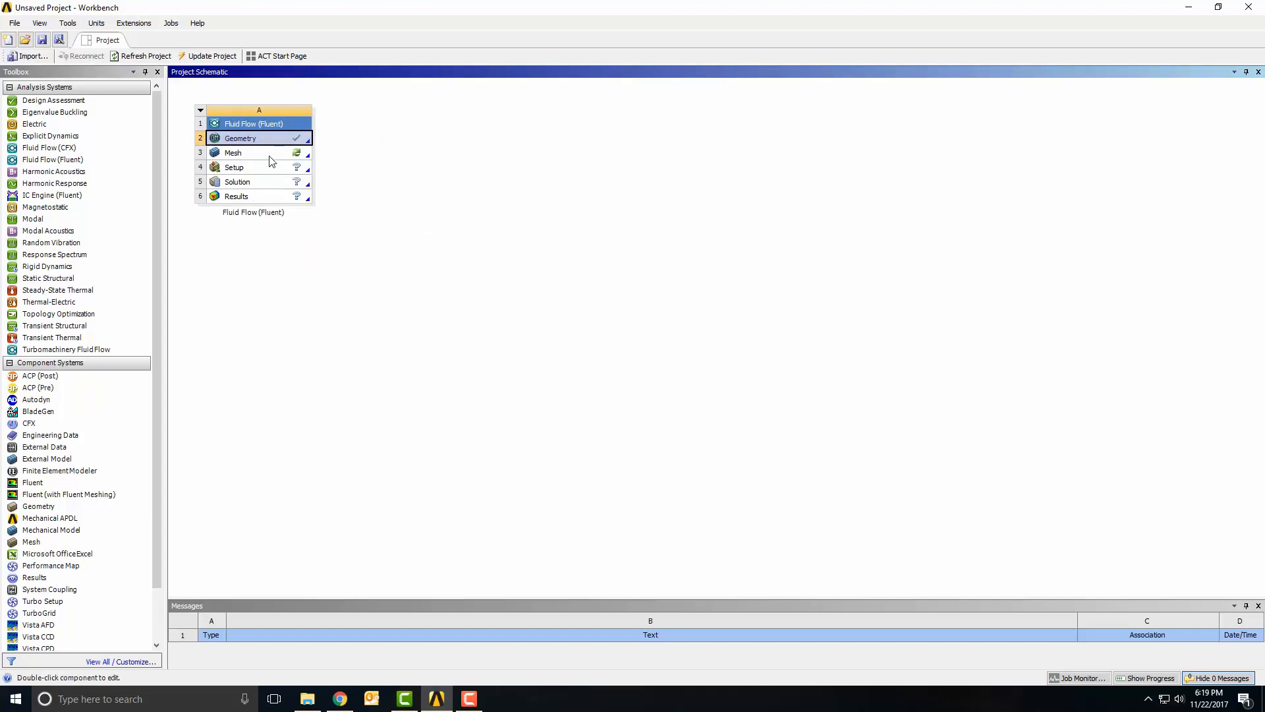
pyautogui.click(250, 153)
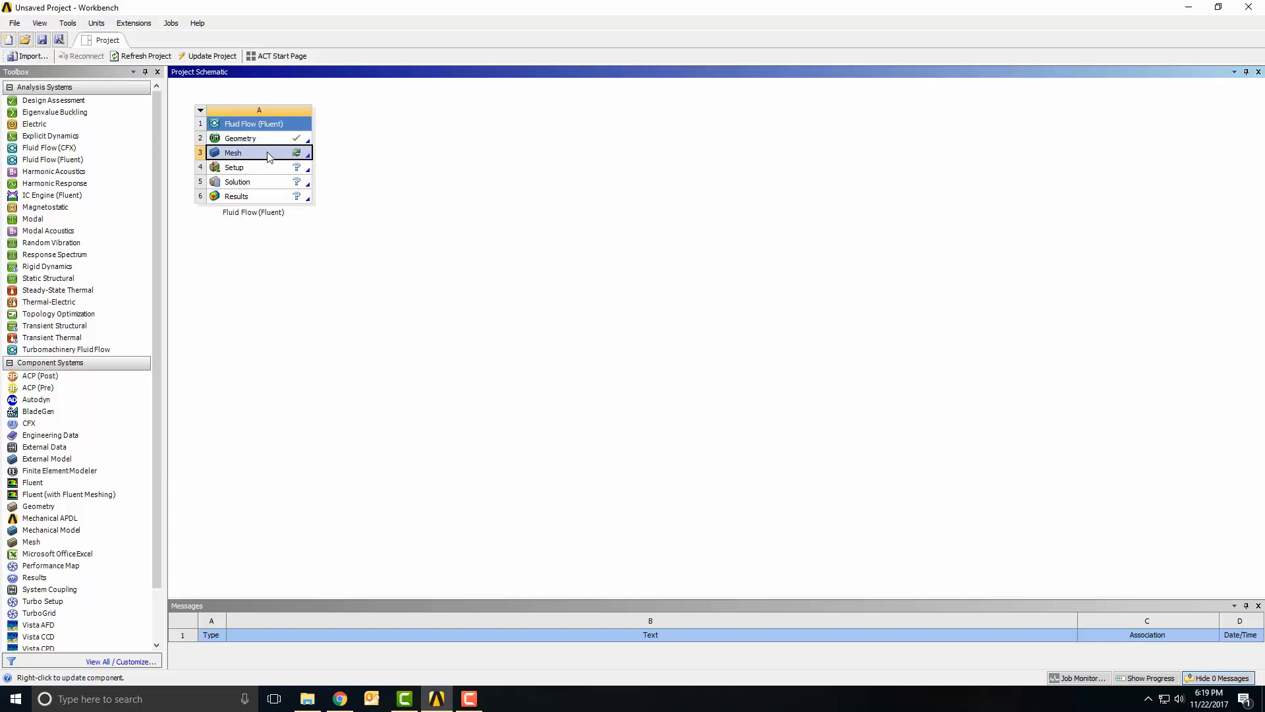
# - Start Meshing and review the inlet_water and outlet_water named selections on the model
pyautogui.doubleClick(232, 153)
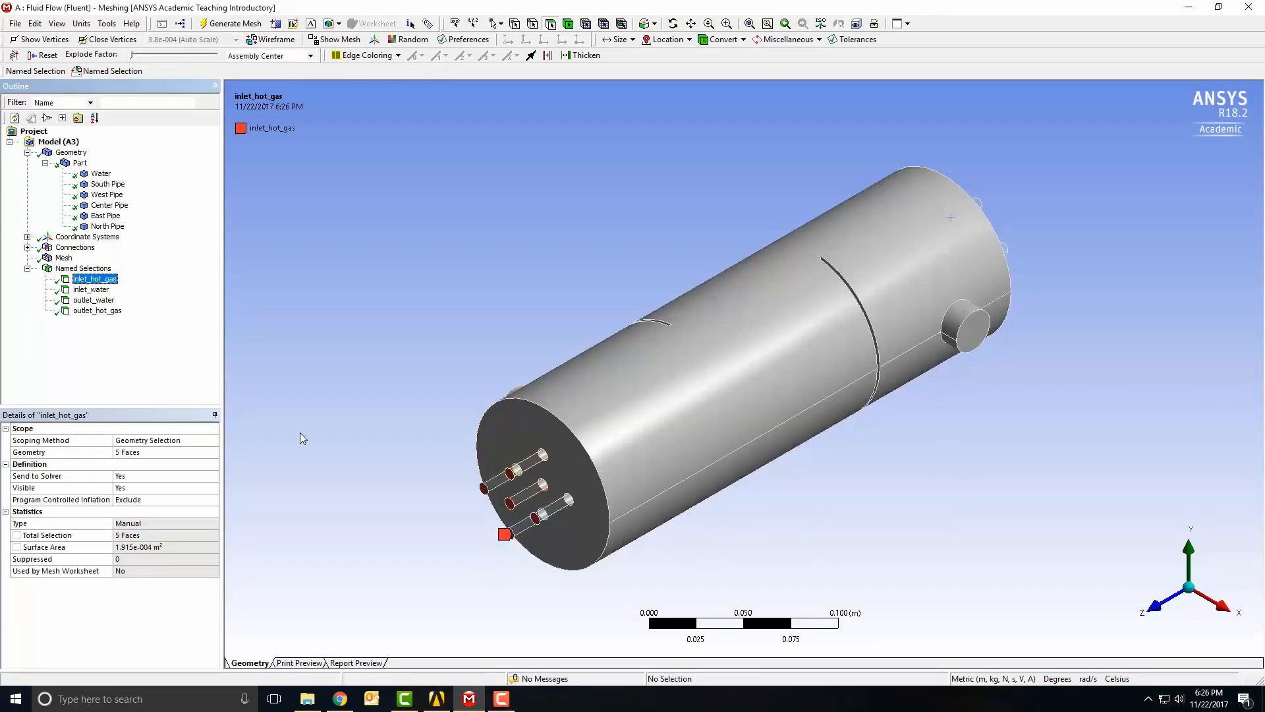
pyautogui.click(91, 289)
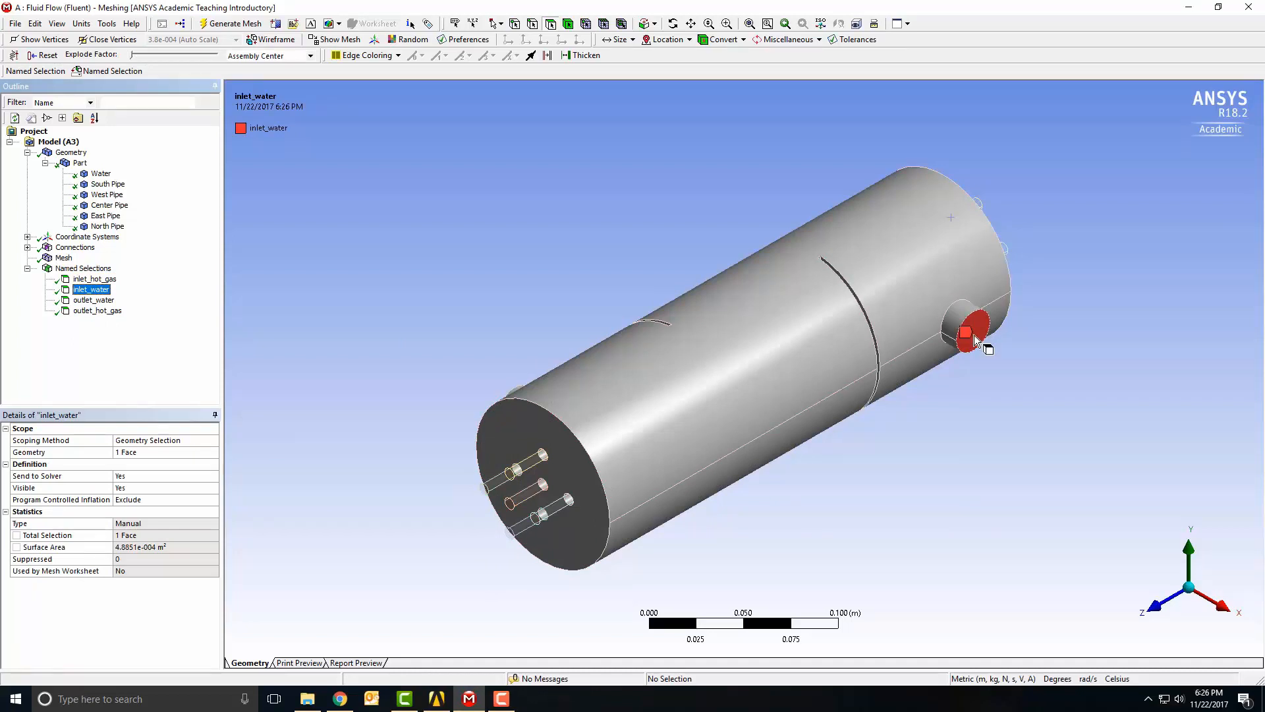
pyautogui.click(93, 300)
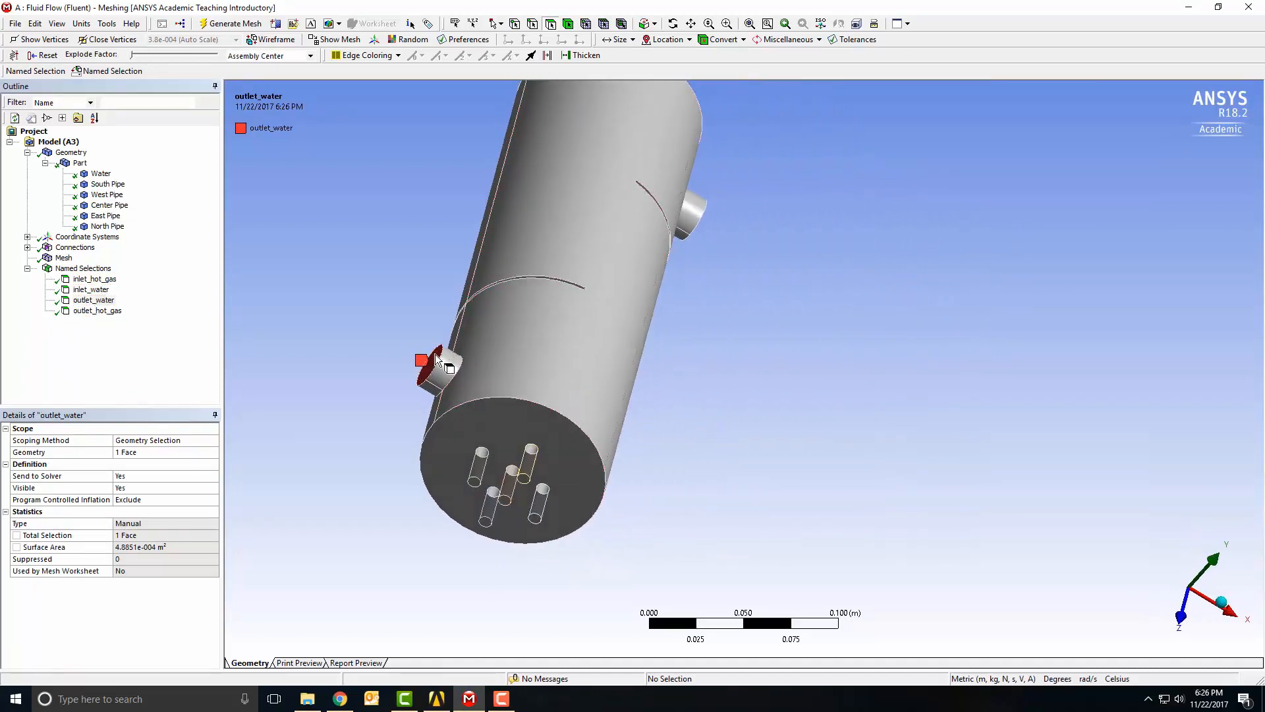
# - Generate the mesh (91090 nodes, 418911 elements) and review its sizing settings
pyautogui.click(96, 310)
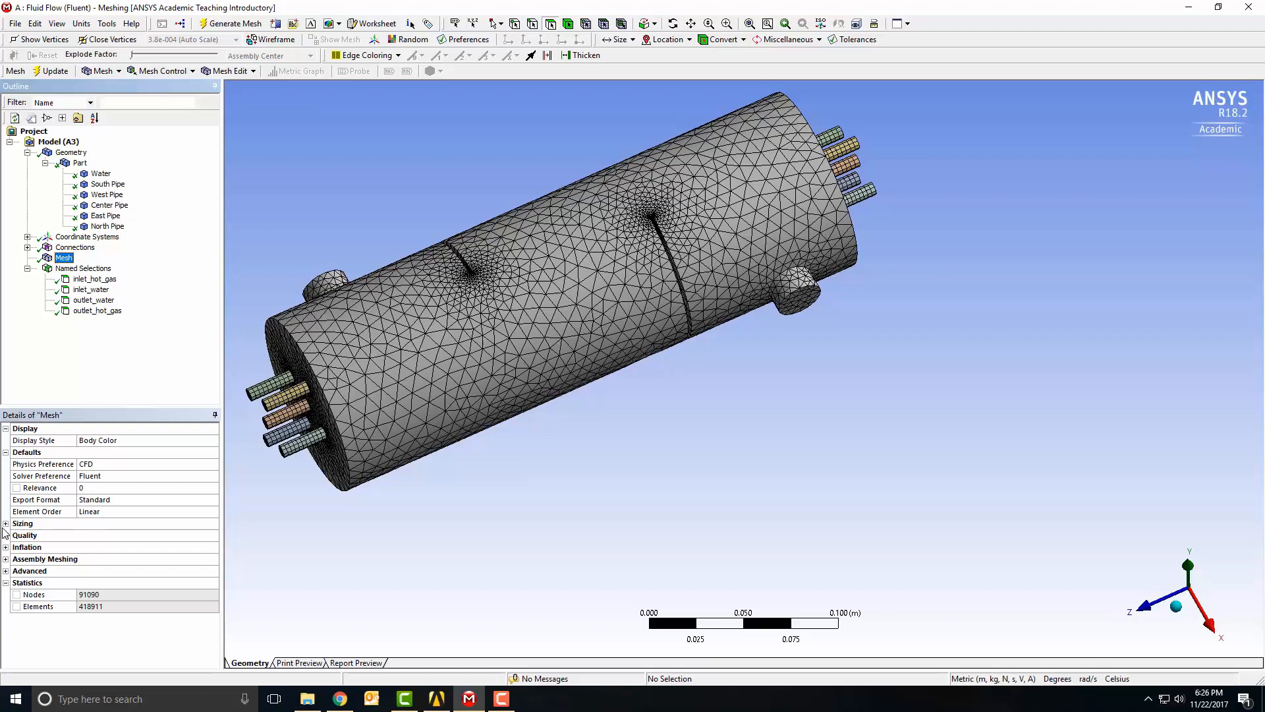
pyautogui.click(23, 523)
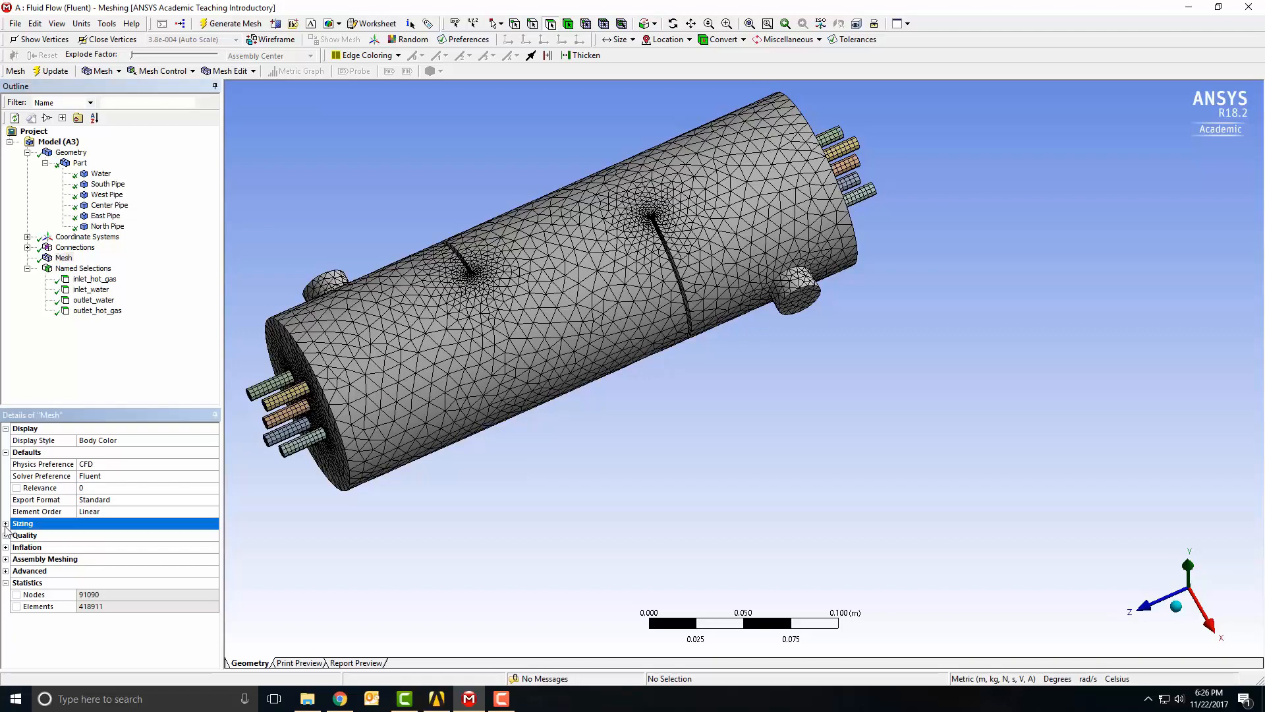
pyautogui.click(5, 523)
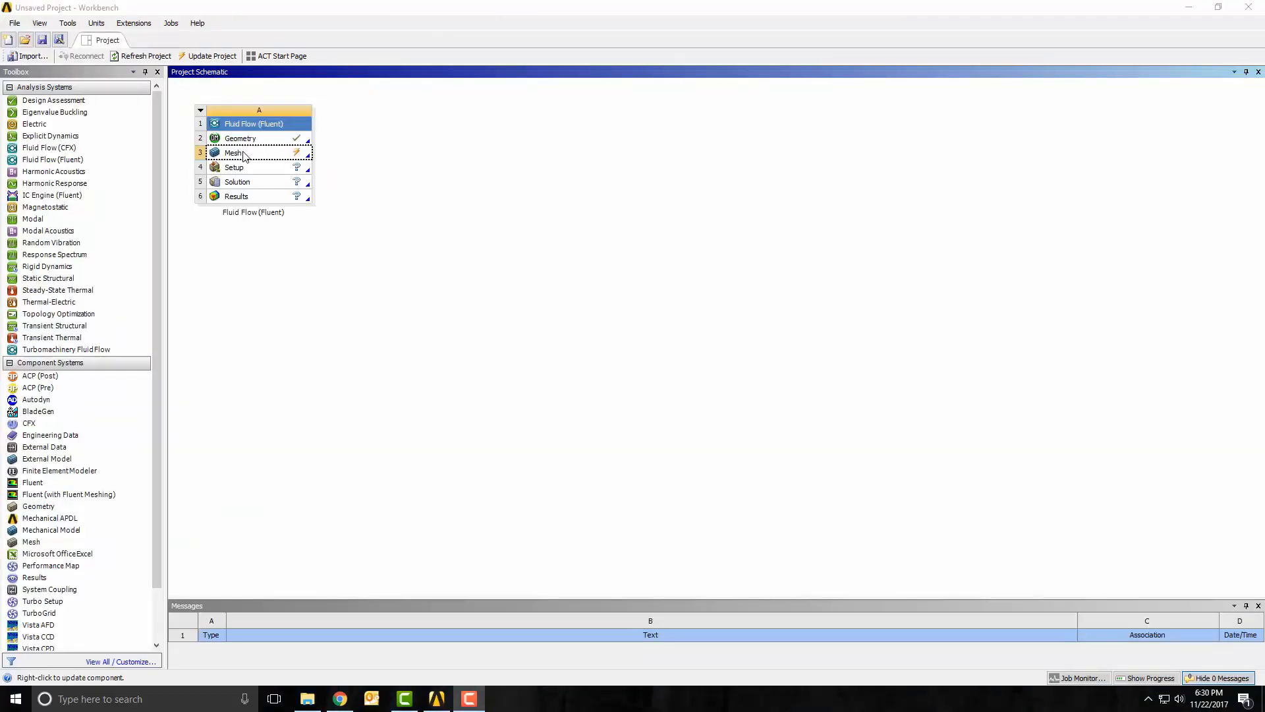
# - Update the Mesh cell so the system is current
pyautogui.rightClick(234, 153)
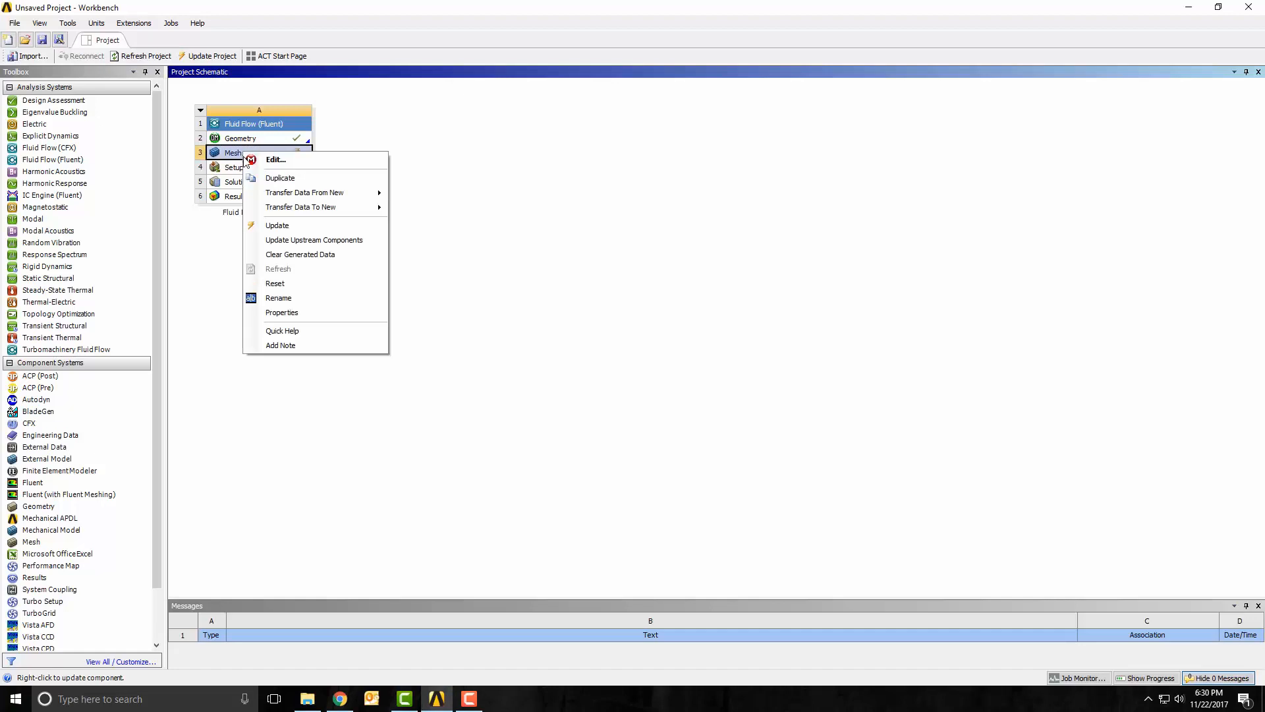
pyautogui.click(297, 232)
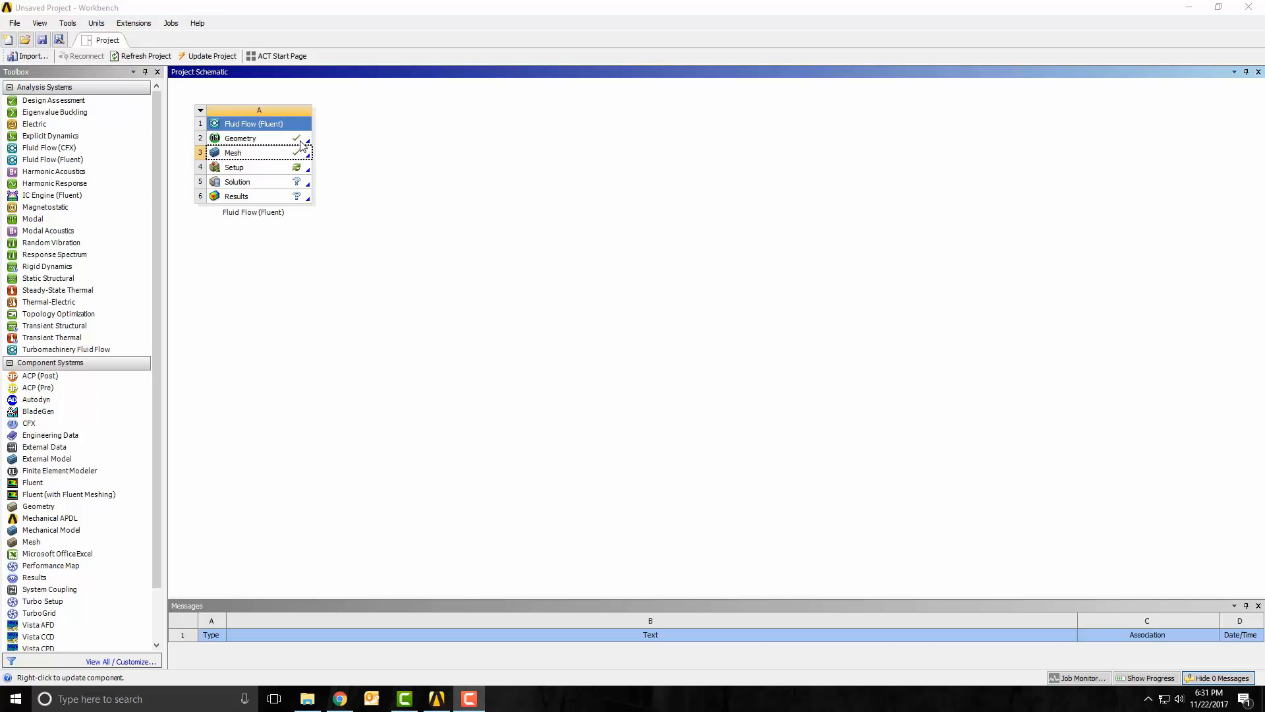
pyautogui.click(247, 167)
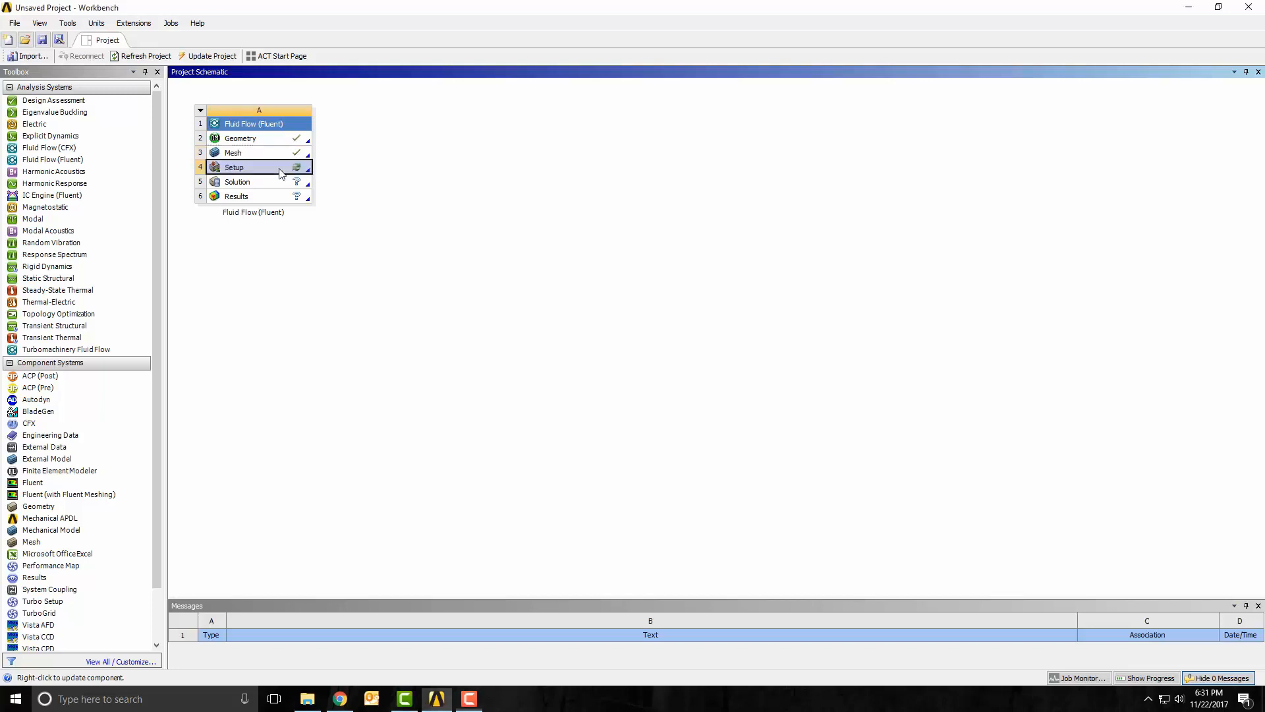
# - Launch Fluent Setup in Parallel (Local Machine) mode
pyautogui.doubleClick(242, 168)
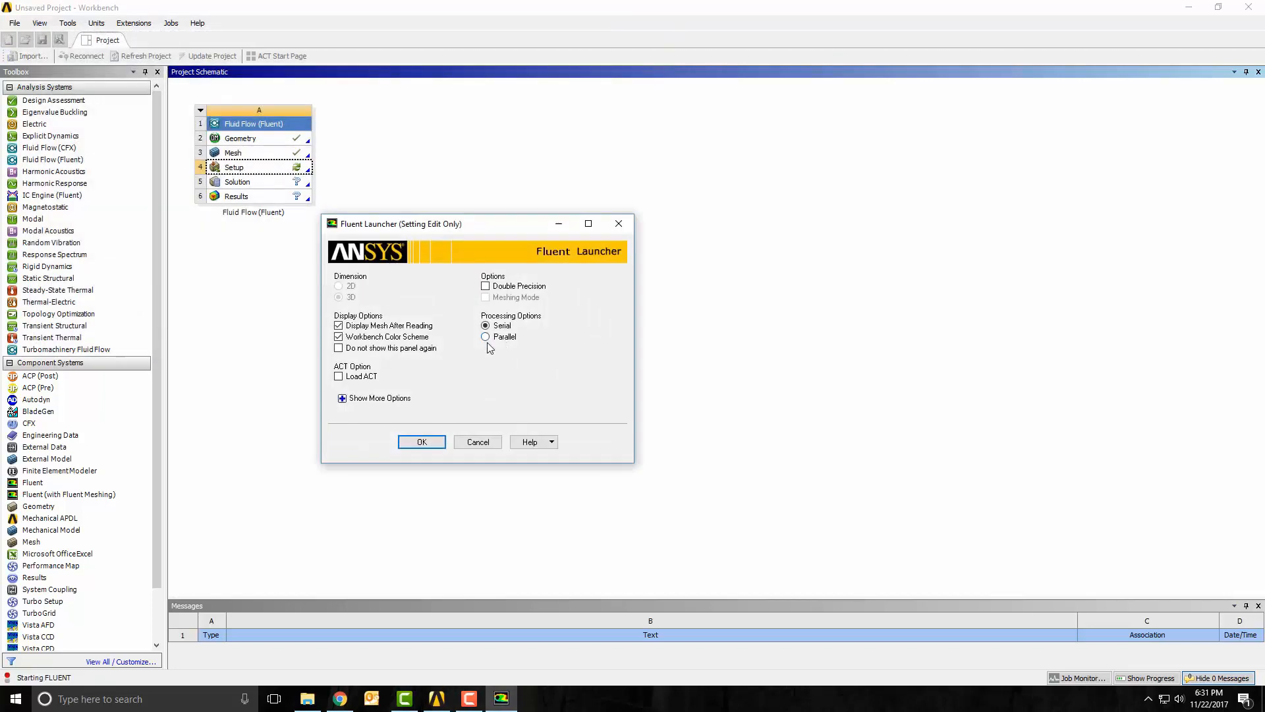
pyautogui.click(485, 337)
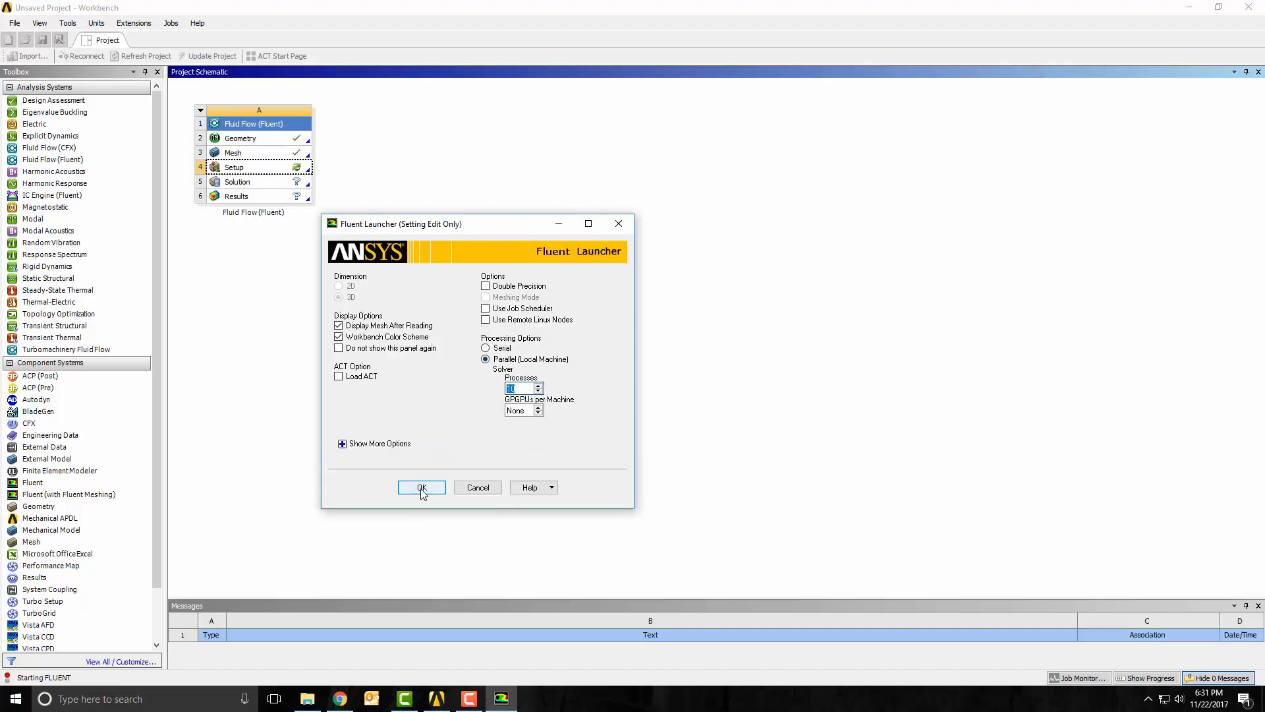
pyautogui.click(422, 487)
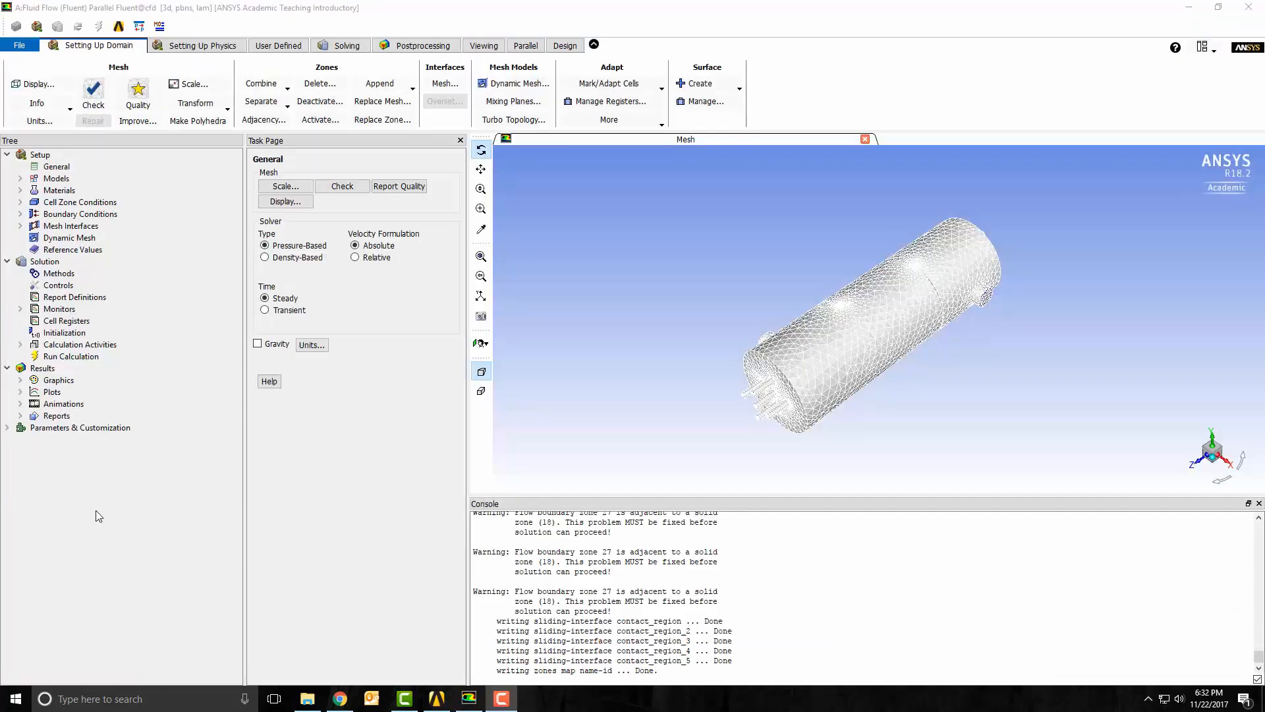
# - Select the part-water zone in Cell Zone Conditions
pyautogui.click(79, 201)
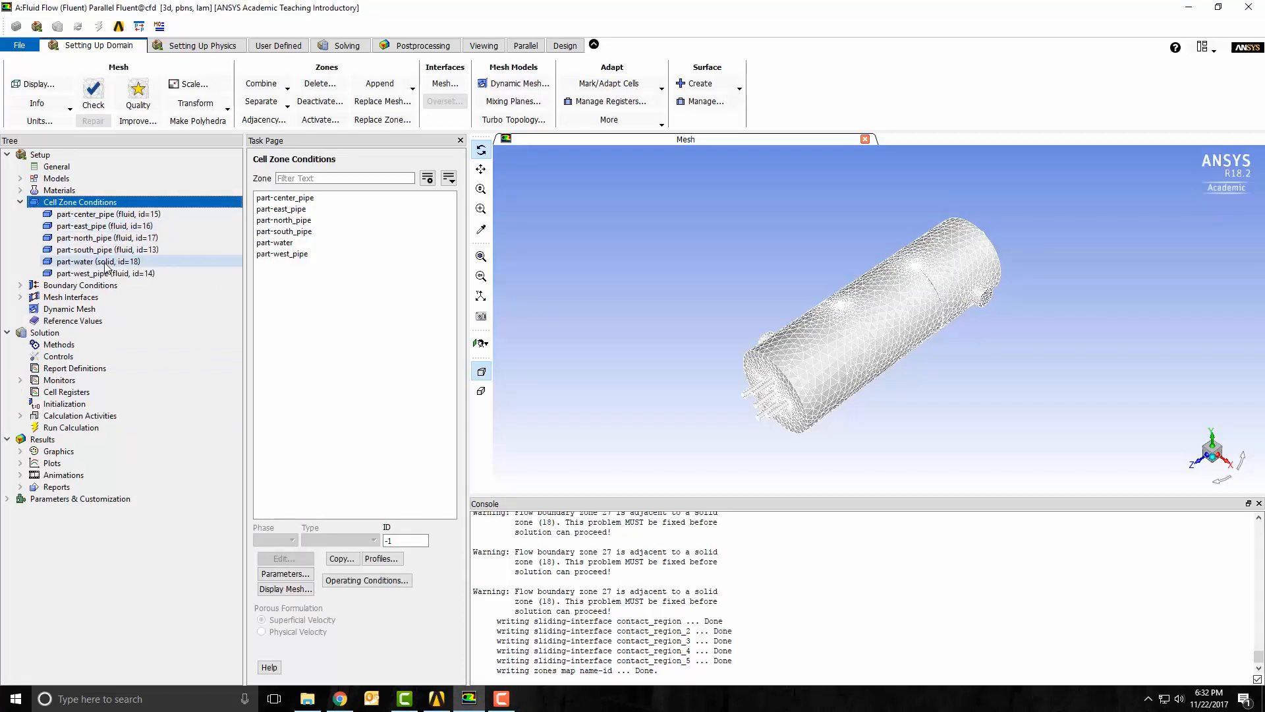
pyautogui.click(280, 209)
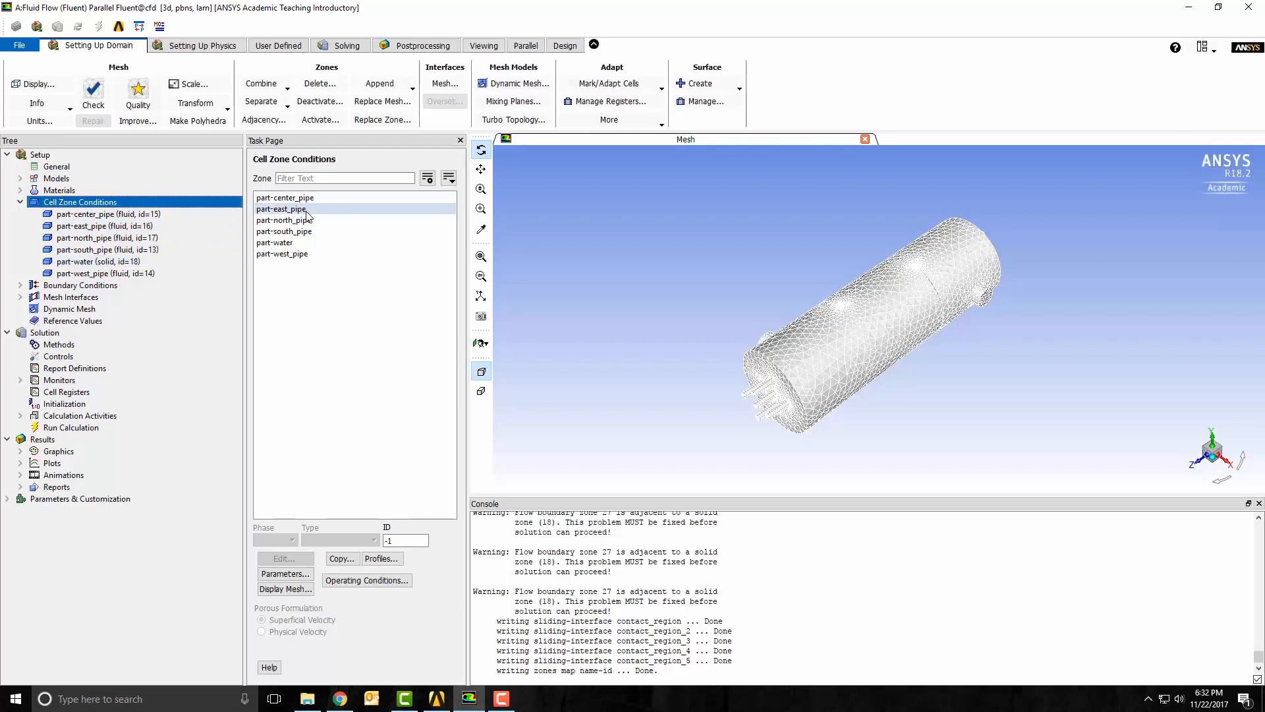
pyautogui.click(274, 243)
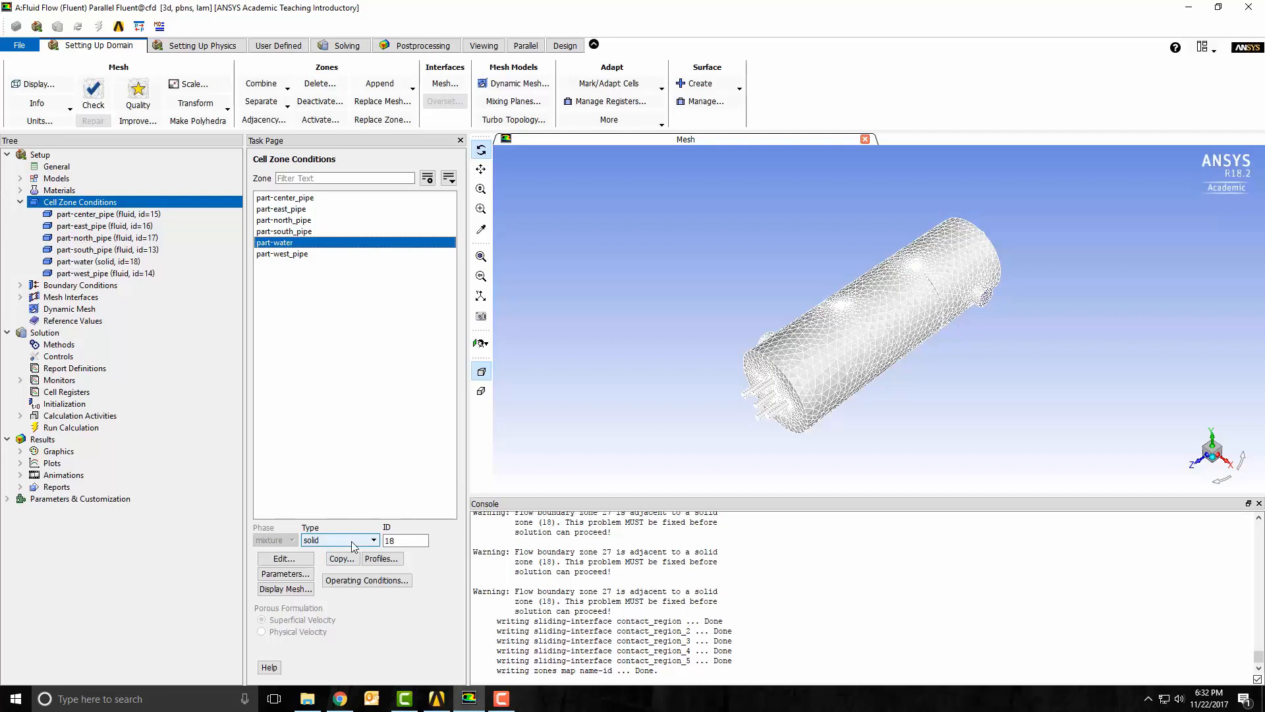
# - Set the part-water zone type to fluid and confirm its settings
pyautogui.click(372, 540)
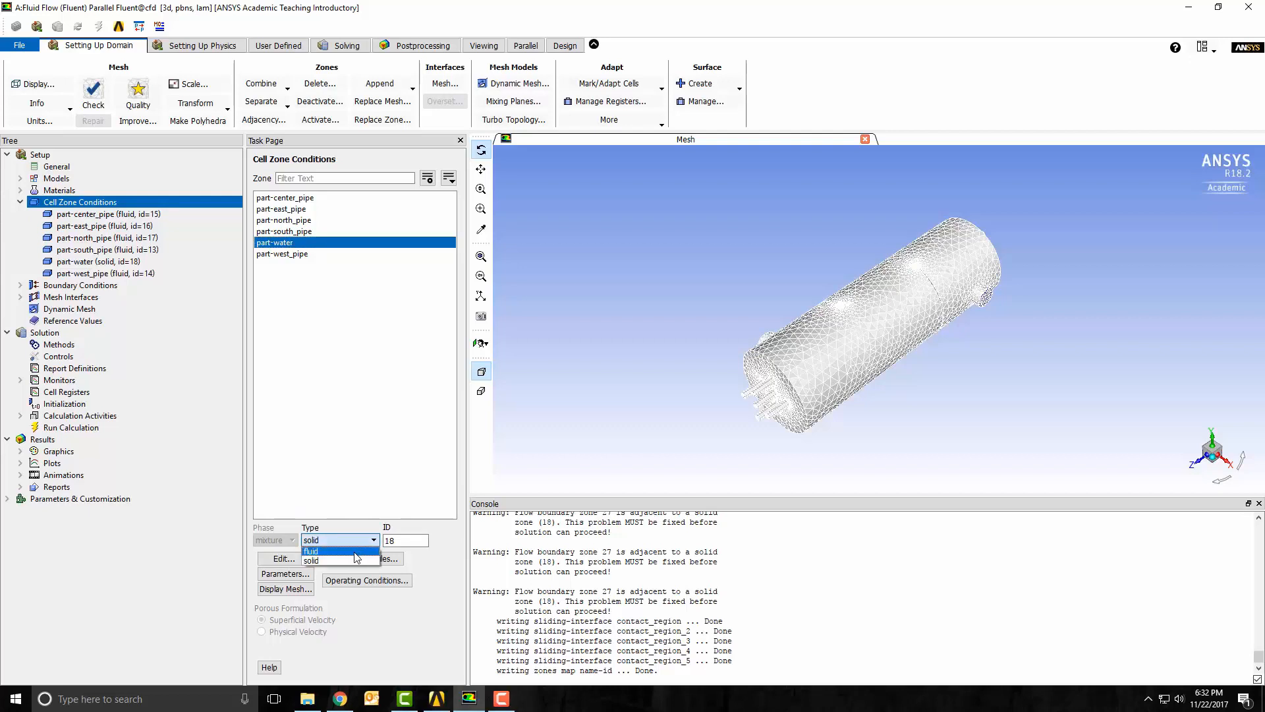
pyautogui.click(311, 550)
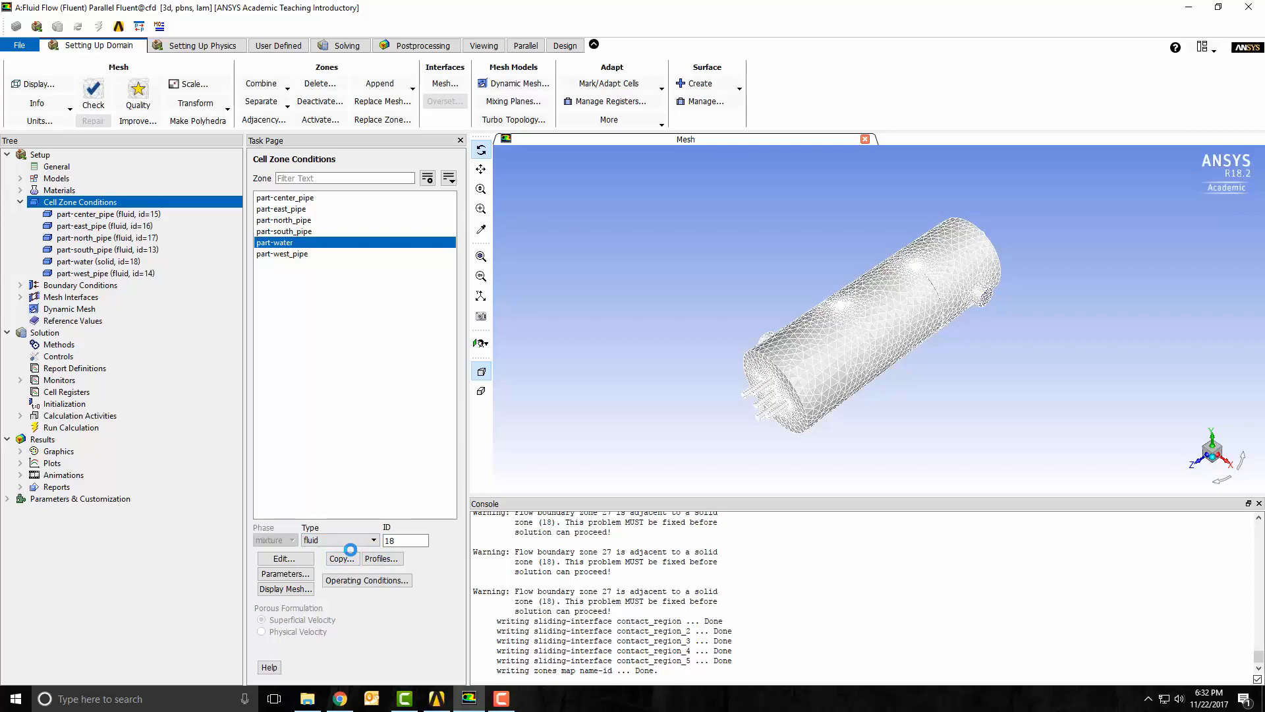
pyautogui.click(285, 559)
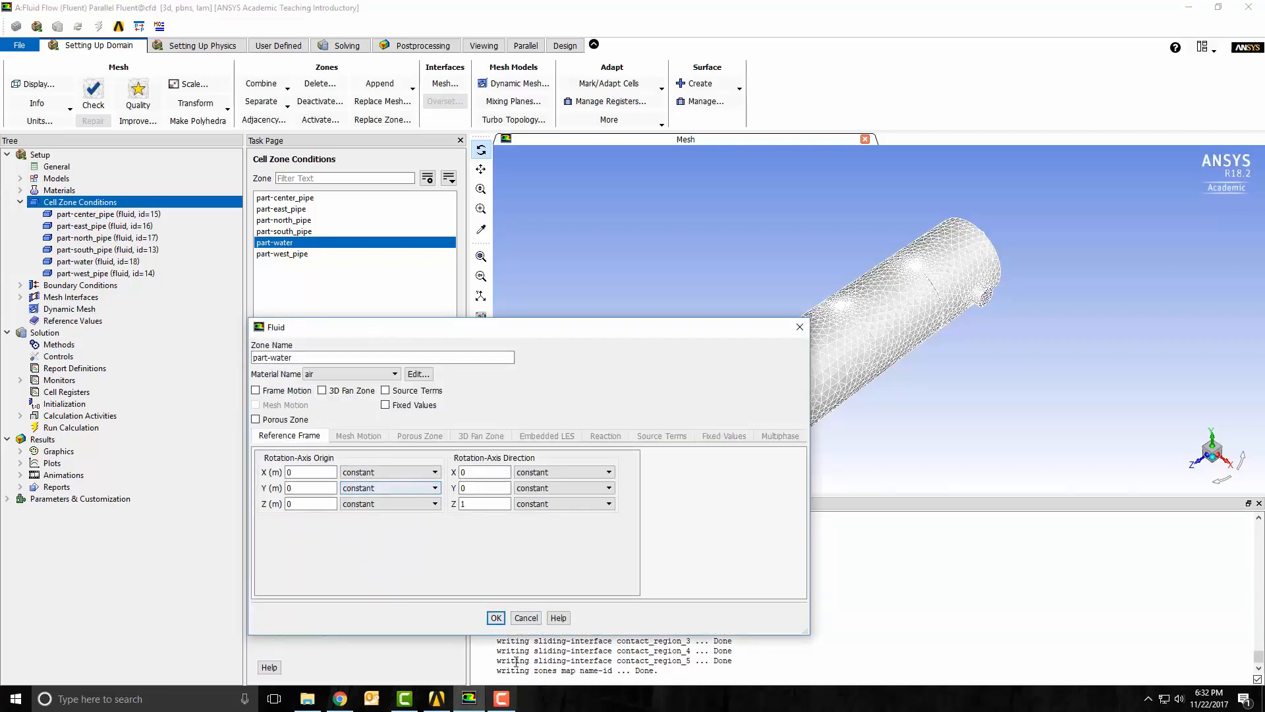
pyautogui.click(495, 616)
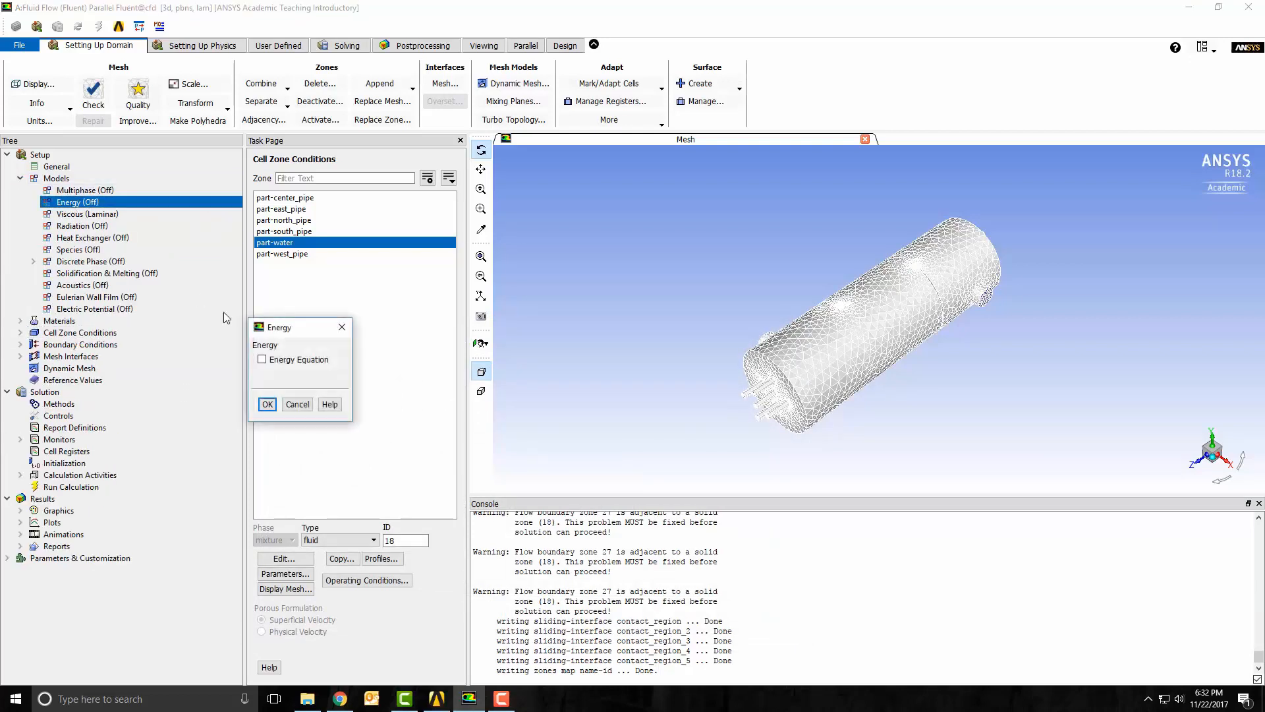
# - Enable the energy equation and set the viscous model to realizable k-epsilon
pyautogui.click(266, 405)
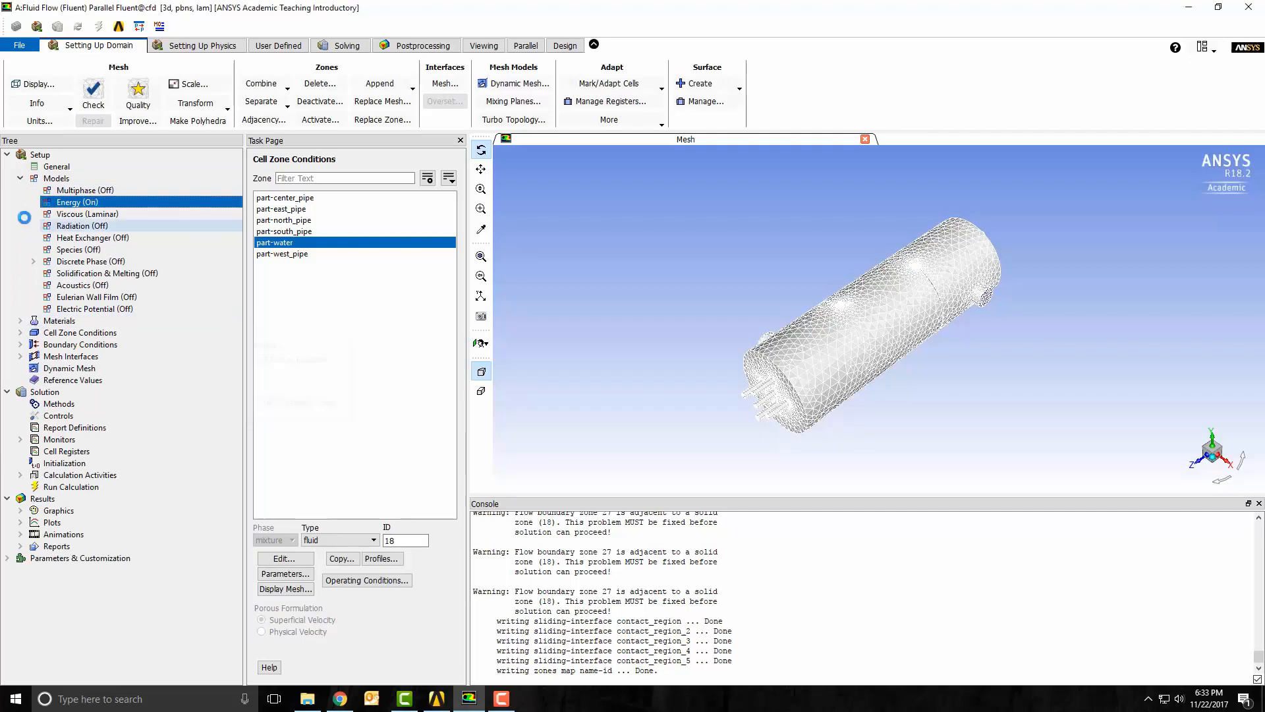
pyautogui.click(87, 214)
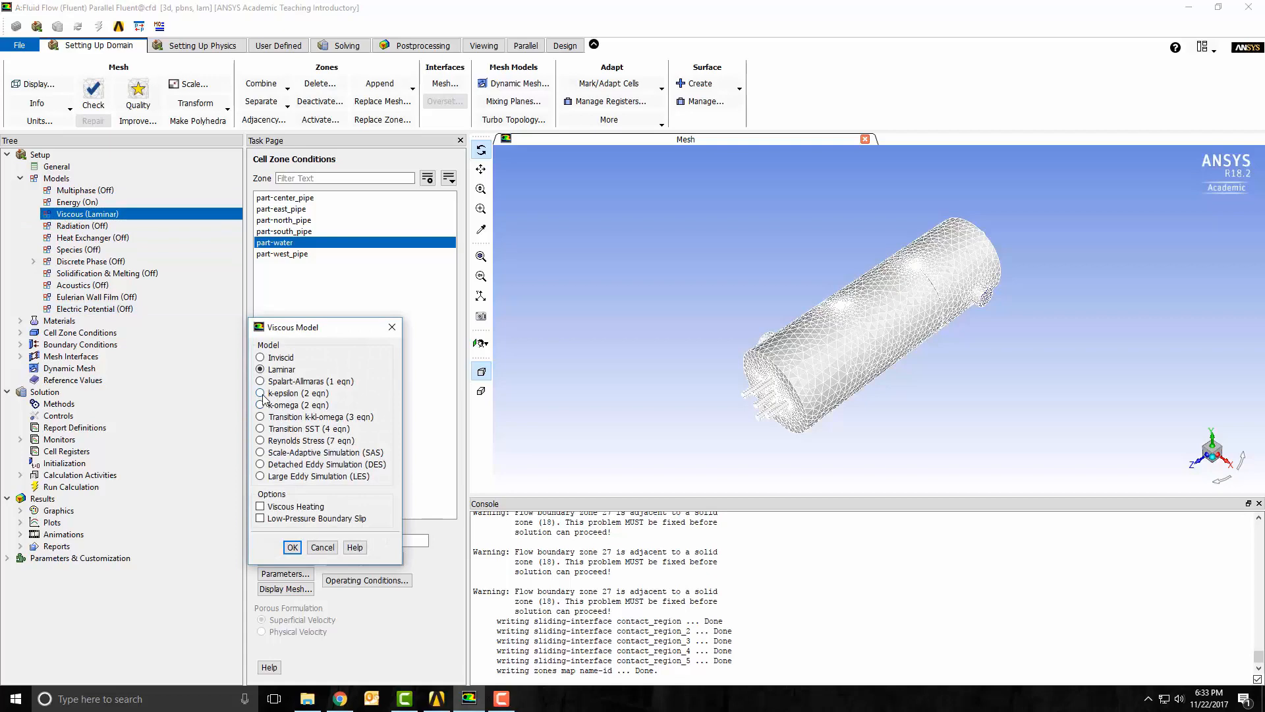
pyautogui.click(259, 392)
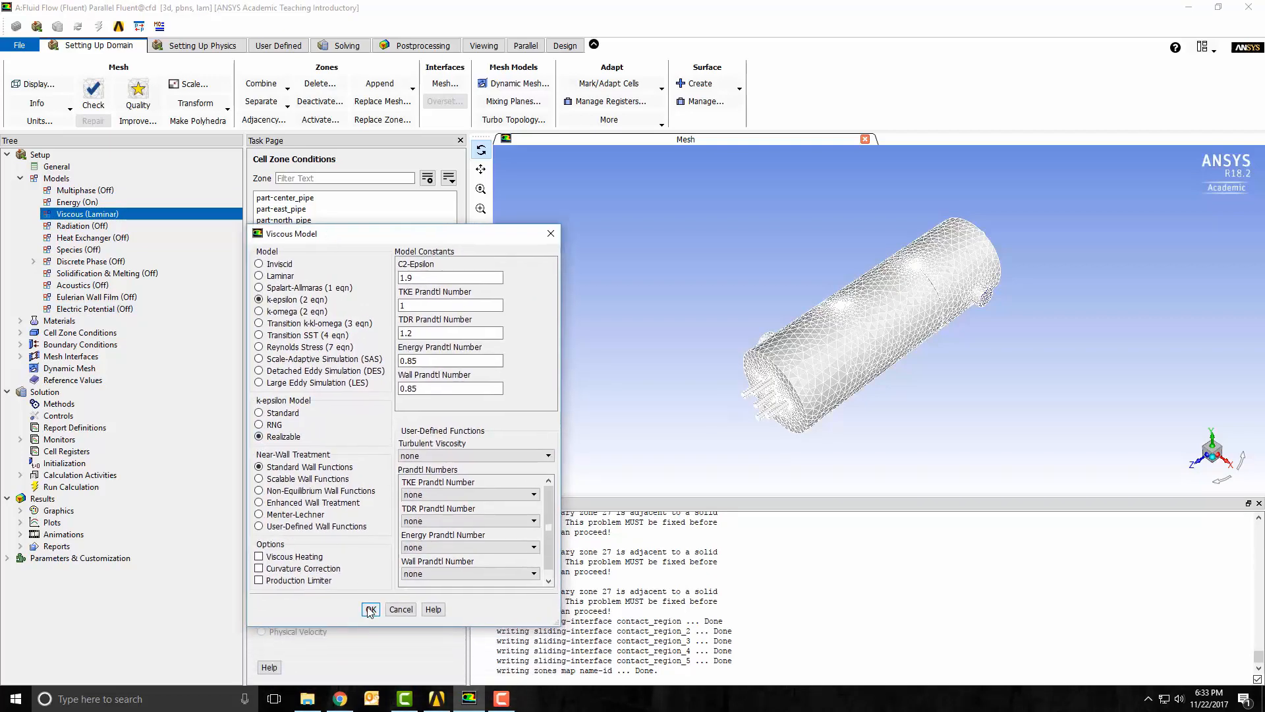
pyautogui.click(370, 609)
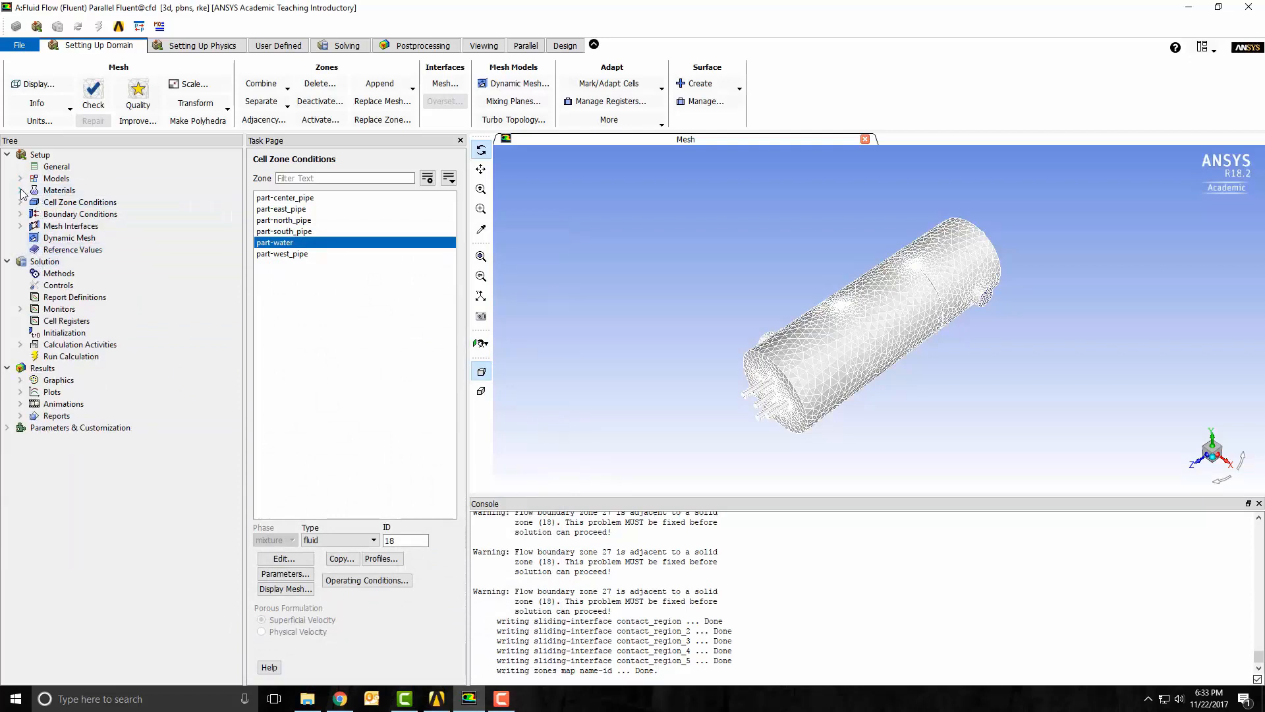
# - Copy water-liquid (h2o<l>) from the Fluent Database into the case's fluid materials
pyautogui.click(19, 190)
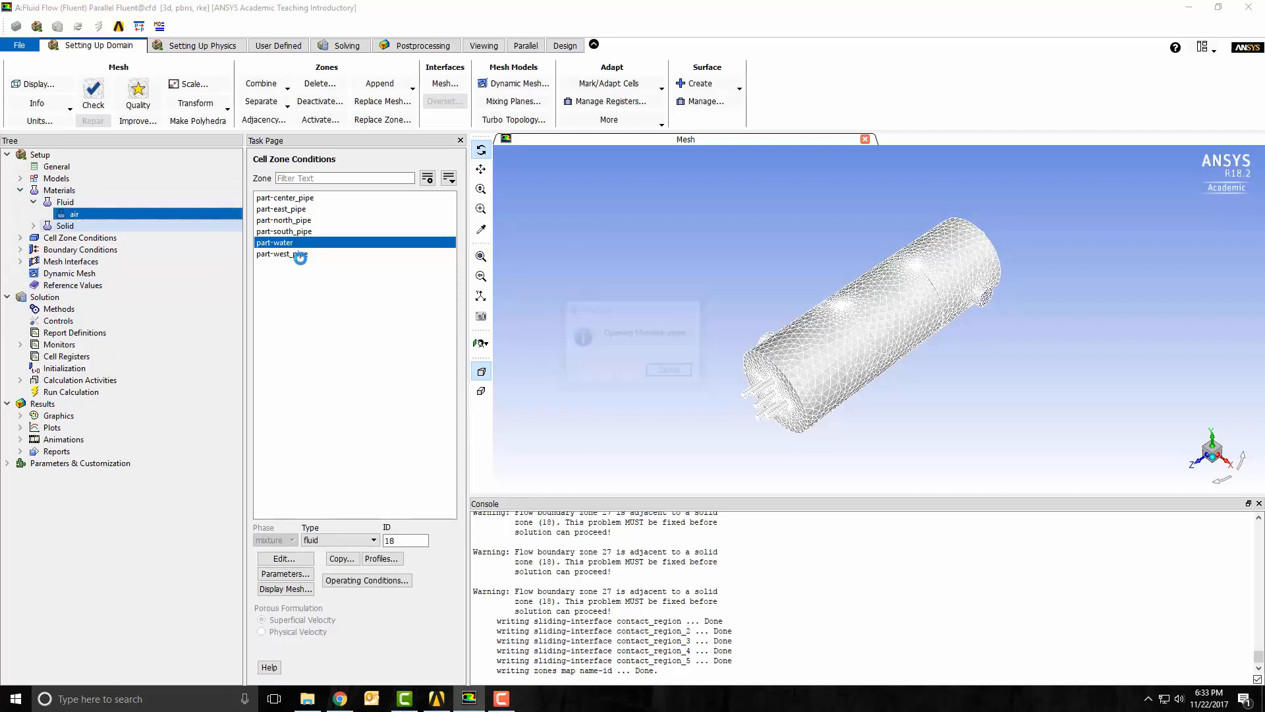
pyautogui.doubleClick(74, 214)
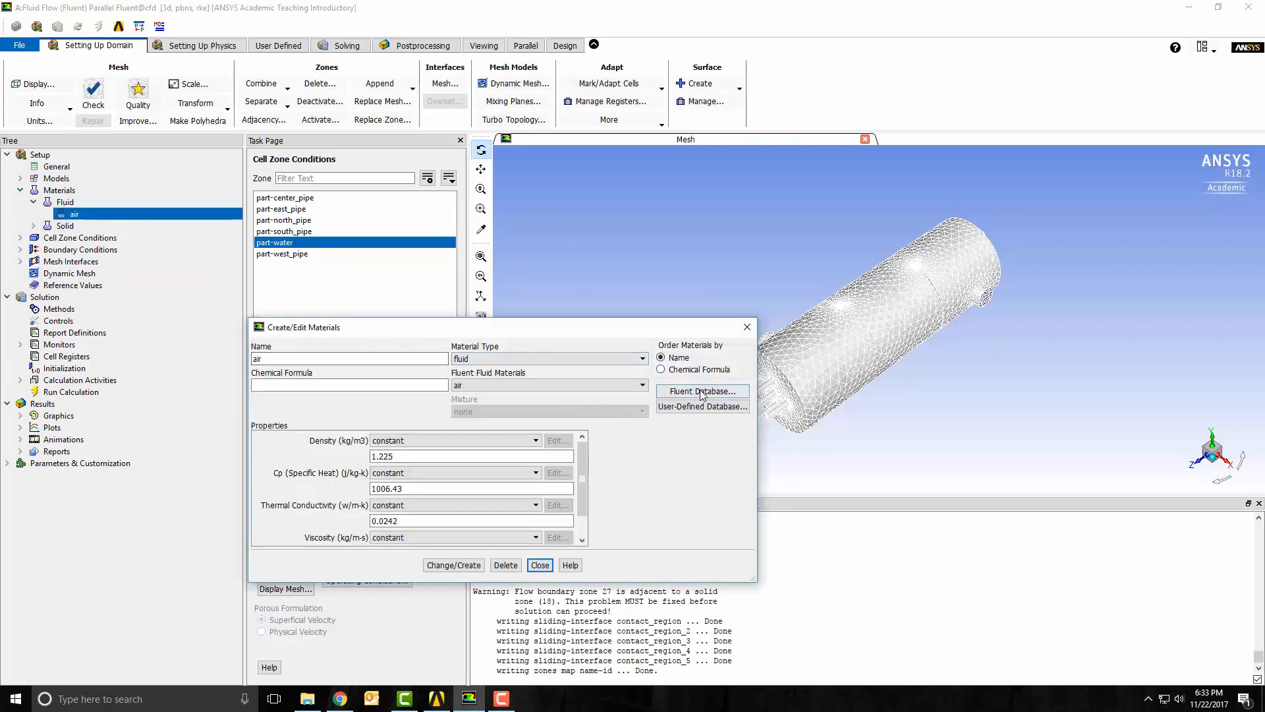
pyautogui.click(702, 390)
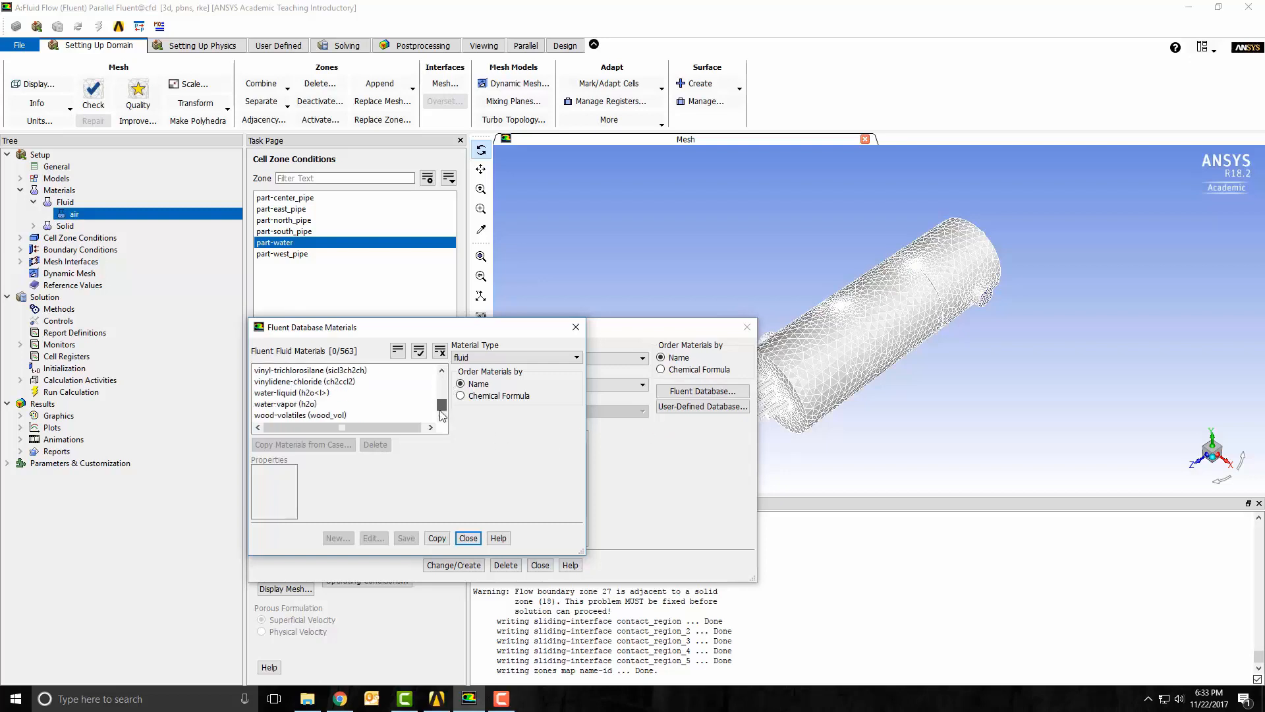
pyautogui.click(291, 393)
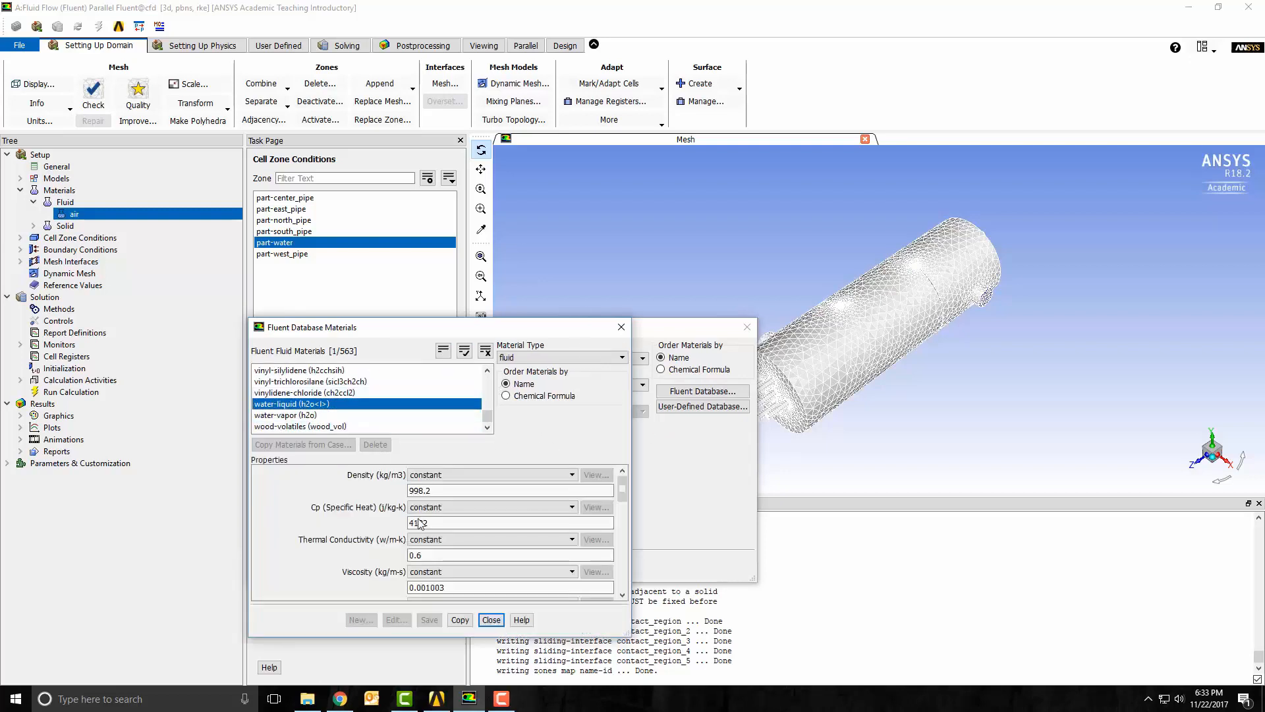
pyautogui.click(458, 619)
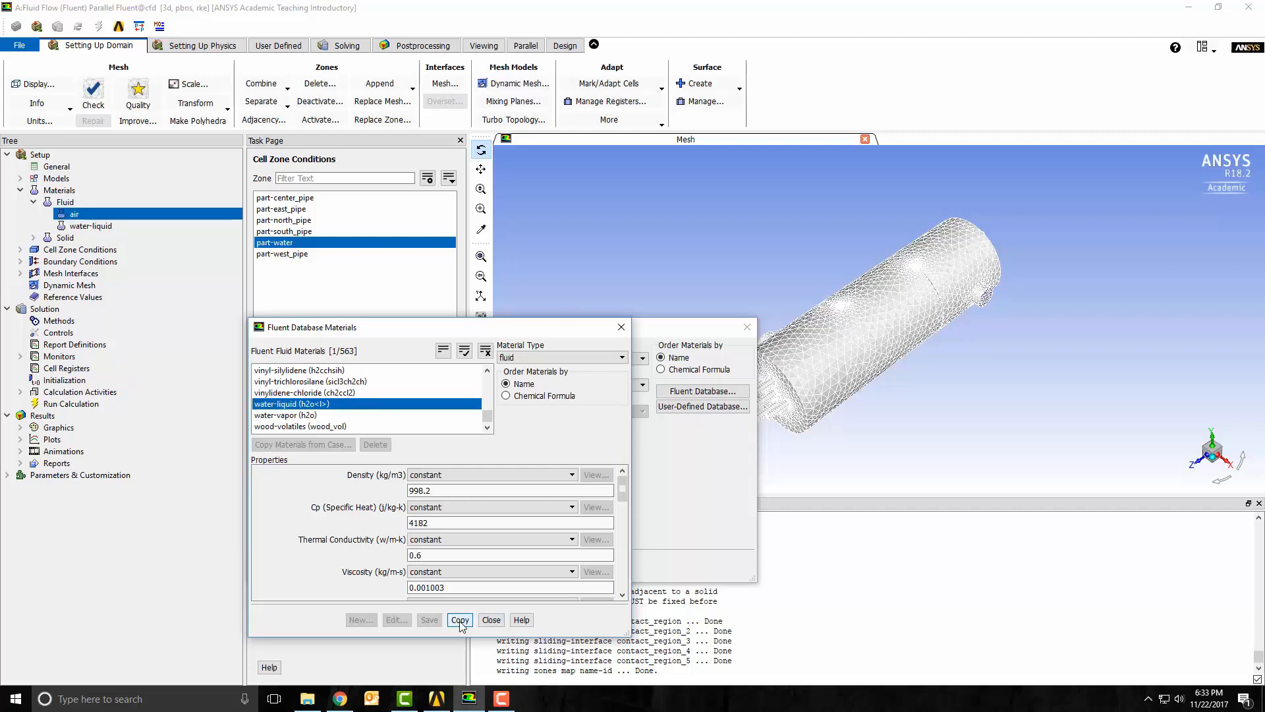
pyautogui.click(458, 619)
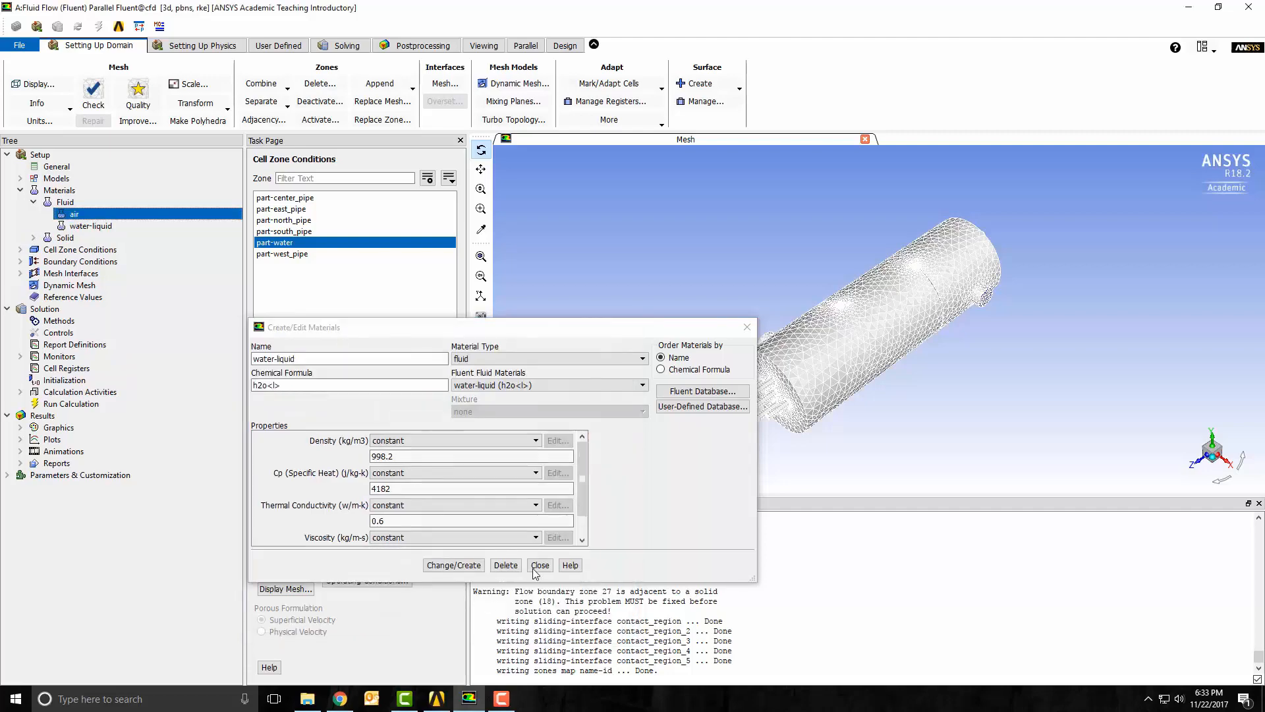
pyautogui.click(540, 566)
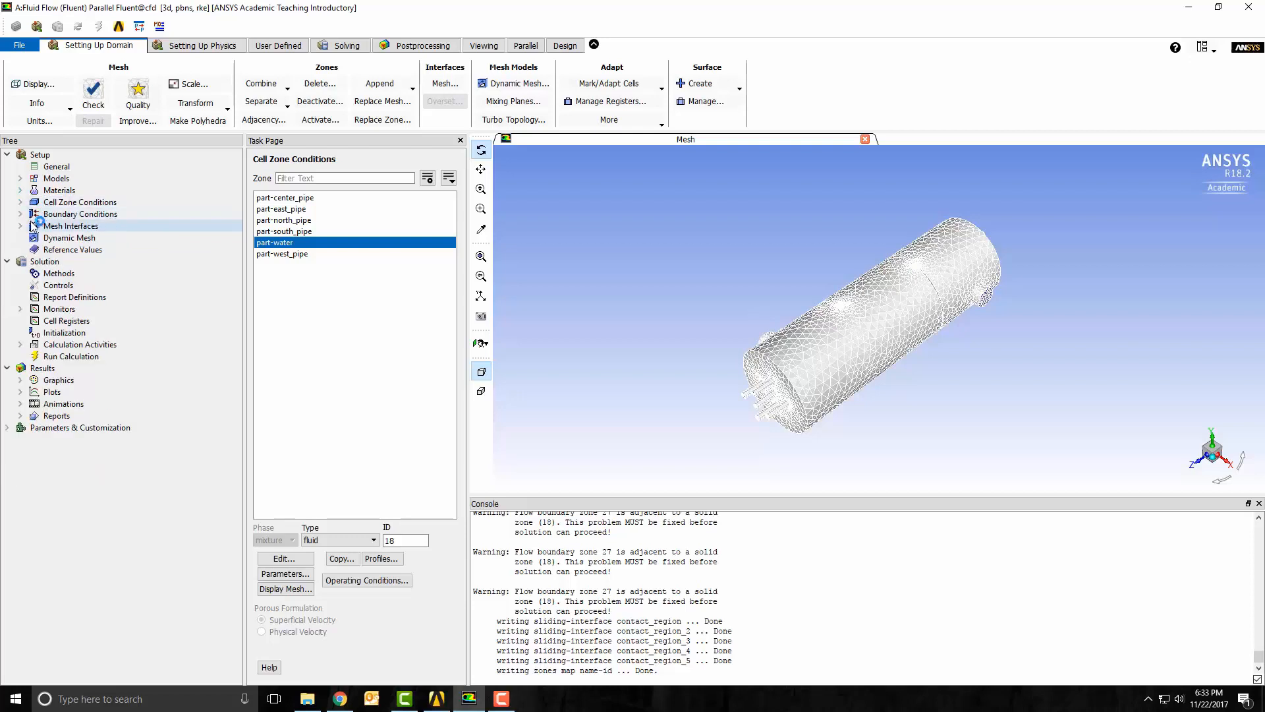
# - Inspect the part-center_pipe zone settings and leave them unchanged (air)
pyautogui.click(20, 202)
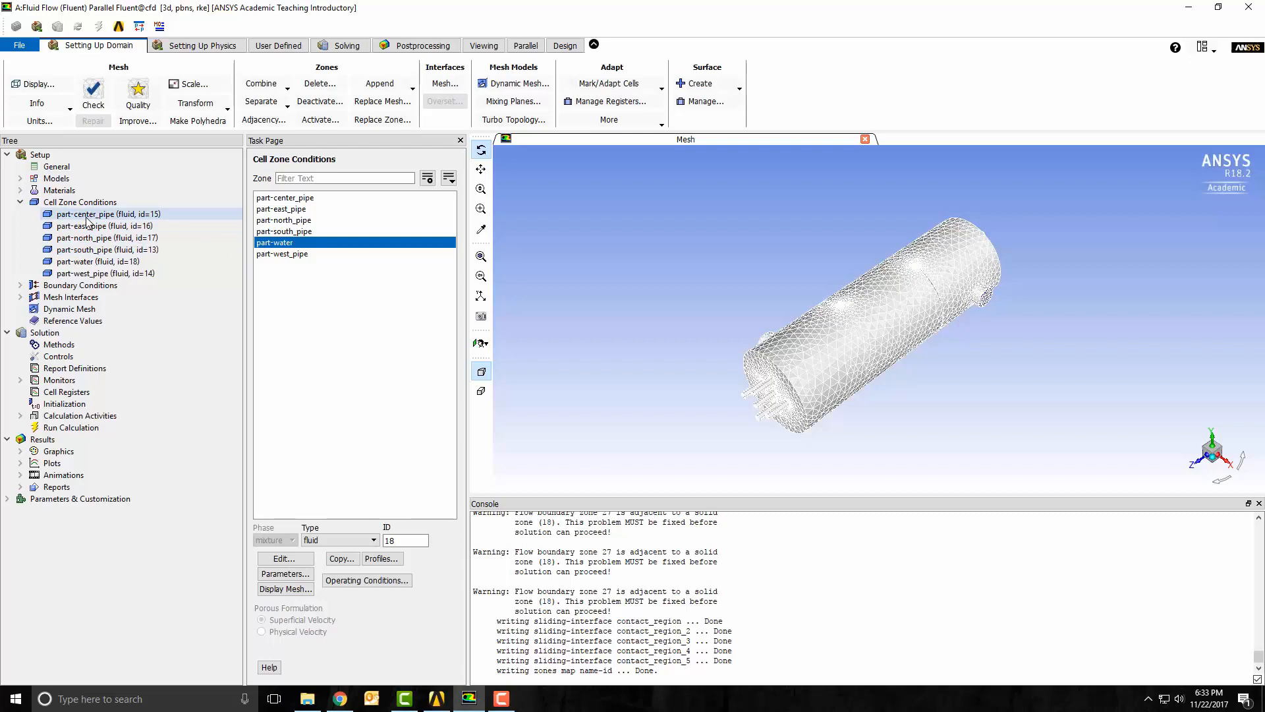
pyautogui.click(98, 214)
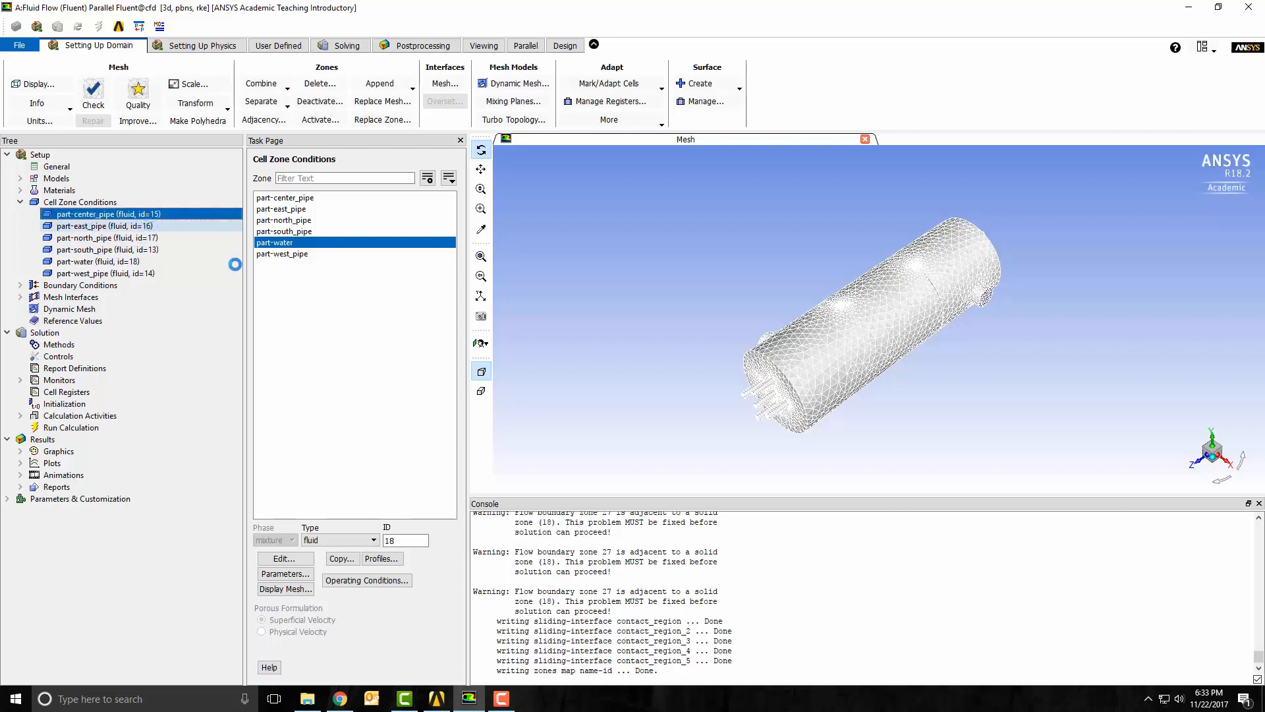
pyautogui.click(285, 558)
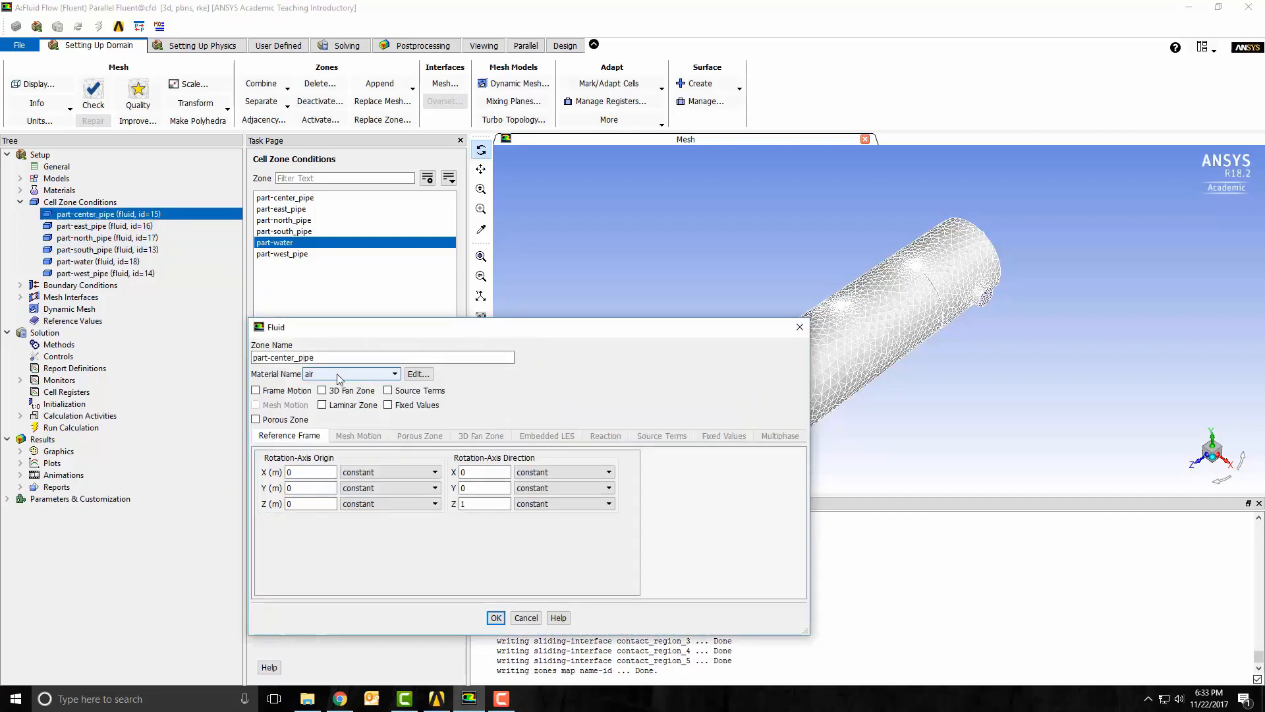
pyautogui.click(495, 617)
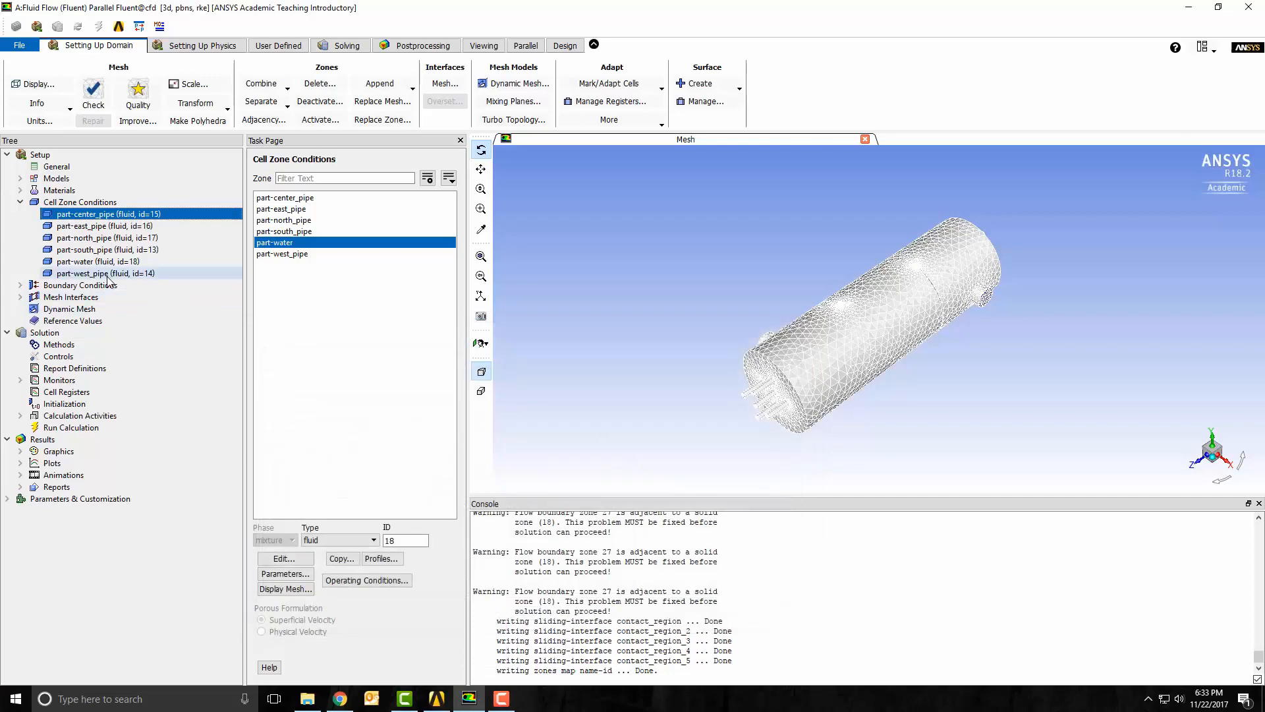
# - Set the part-water zone's material to water-liquid
pyautogui.doubleClick(76, 260)
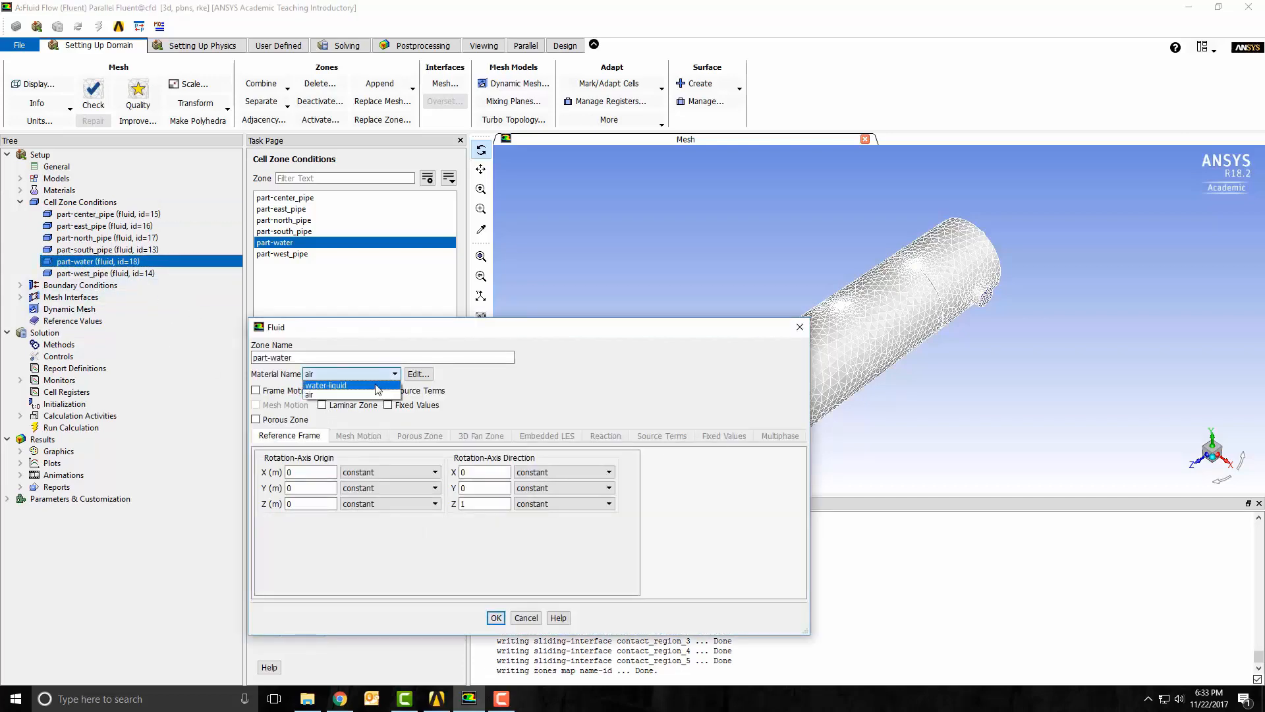
pyautogui.click(325, 385)
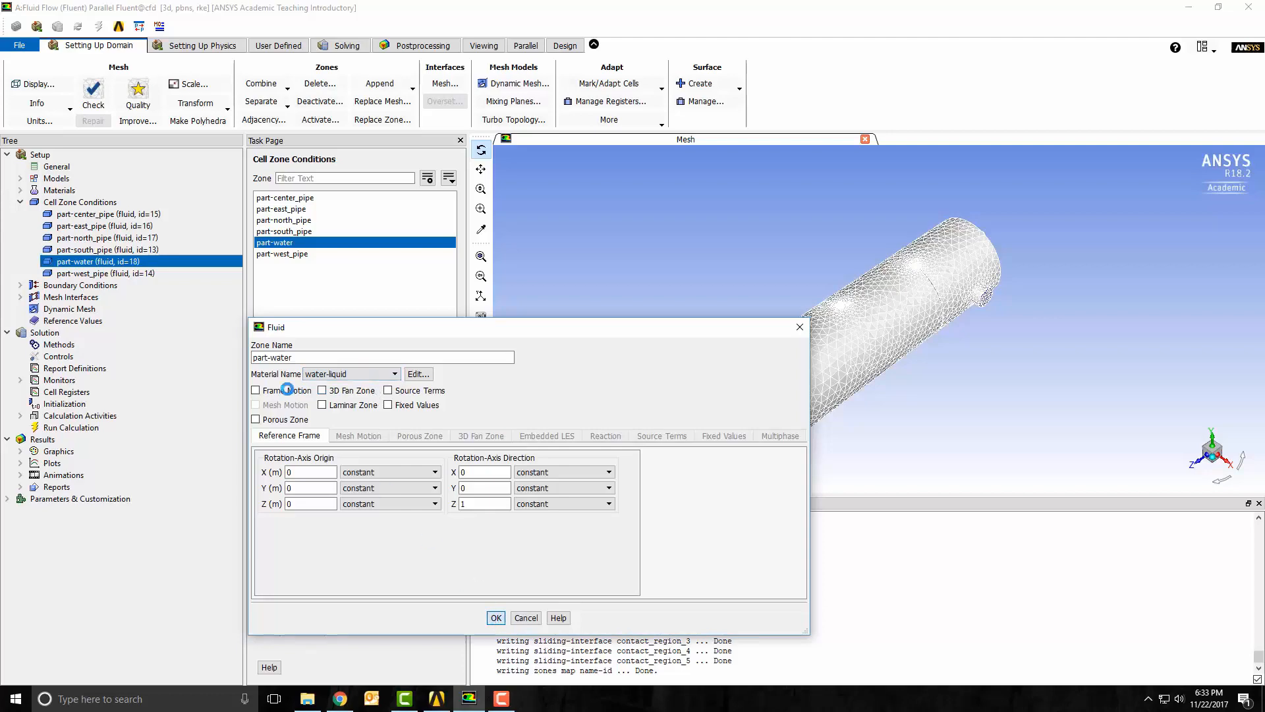
pyautogui.click(495, 617)
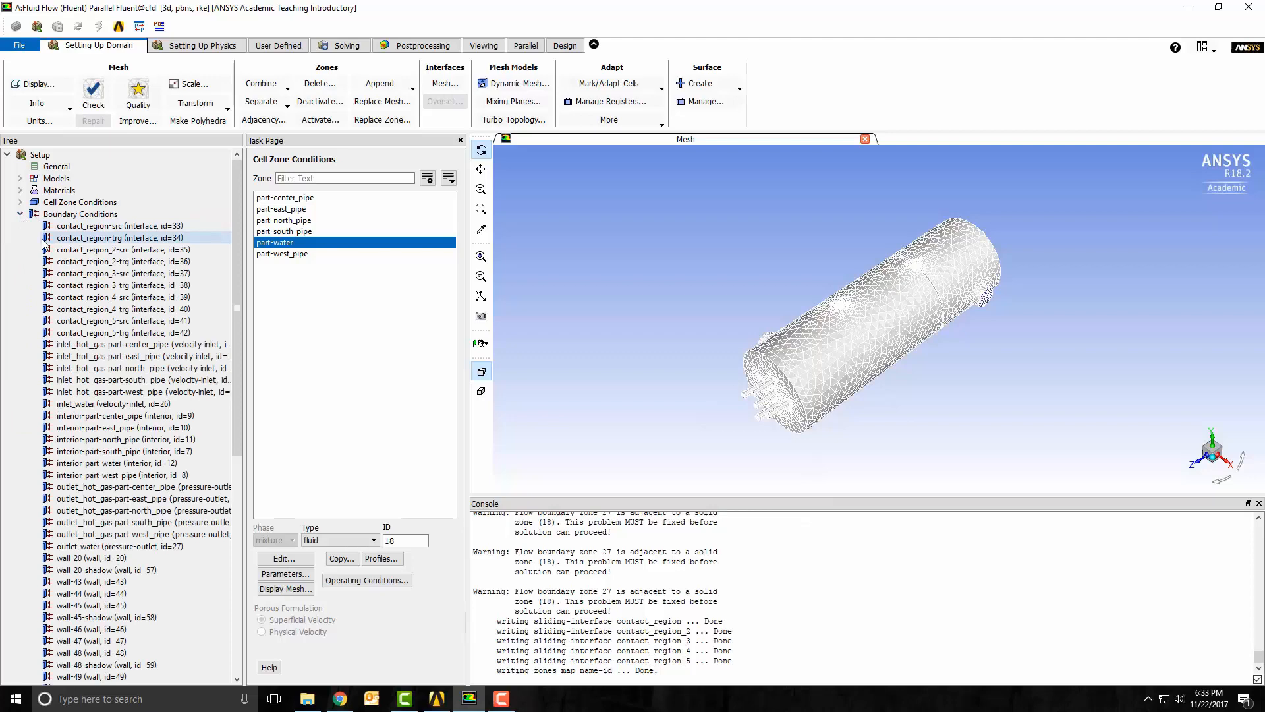
# - Give the center-pipe hot-gas inlet a 10 m/s velocity and inlet temperature 100, then select inlet_water
pyautogui.click(122, 344)
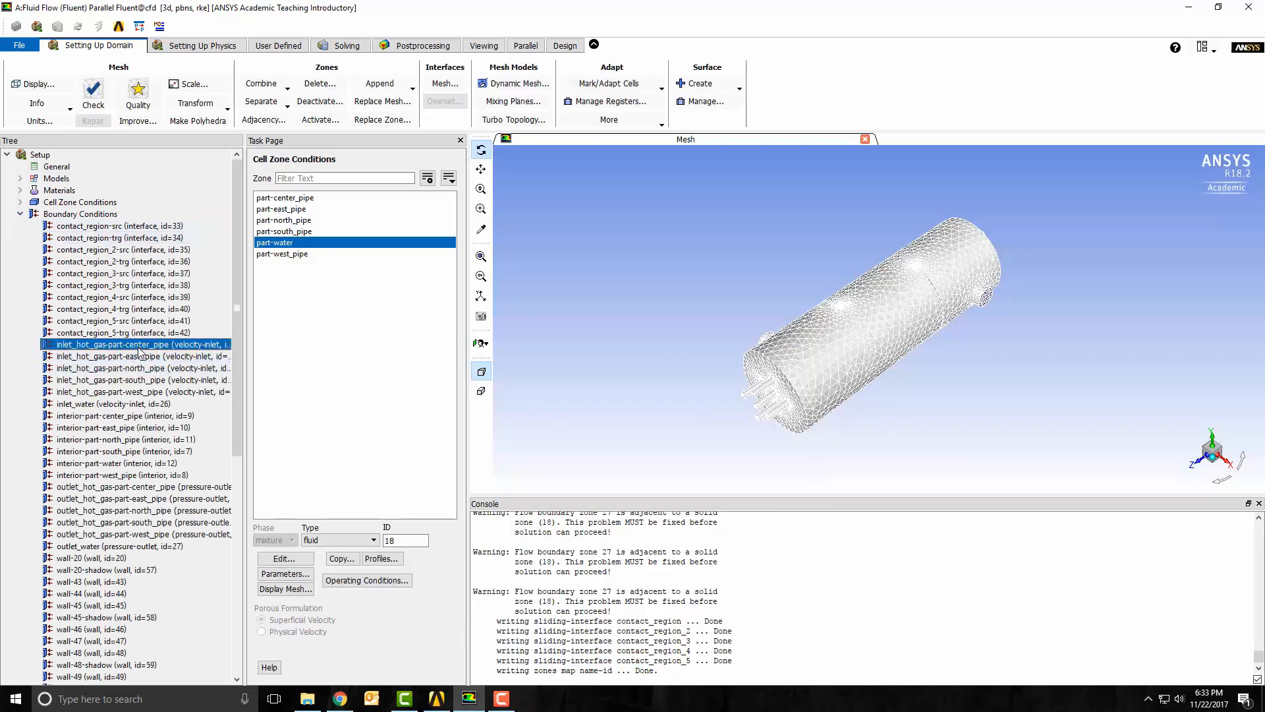
pyautogui.doubleClick(139, 344)
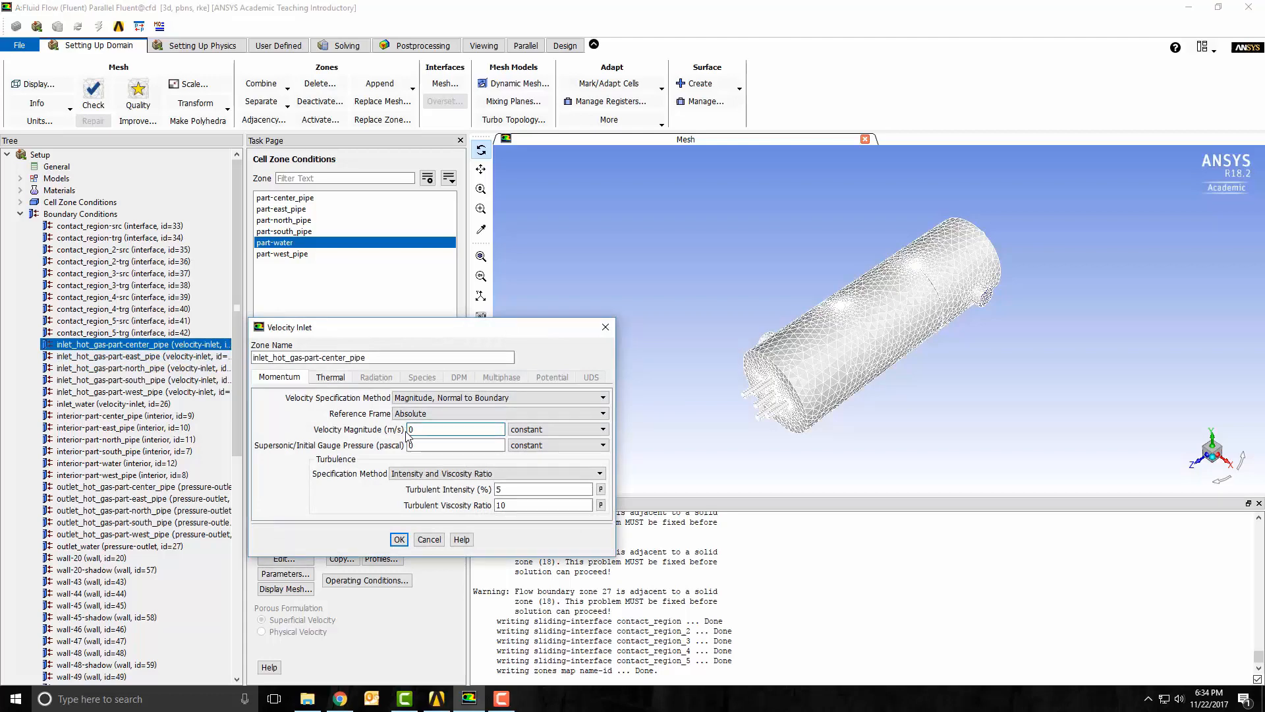
pyautogui.write('10')
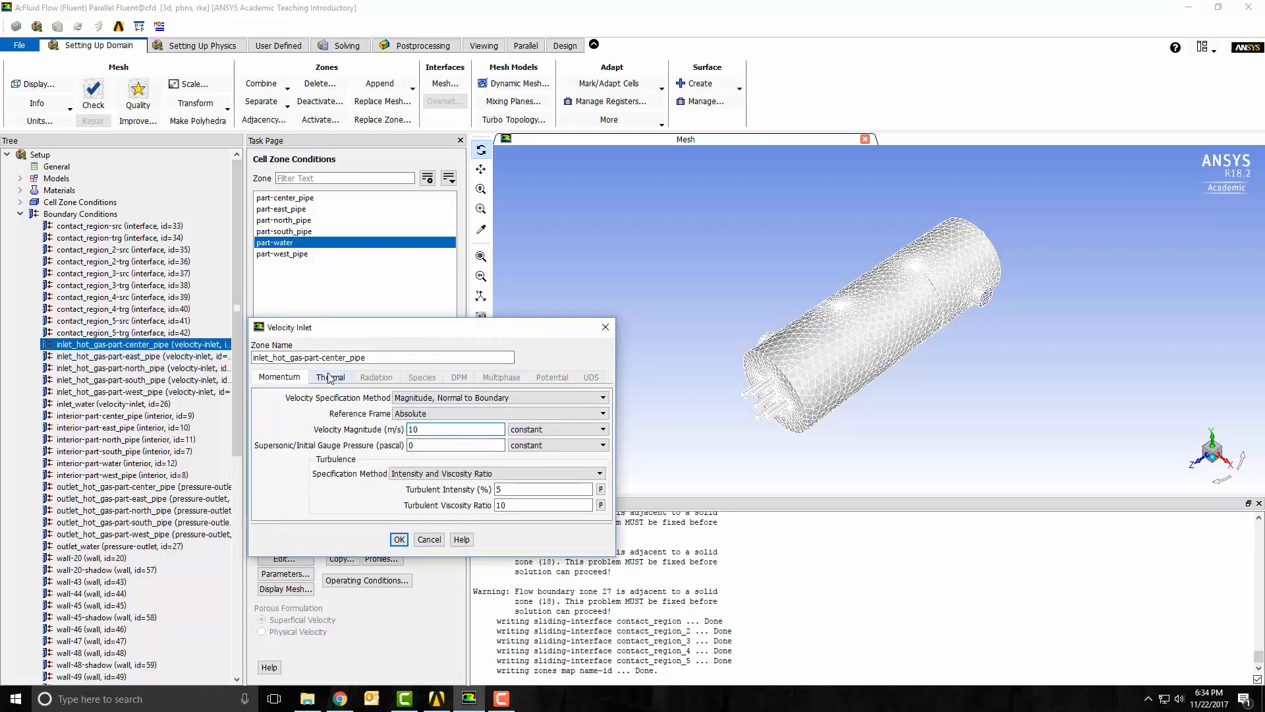
pyautogui.click(330, 377)
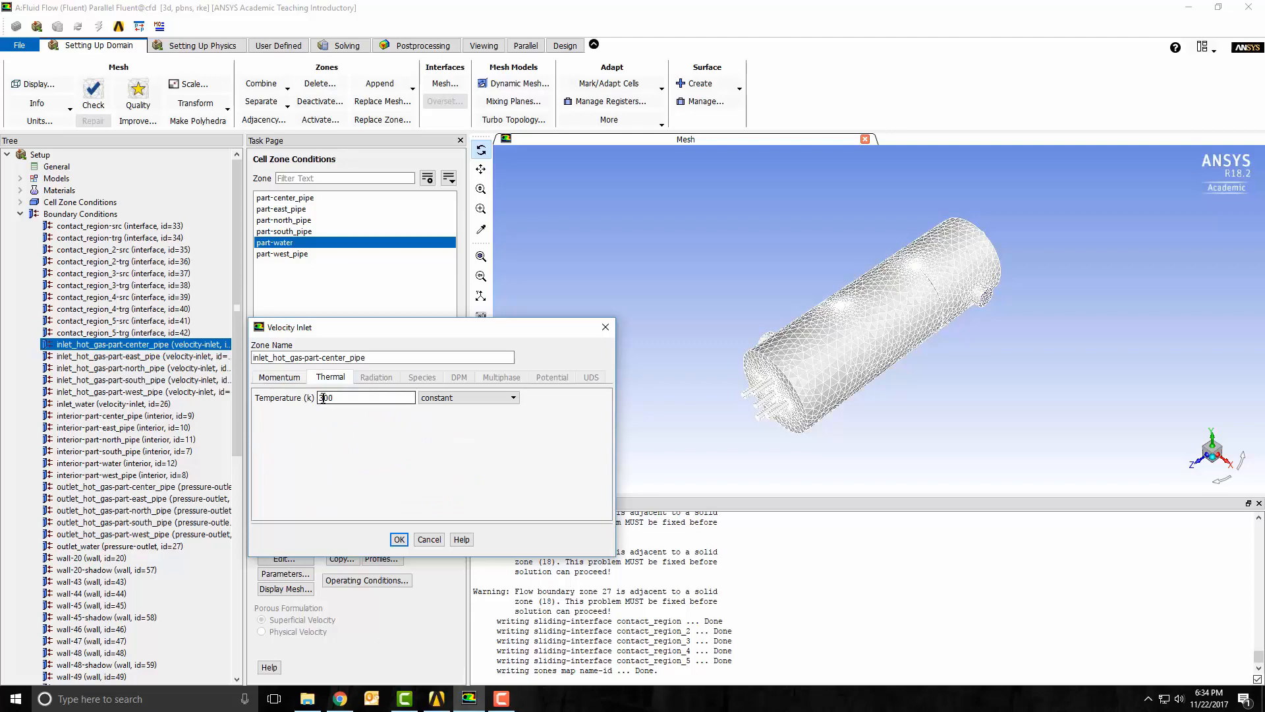
pyautogui.write('100')
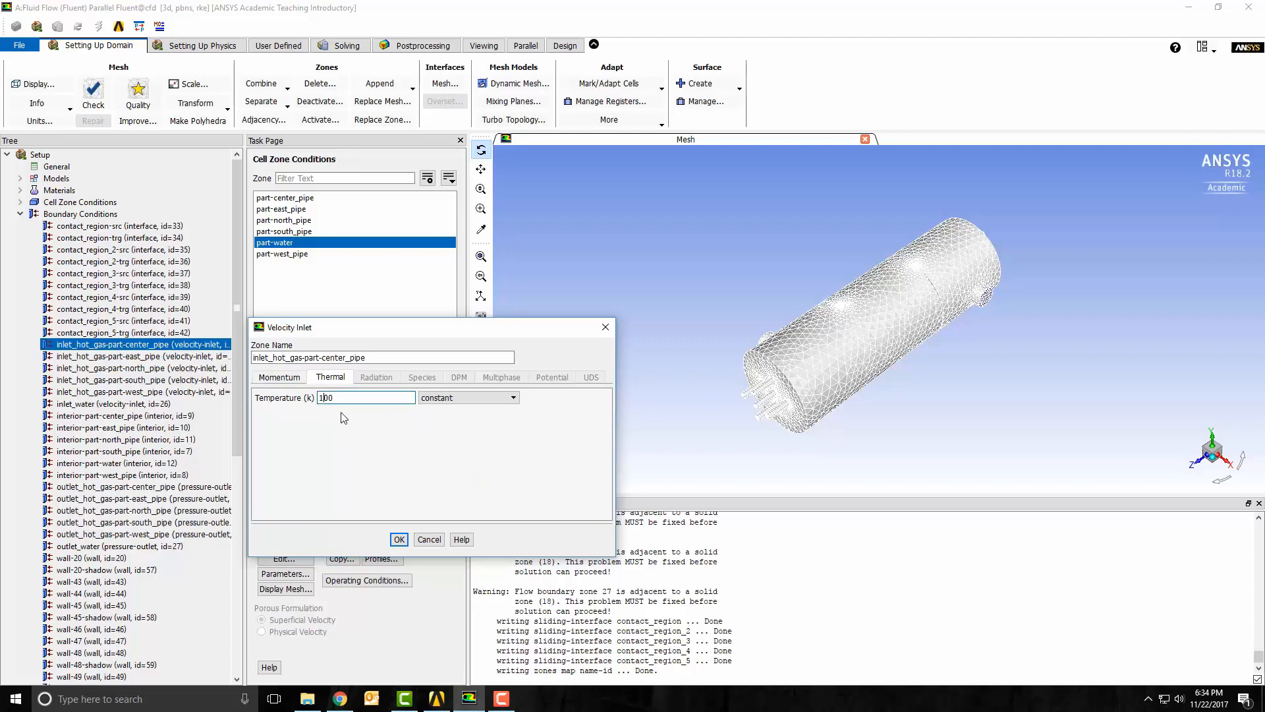
pyautogui.click(397, 538)
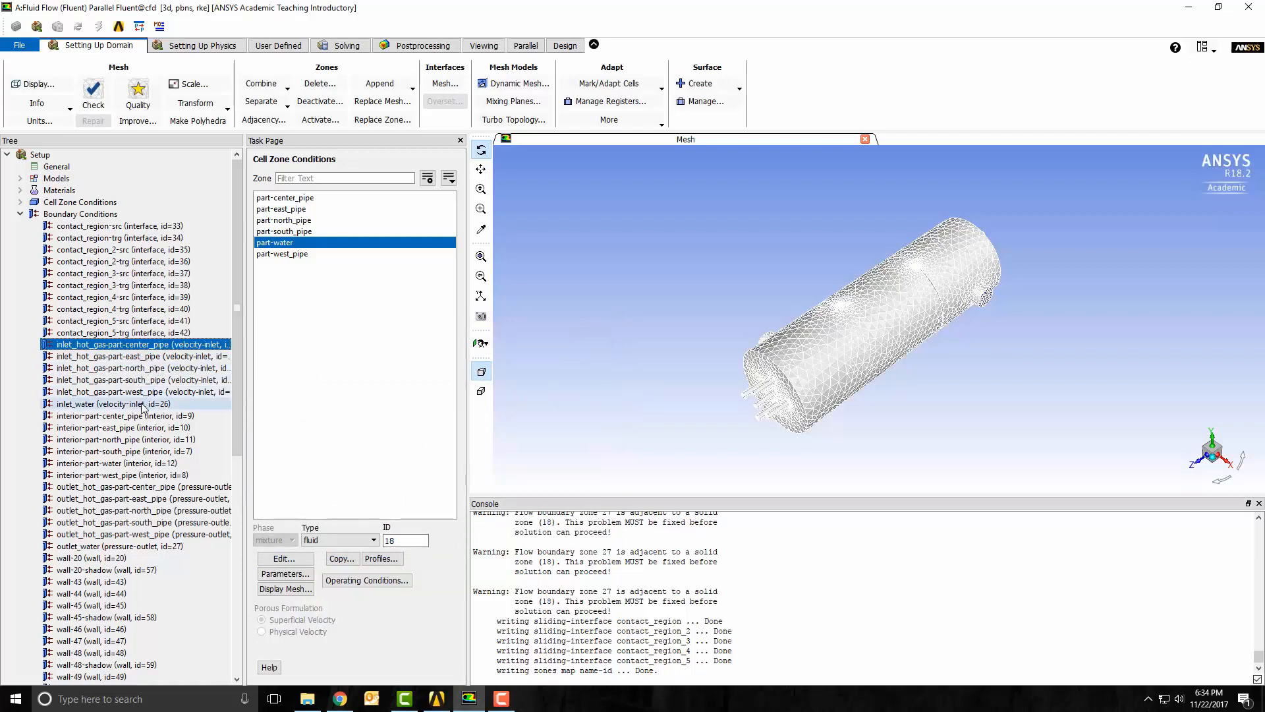
pyautogui.click(106, 403)
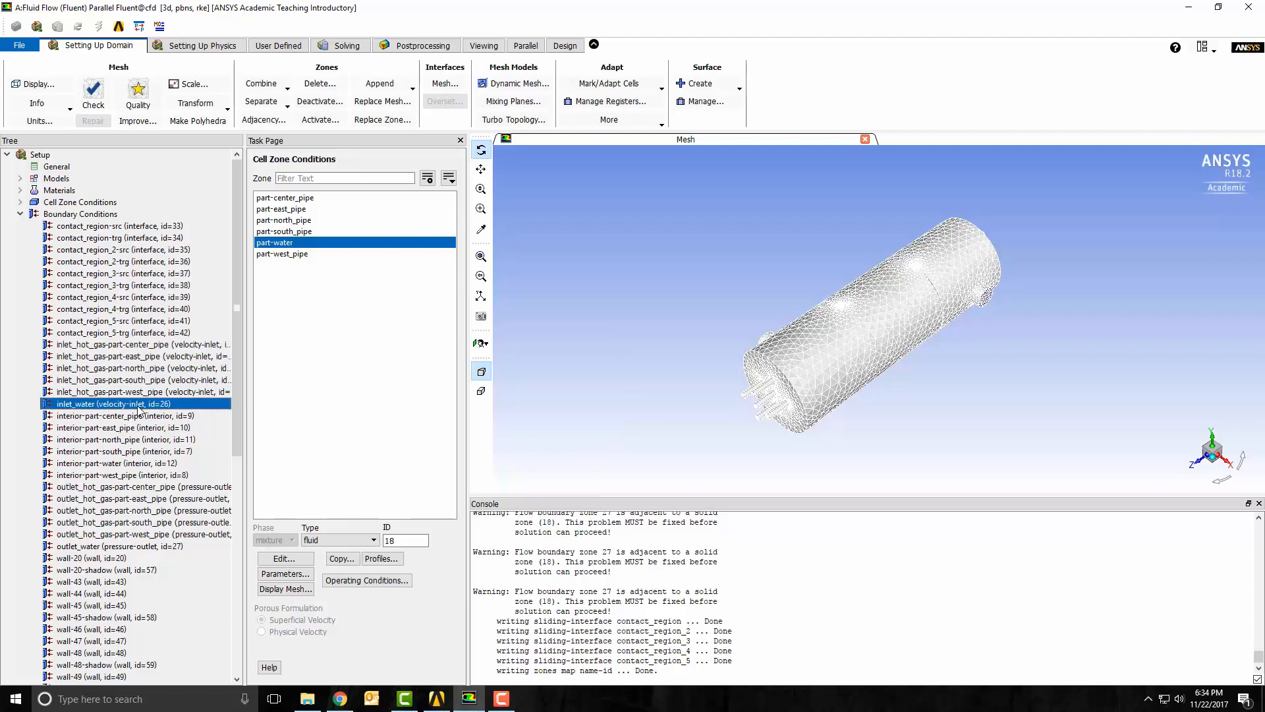
# - Confirm the water inlet's velocity magnitude and 300 K temperature
pyautogui.doubleClick(92, 403)
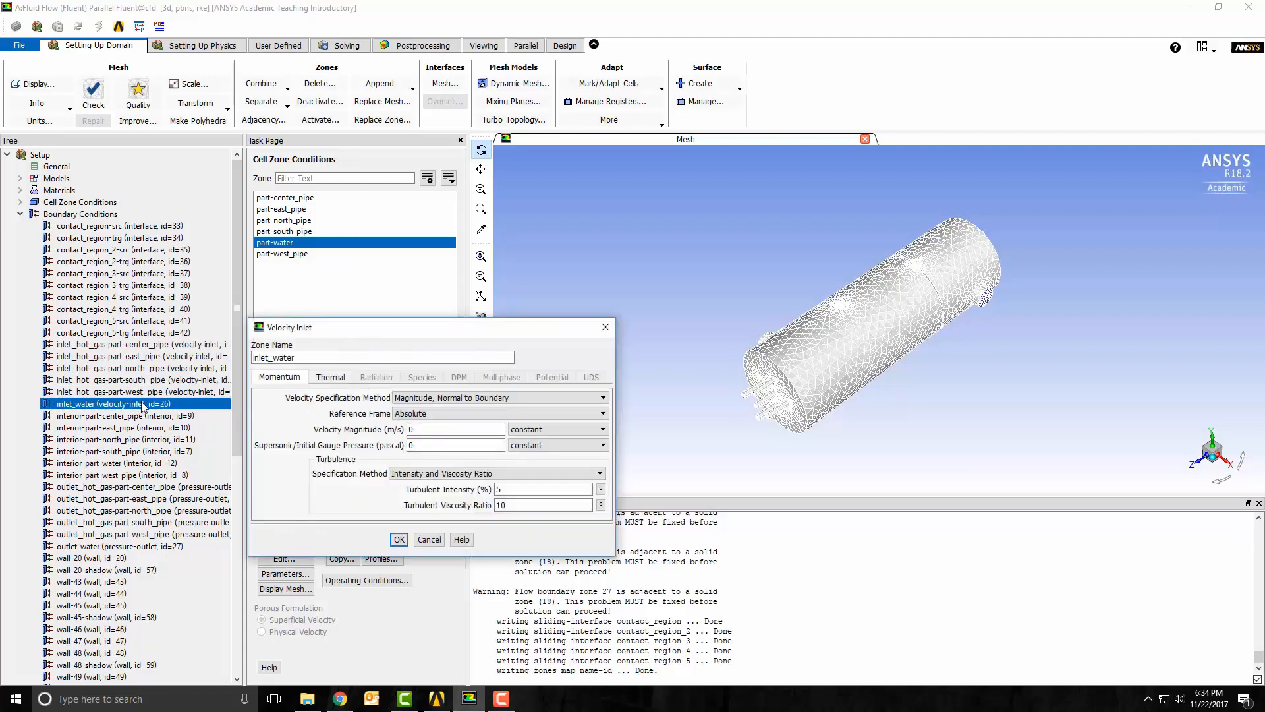
pyautogui.click(454, 430)
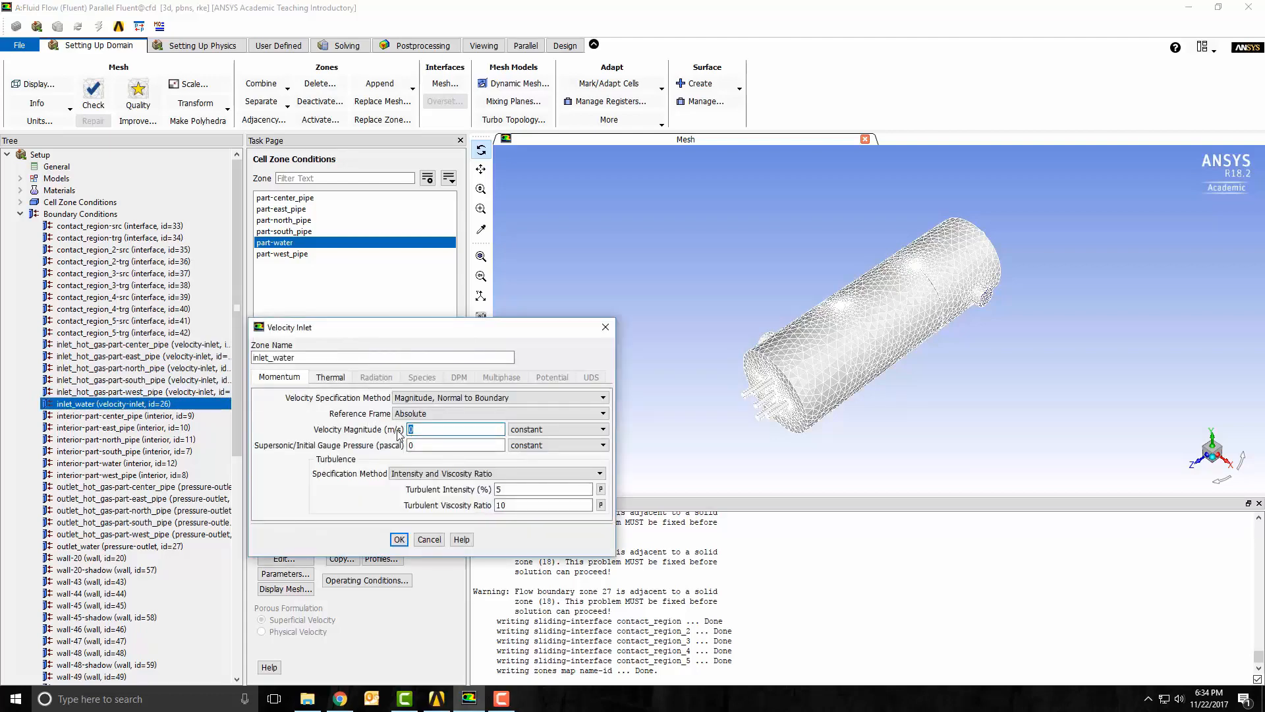
pyautogui.click(330, 377)
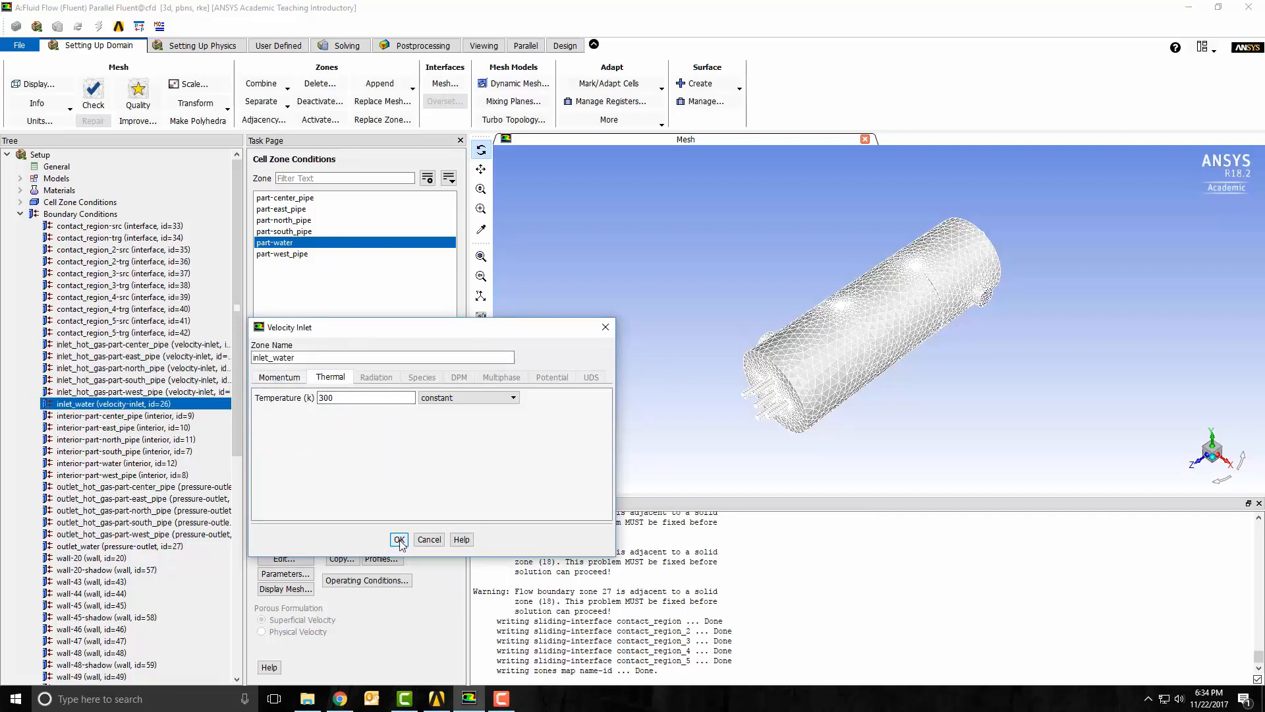
pyautogui.click(398, 540)
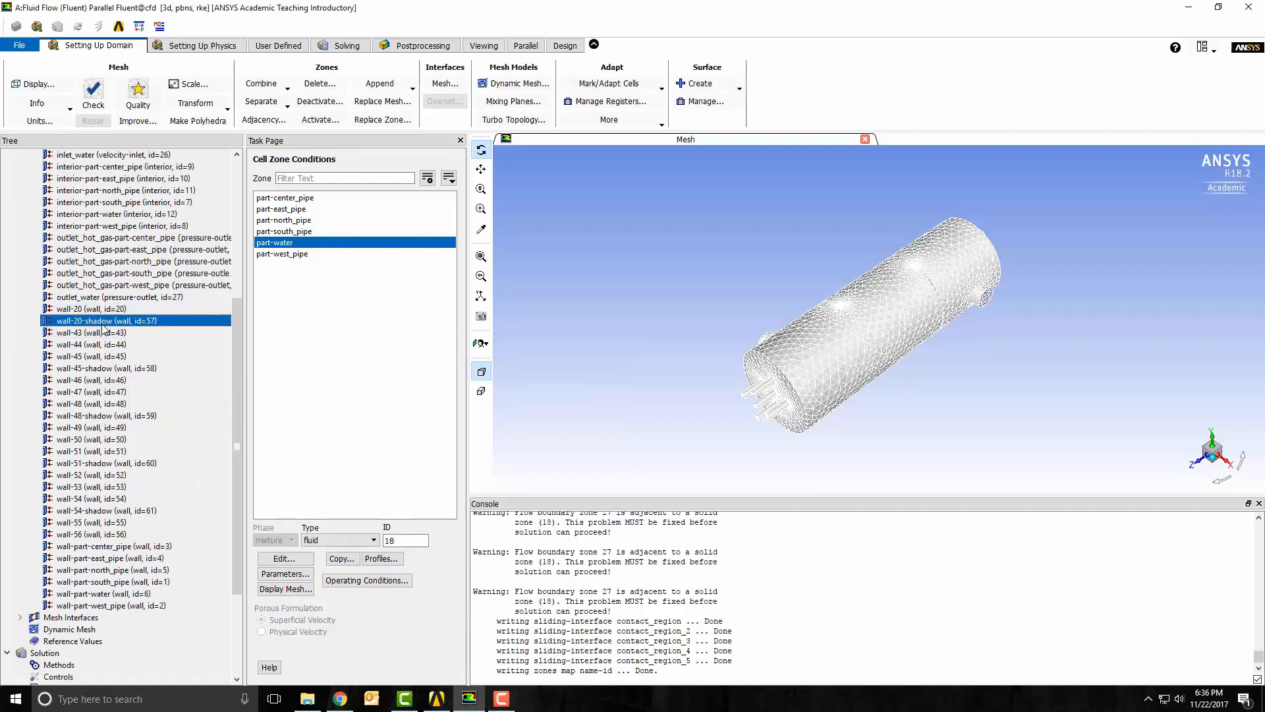
# - Set a small nonzero wall thickness on the coupled aluminum wall-20-shadow boundary
pyautogui.doubleClick(99, 320)
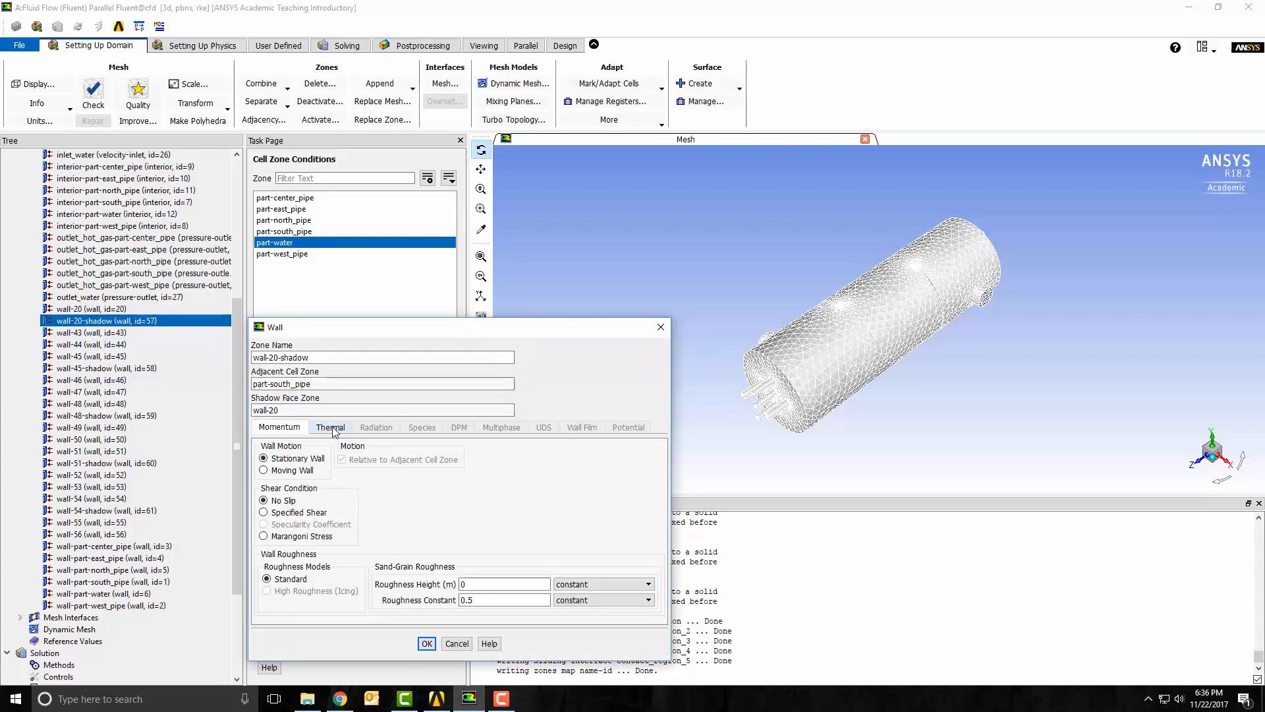
pyautogui.click(329, 426)
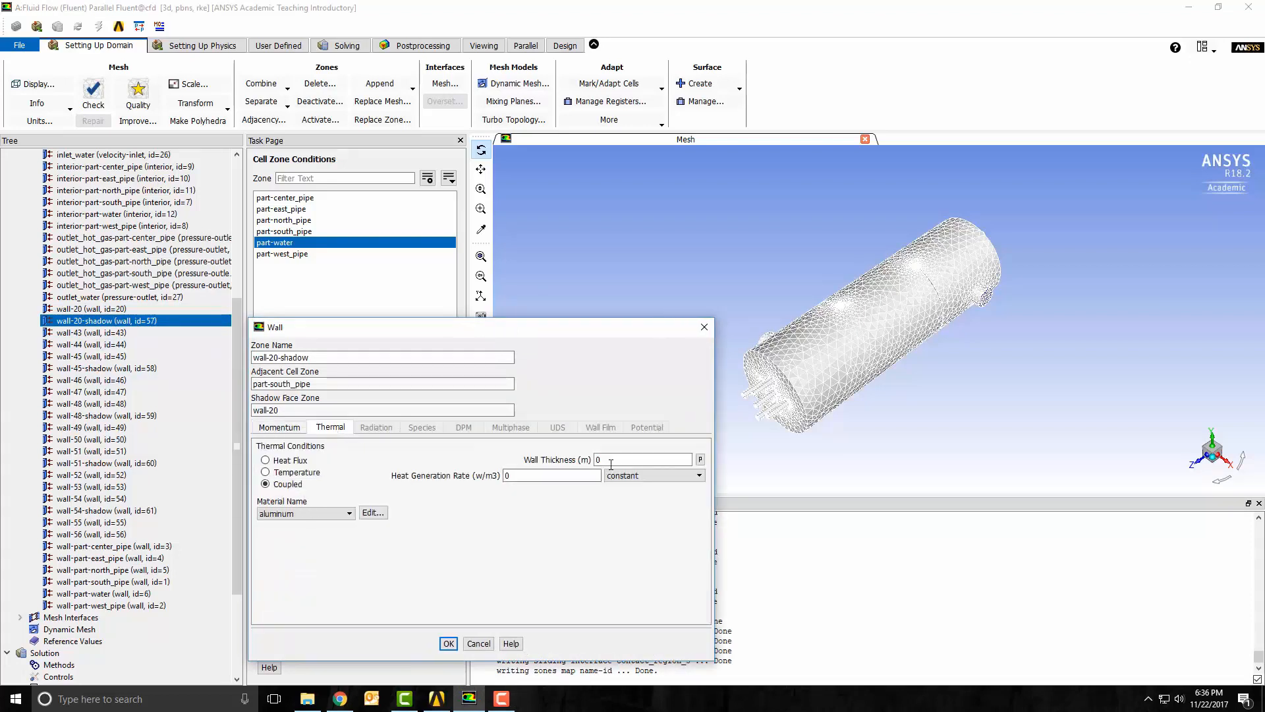
pyautogui.click(644, 458)
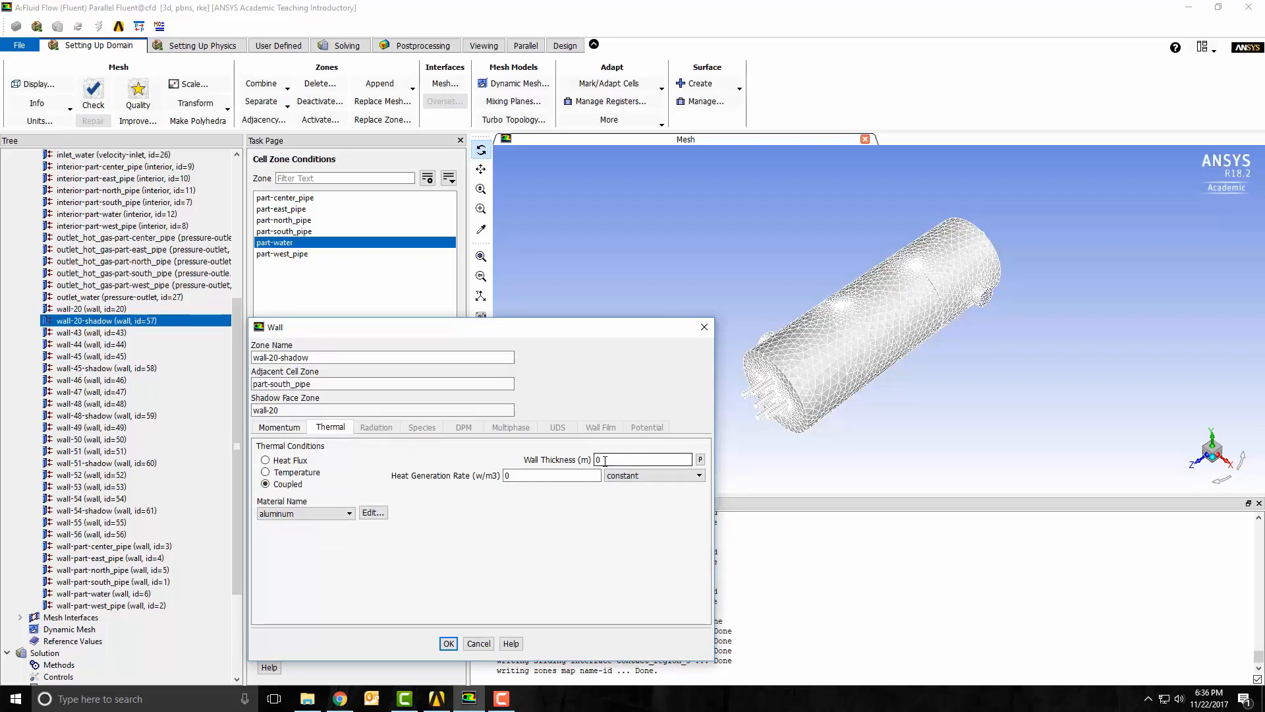
pyautogui.write('0')
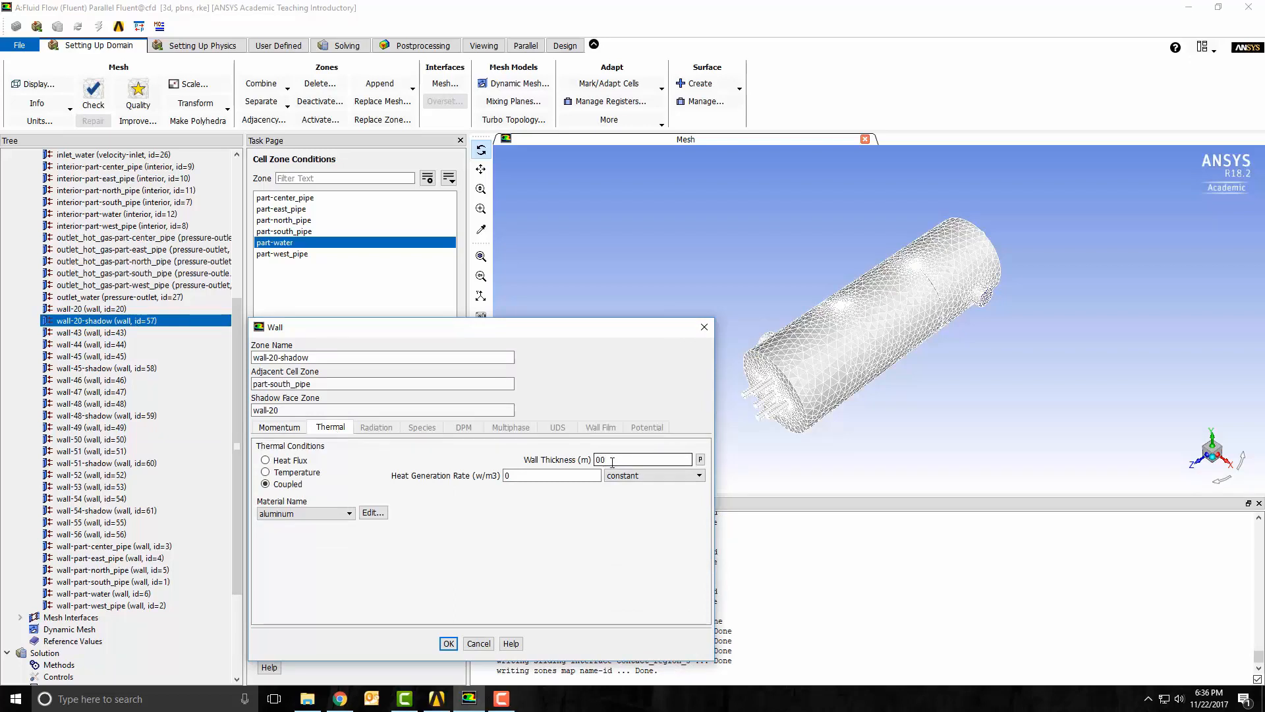
pyautogui.write('0.0')
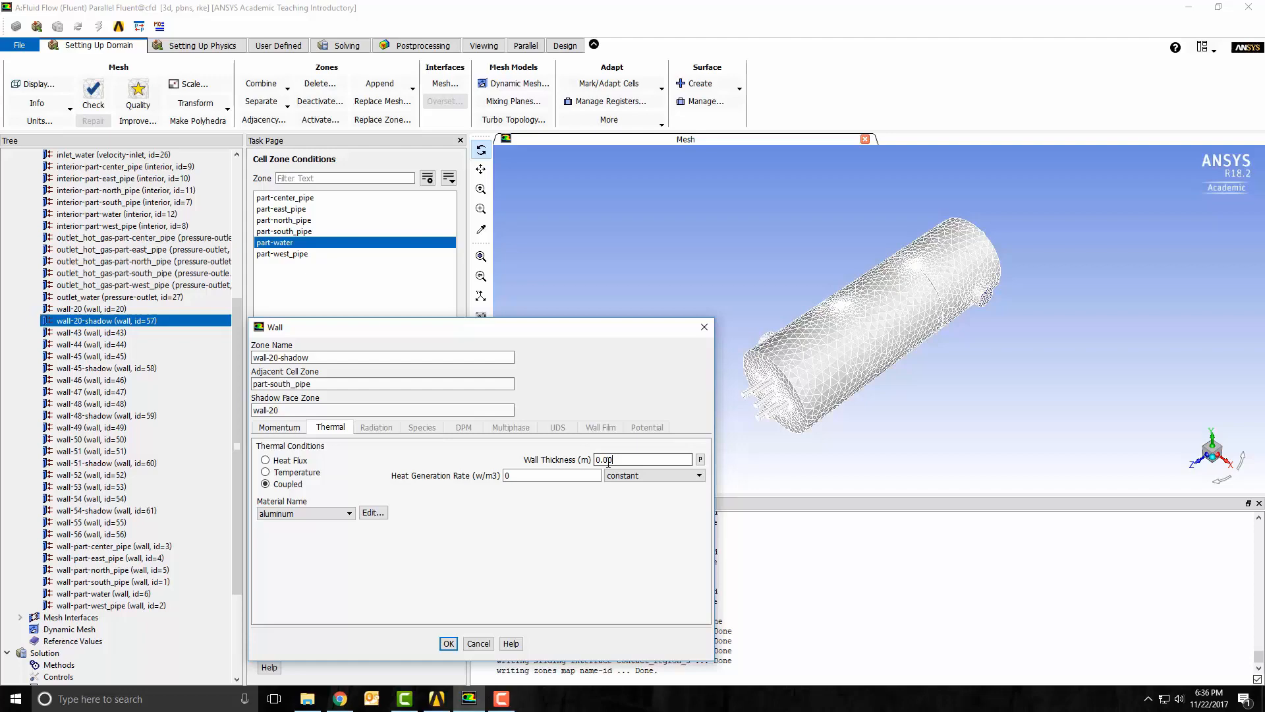
pyautogui.click(448, 643)
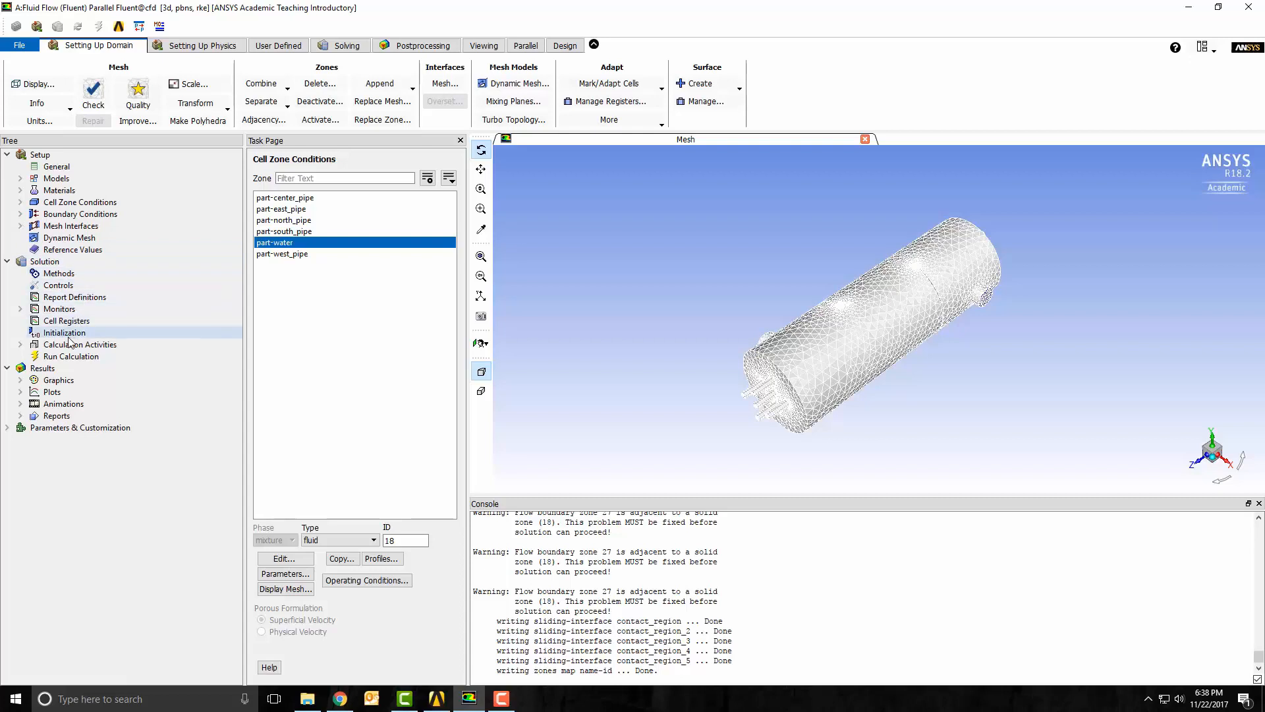
# - Run hybrid initialization of the heat exchanger case from Solution > Initialization
pyautogui.click(64, 332)
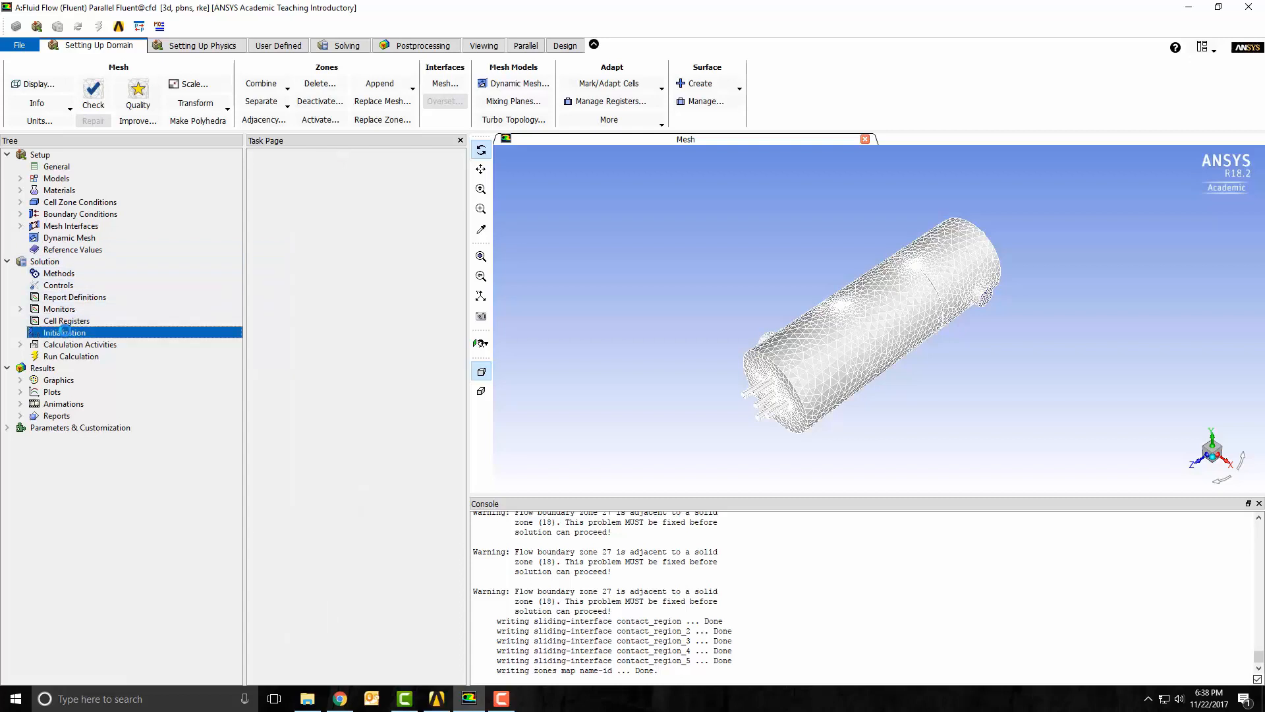
pyautogui.click(63, 332)
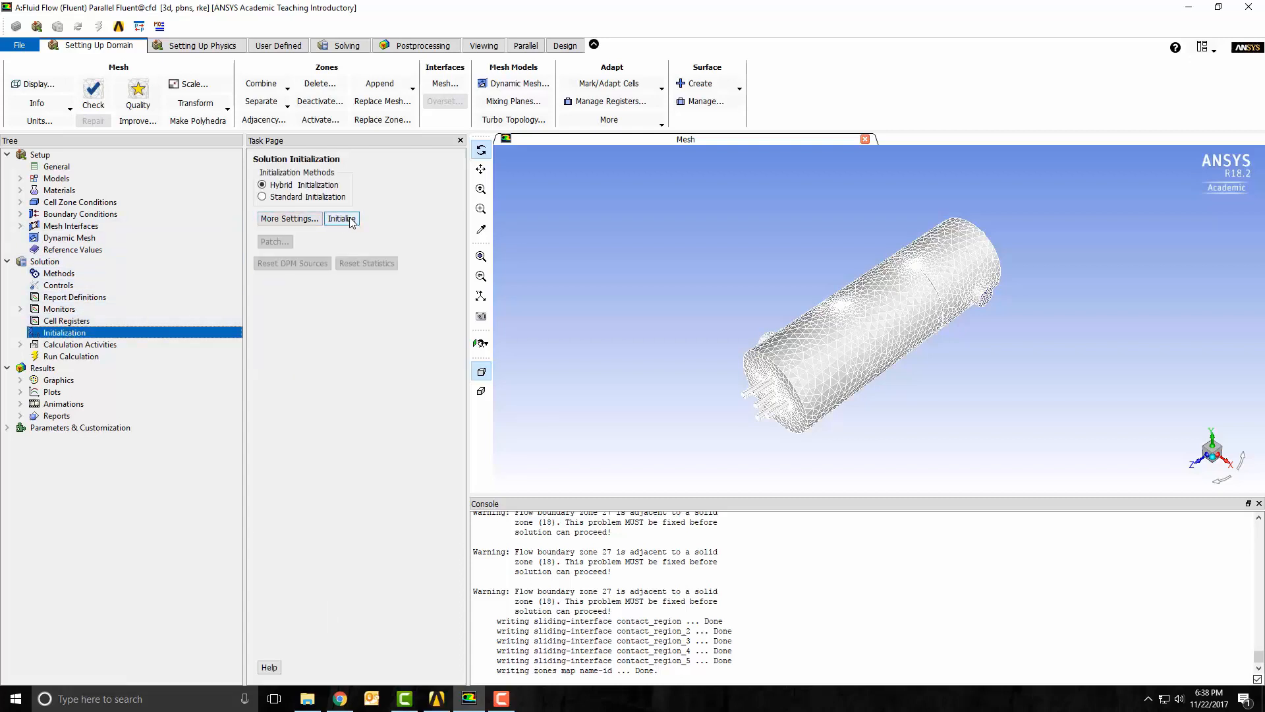
pyautogui.click(341, 219)
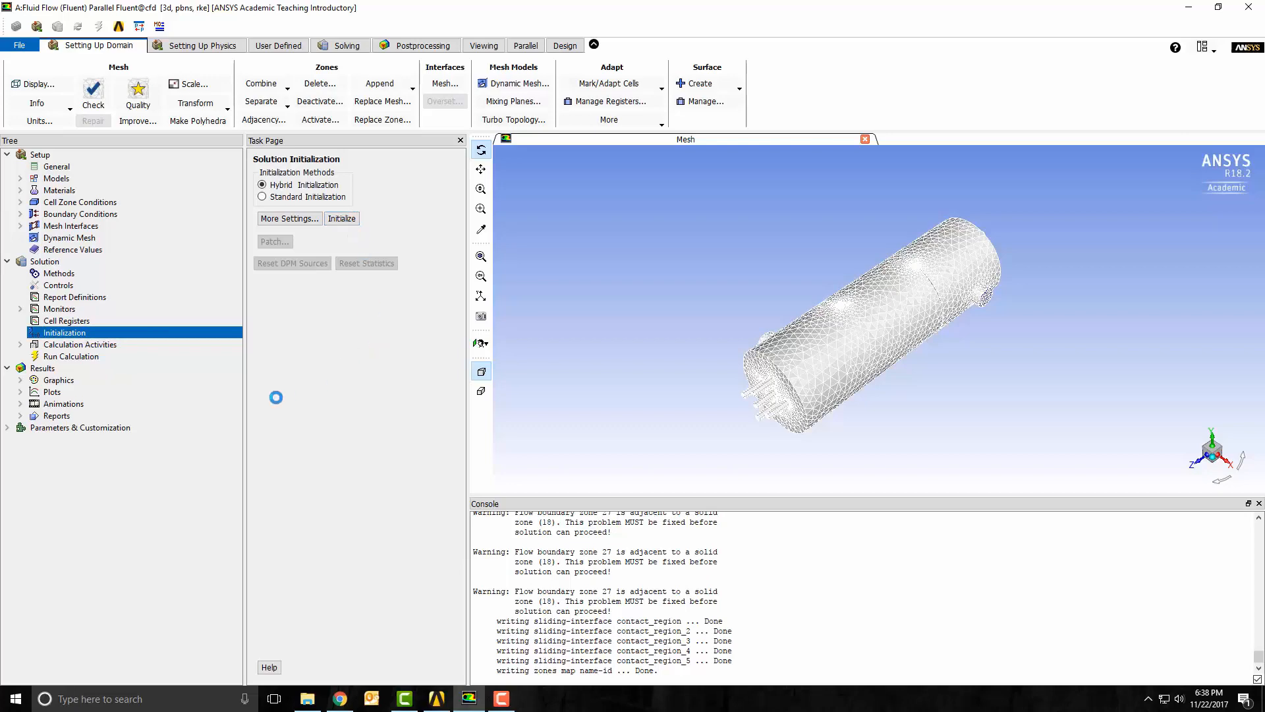
pyautogui.click(341, 219)
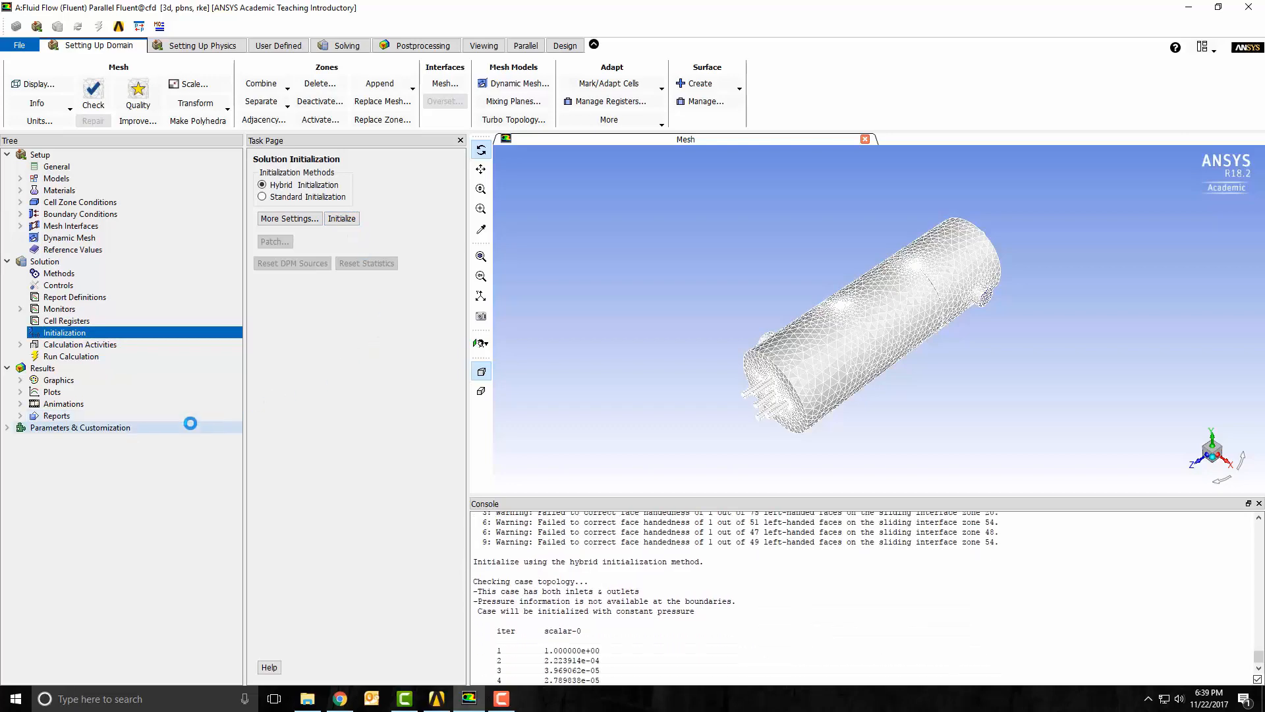
pyautogui.click(341, 219)
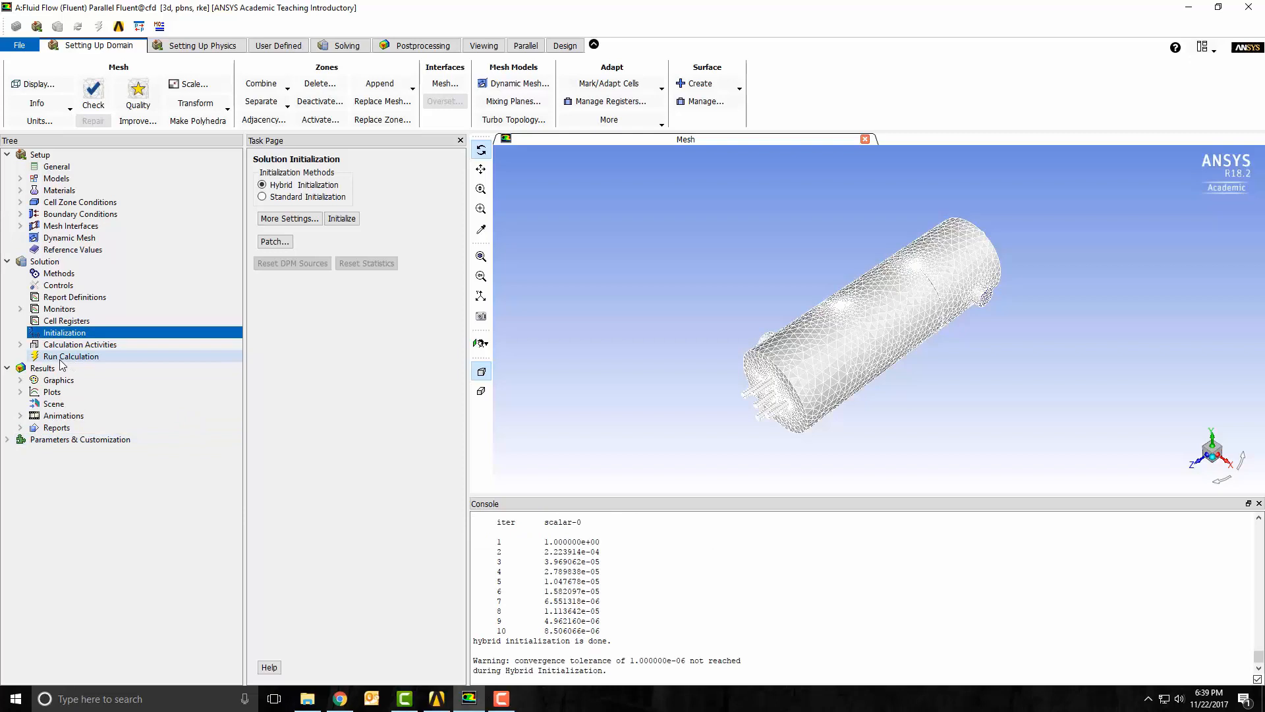
pyautogui.click(71, 356)
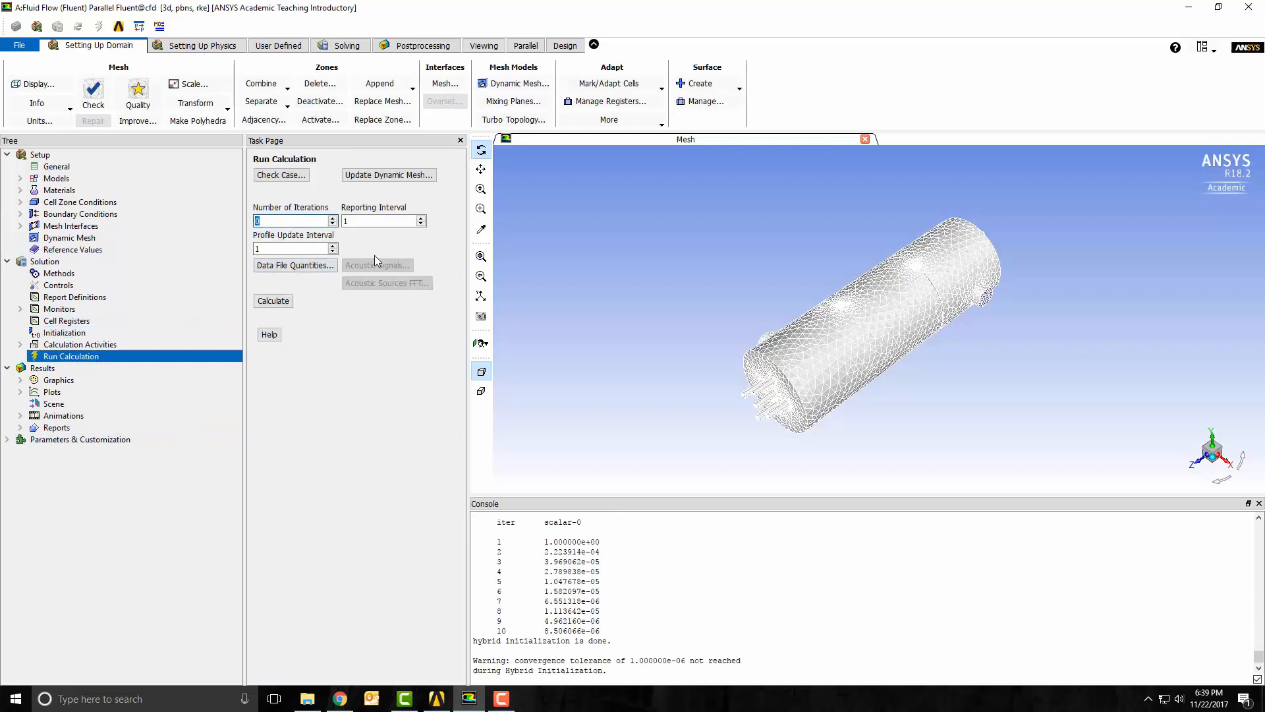
# - Set Number of Iterations to 300 and run the Fluent calculation to completion
pyautogui.write('300')
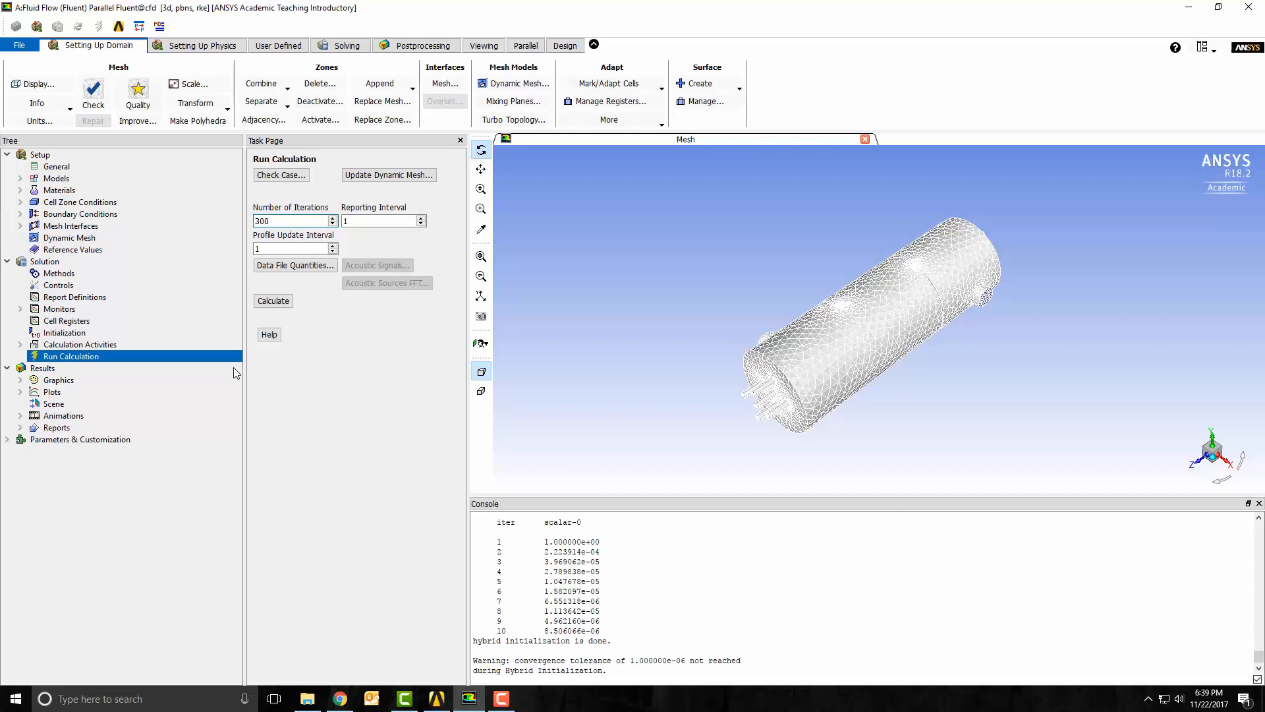
pyautogui.click(273, 301)
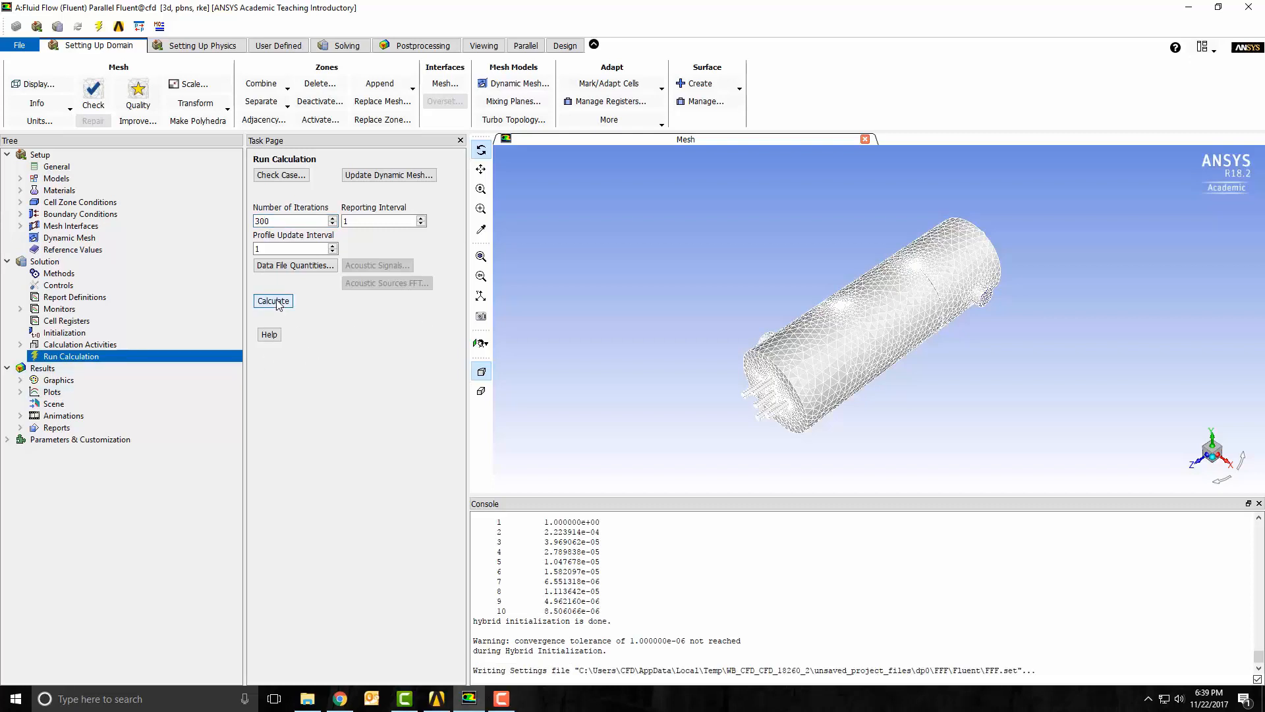
pyautogui.click(273, 301)
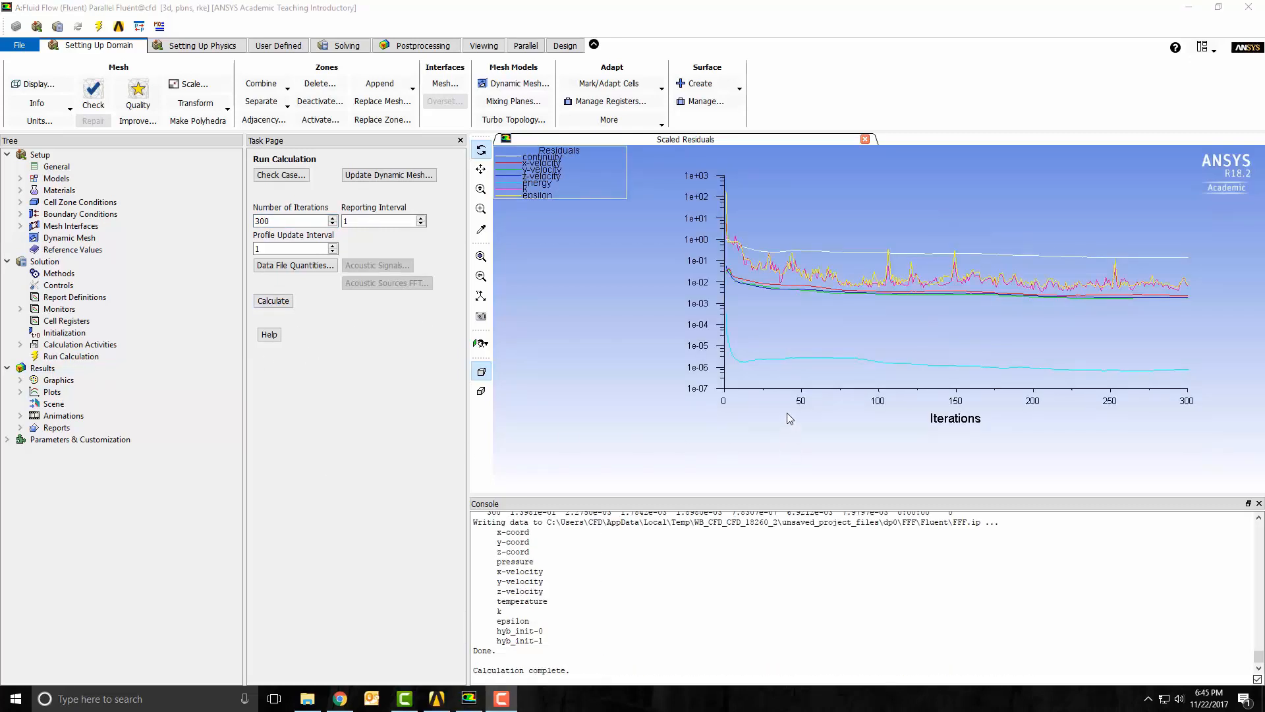
pyautogui.moveTo(1176, 340)
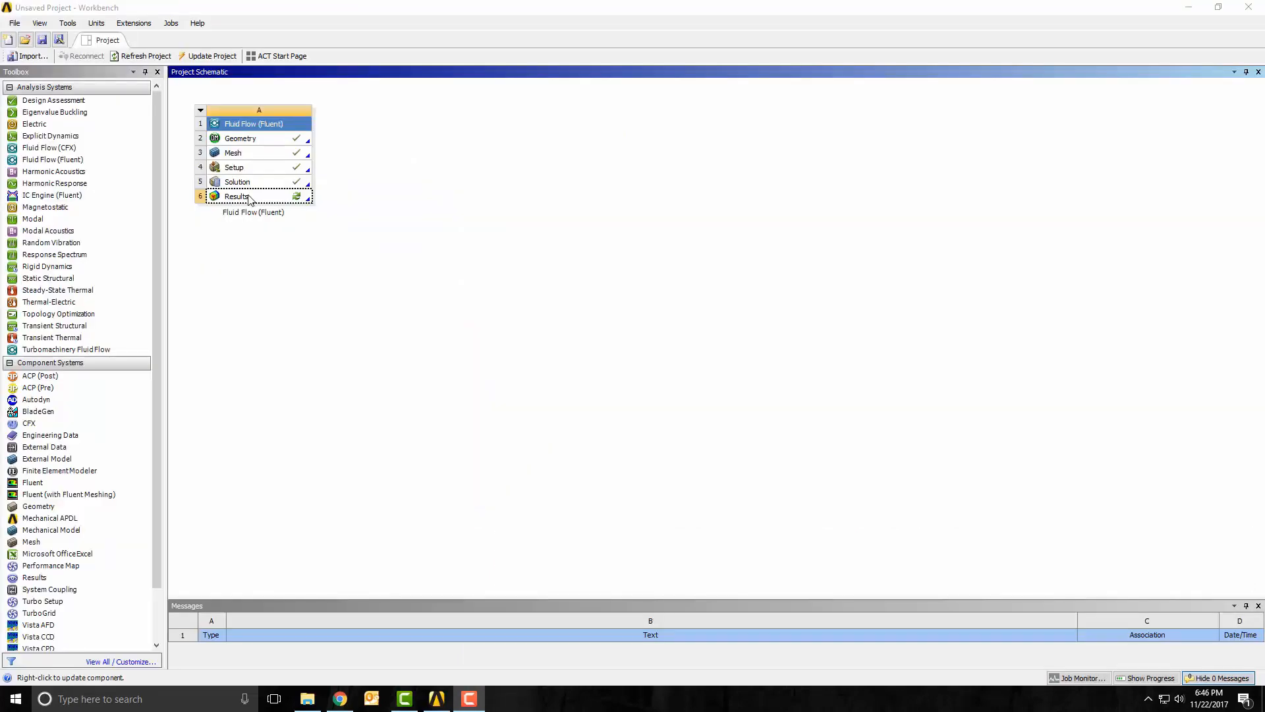
# - Launch CFD-Post from the Results cell of the Workbench schematic
pyautogui.doubleClick(237, 195)
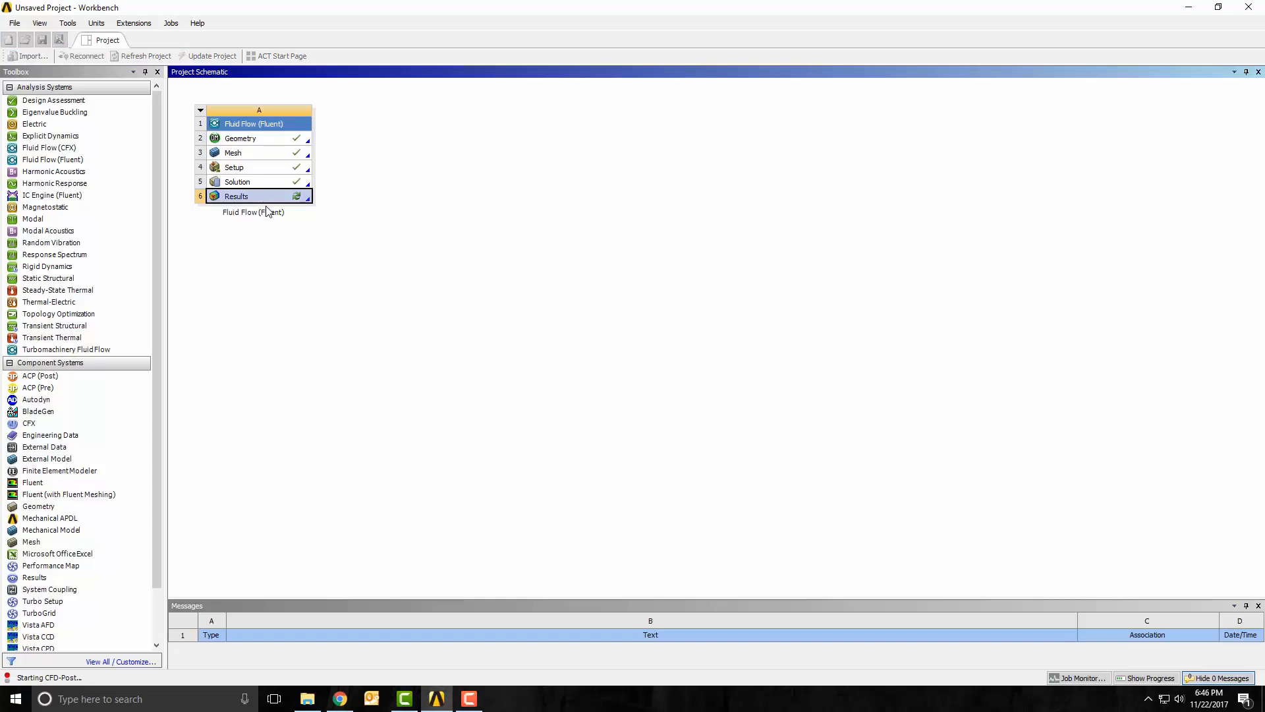
pyautogui.doubleClick(236, 195)
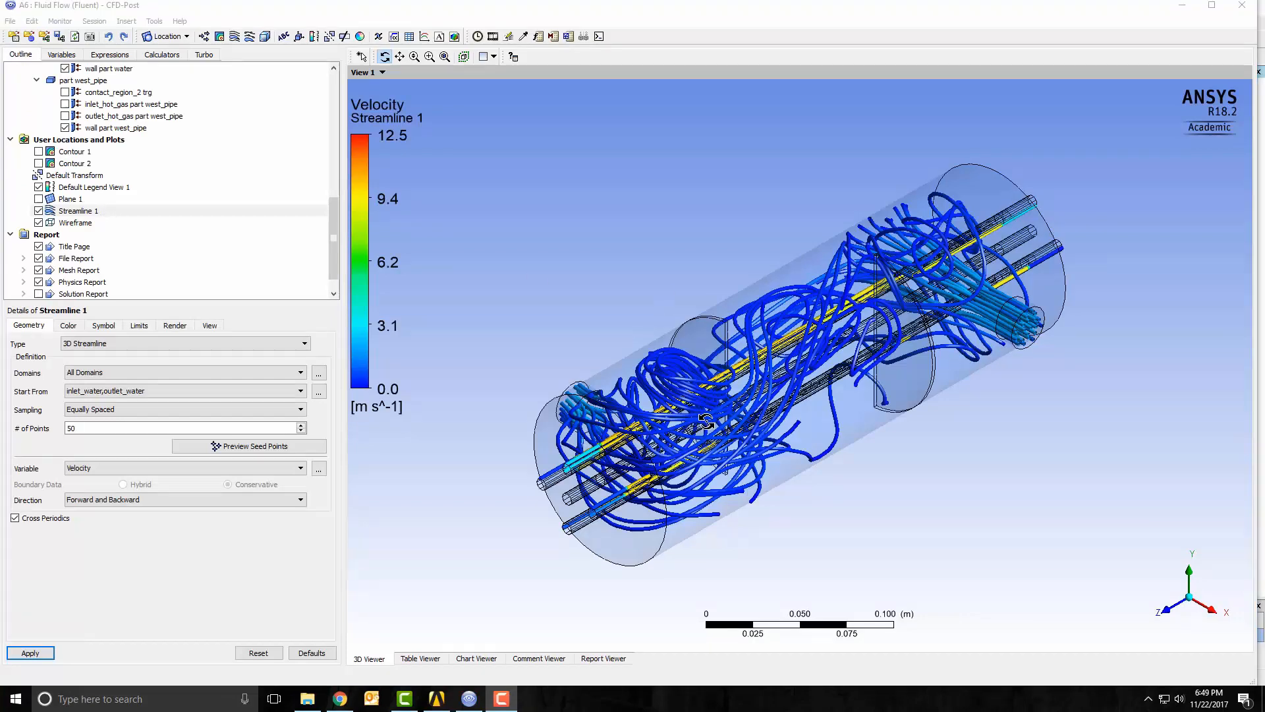
# - Hide Streamline 1 and show Contour 2, the 500-1000 K pipe temperature contour
pyautogui.click(38, 164)
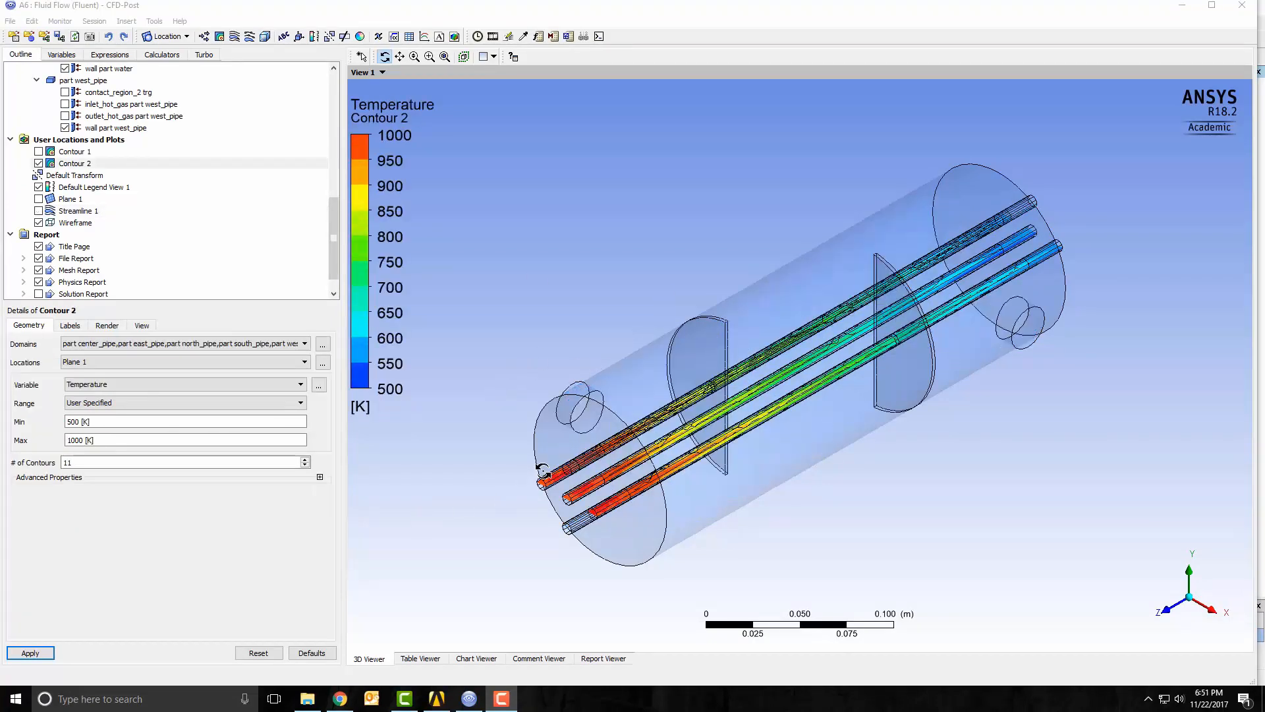